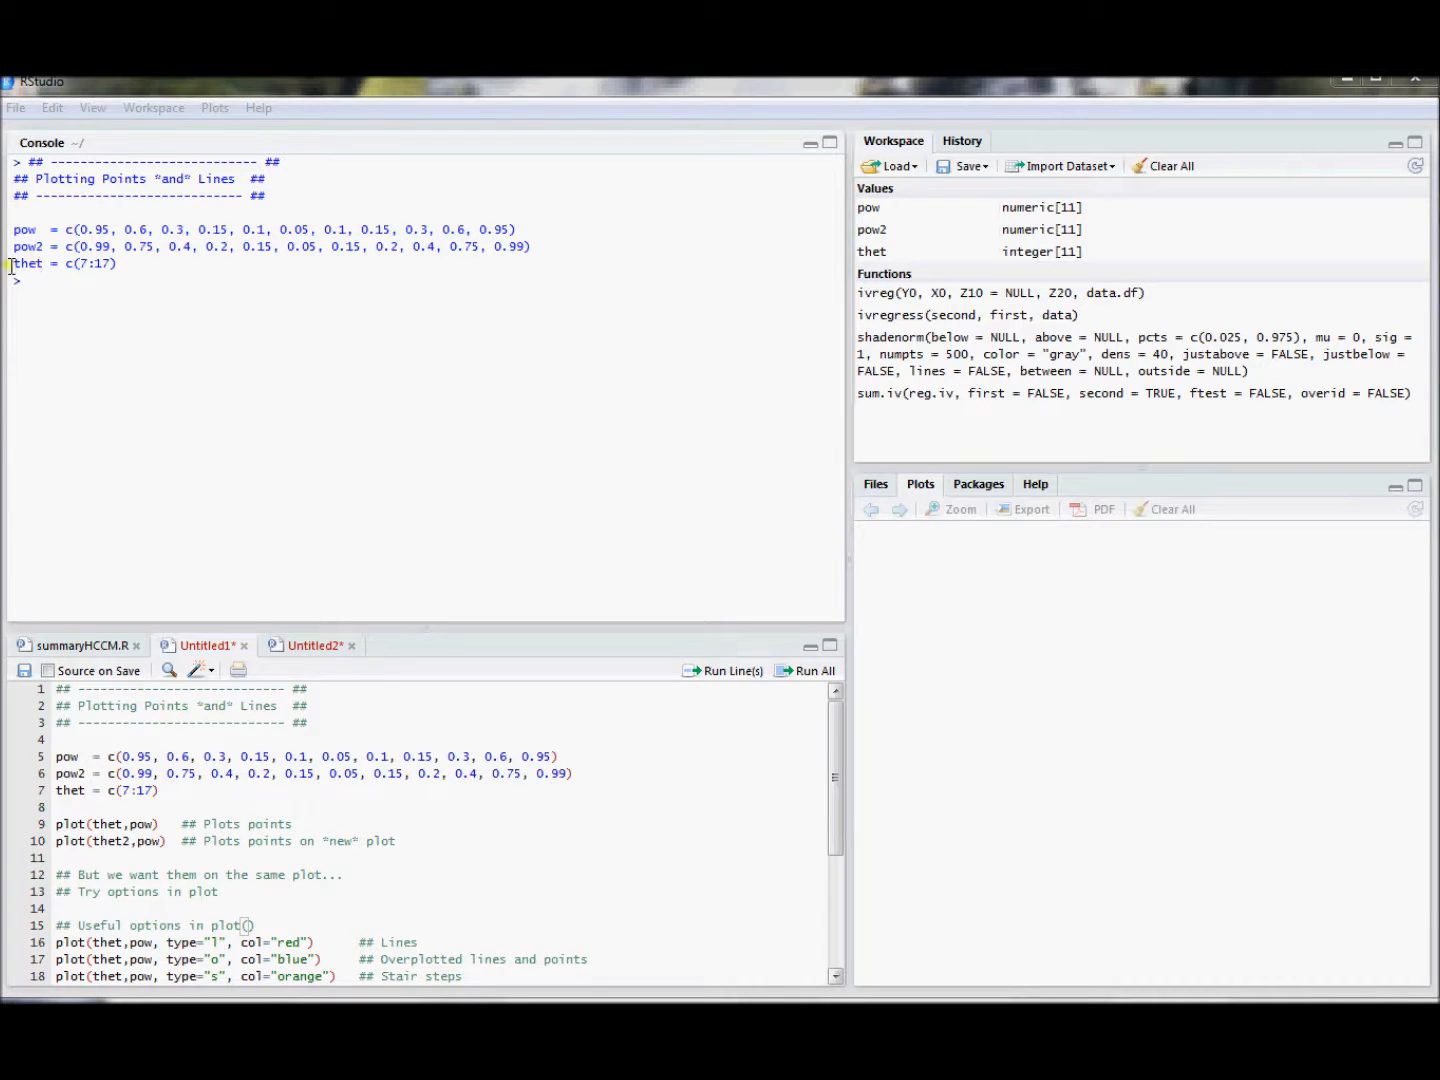
# Step: Run the first plot command to draw pow against thet as points
pyautogui.doubleClick(62, 264)
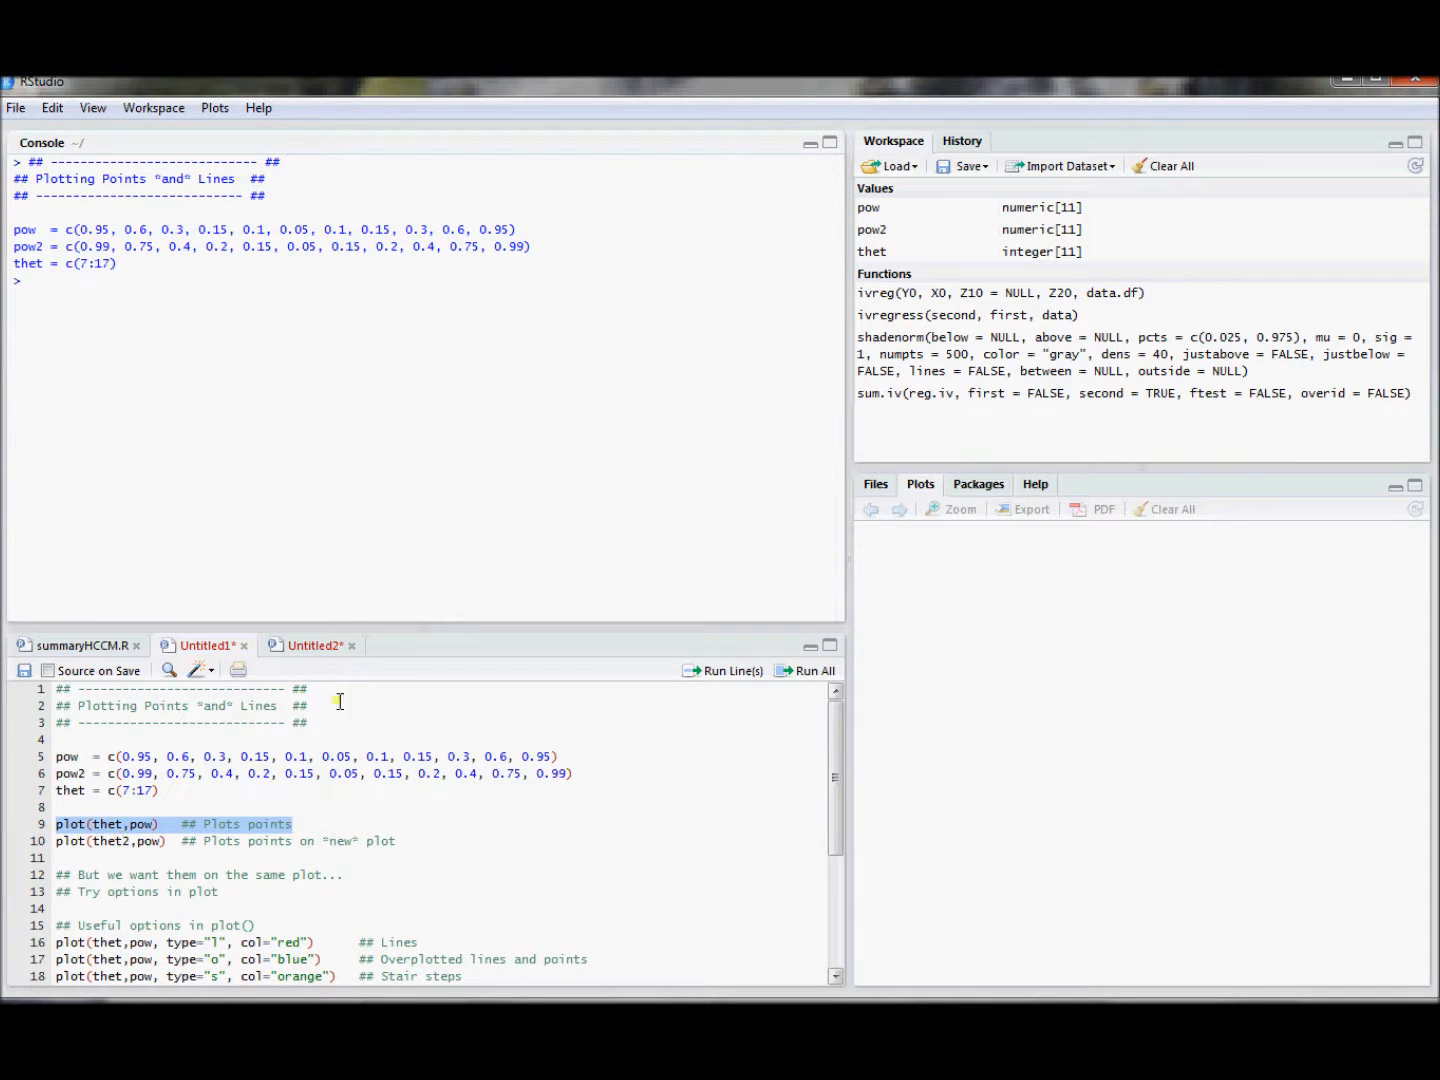
pyautogui.moveTo(780, 920)
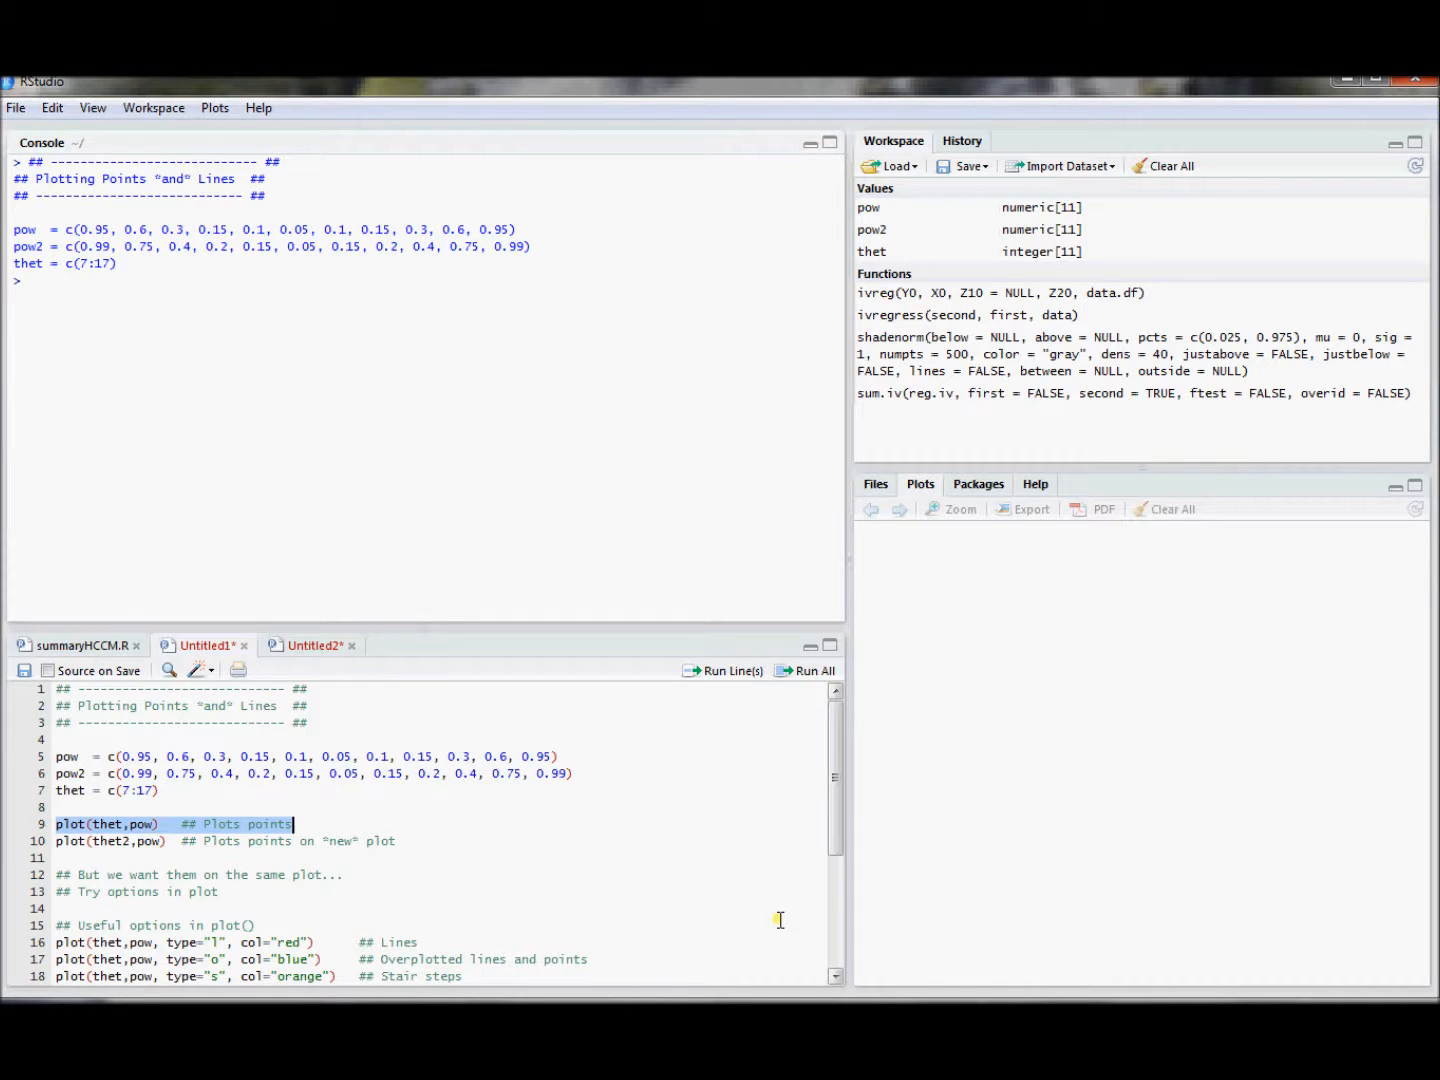
pyautogui.moveTo(756, 826)
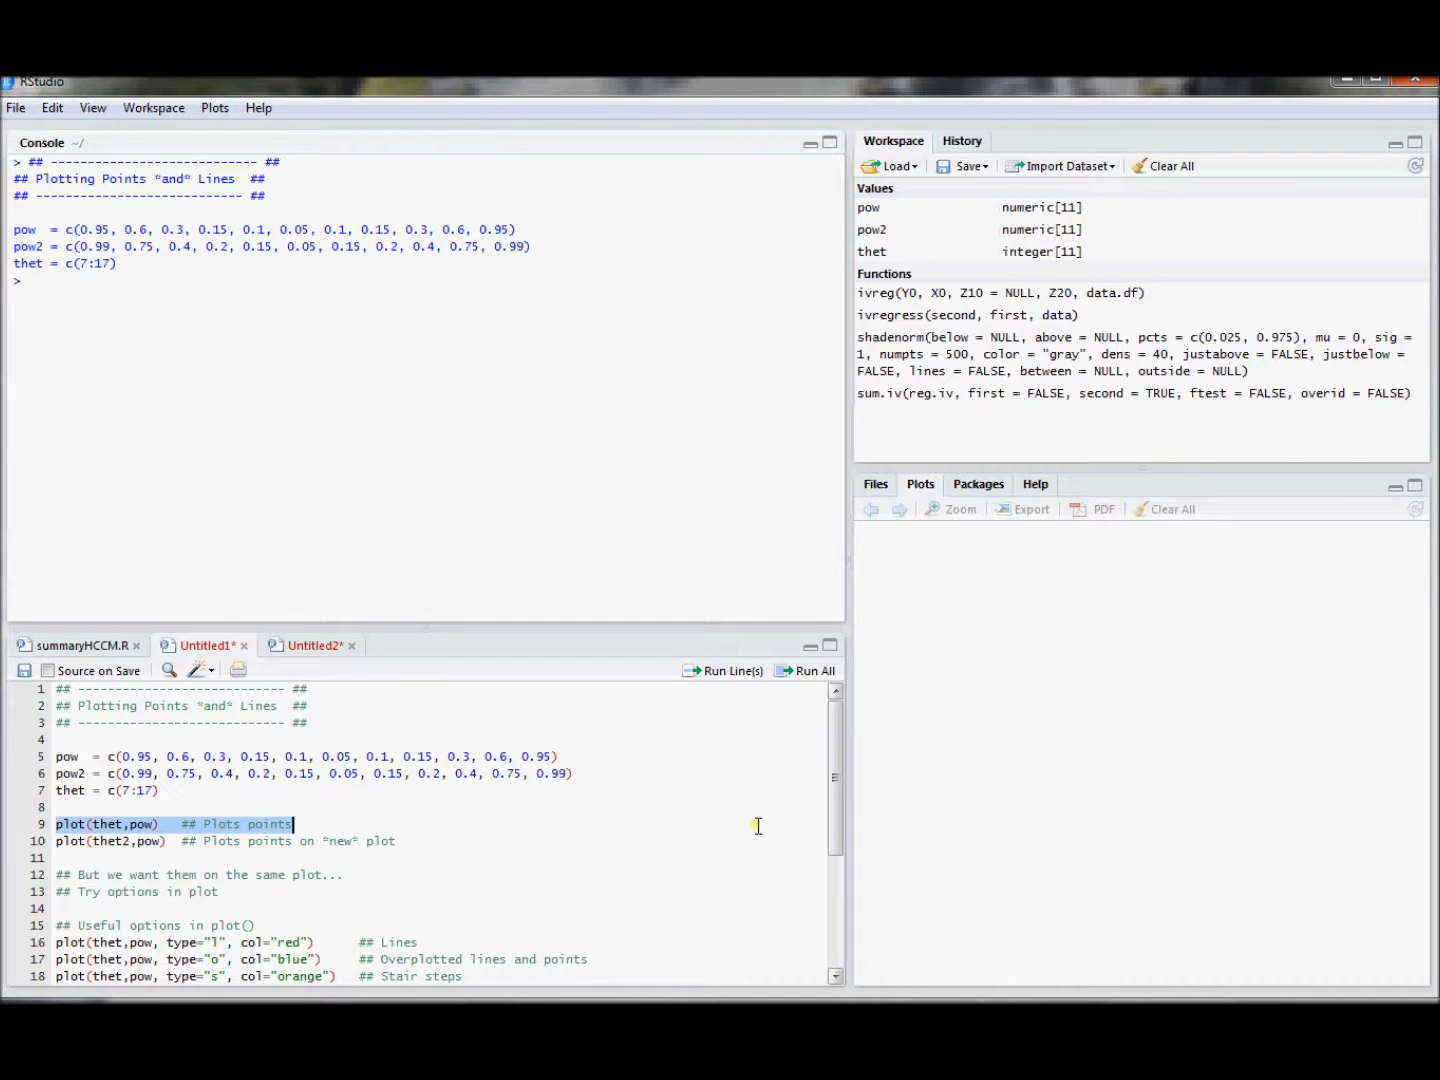
pyautogui.click(730, 672)
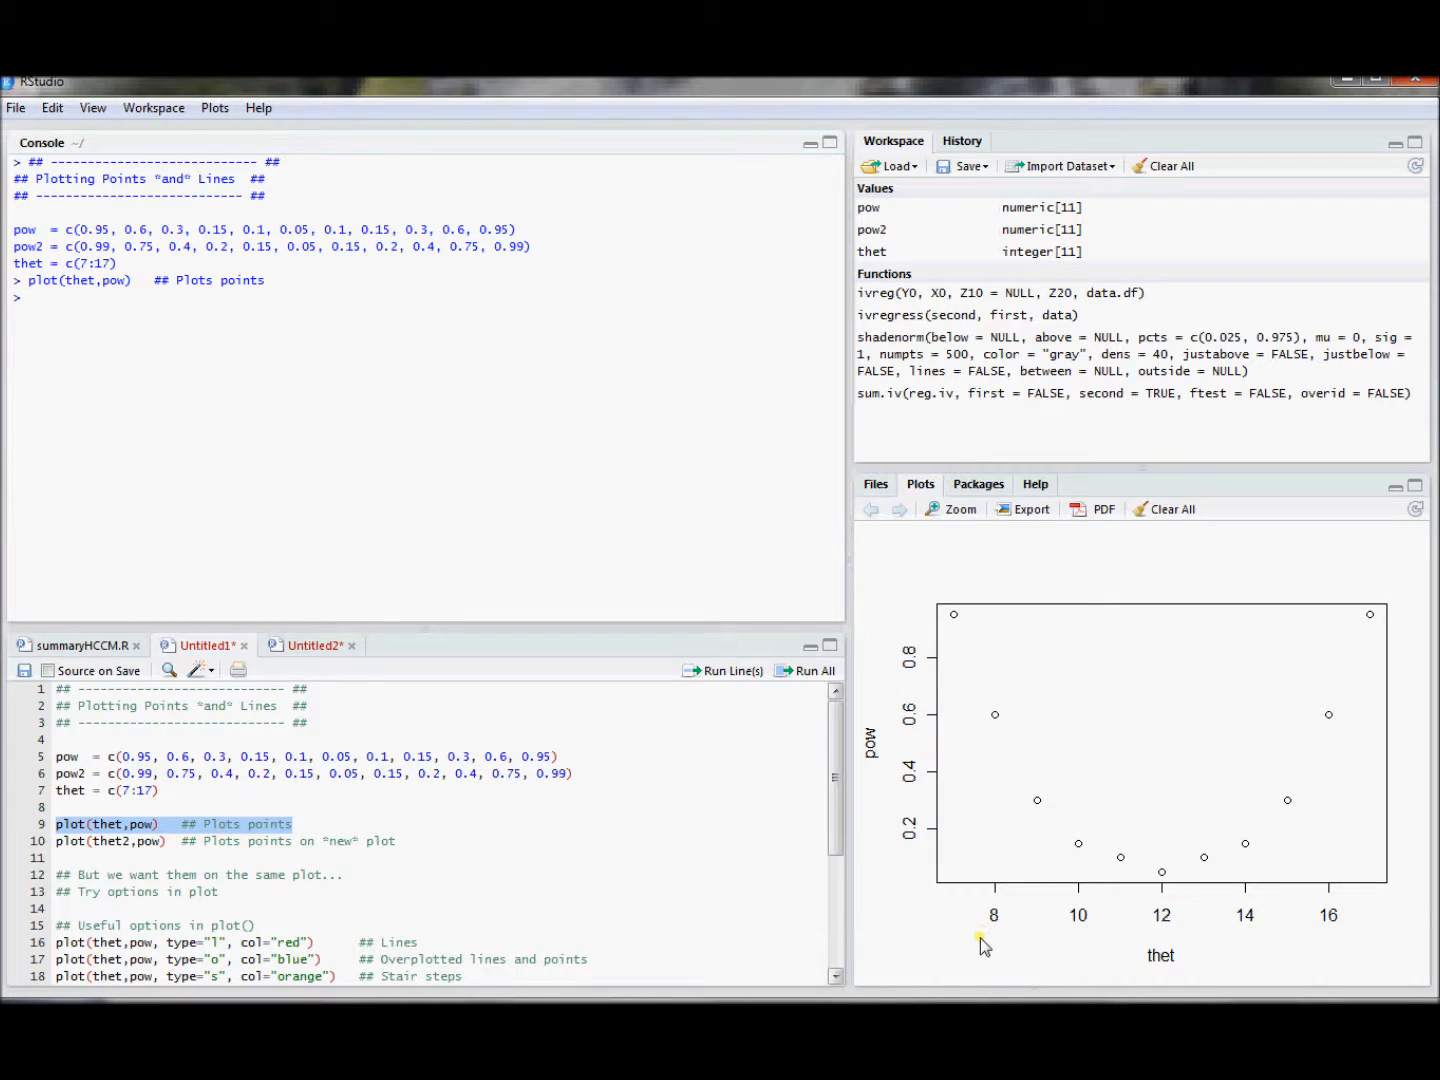
pyautogui.moveTo(910, 756)
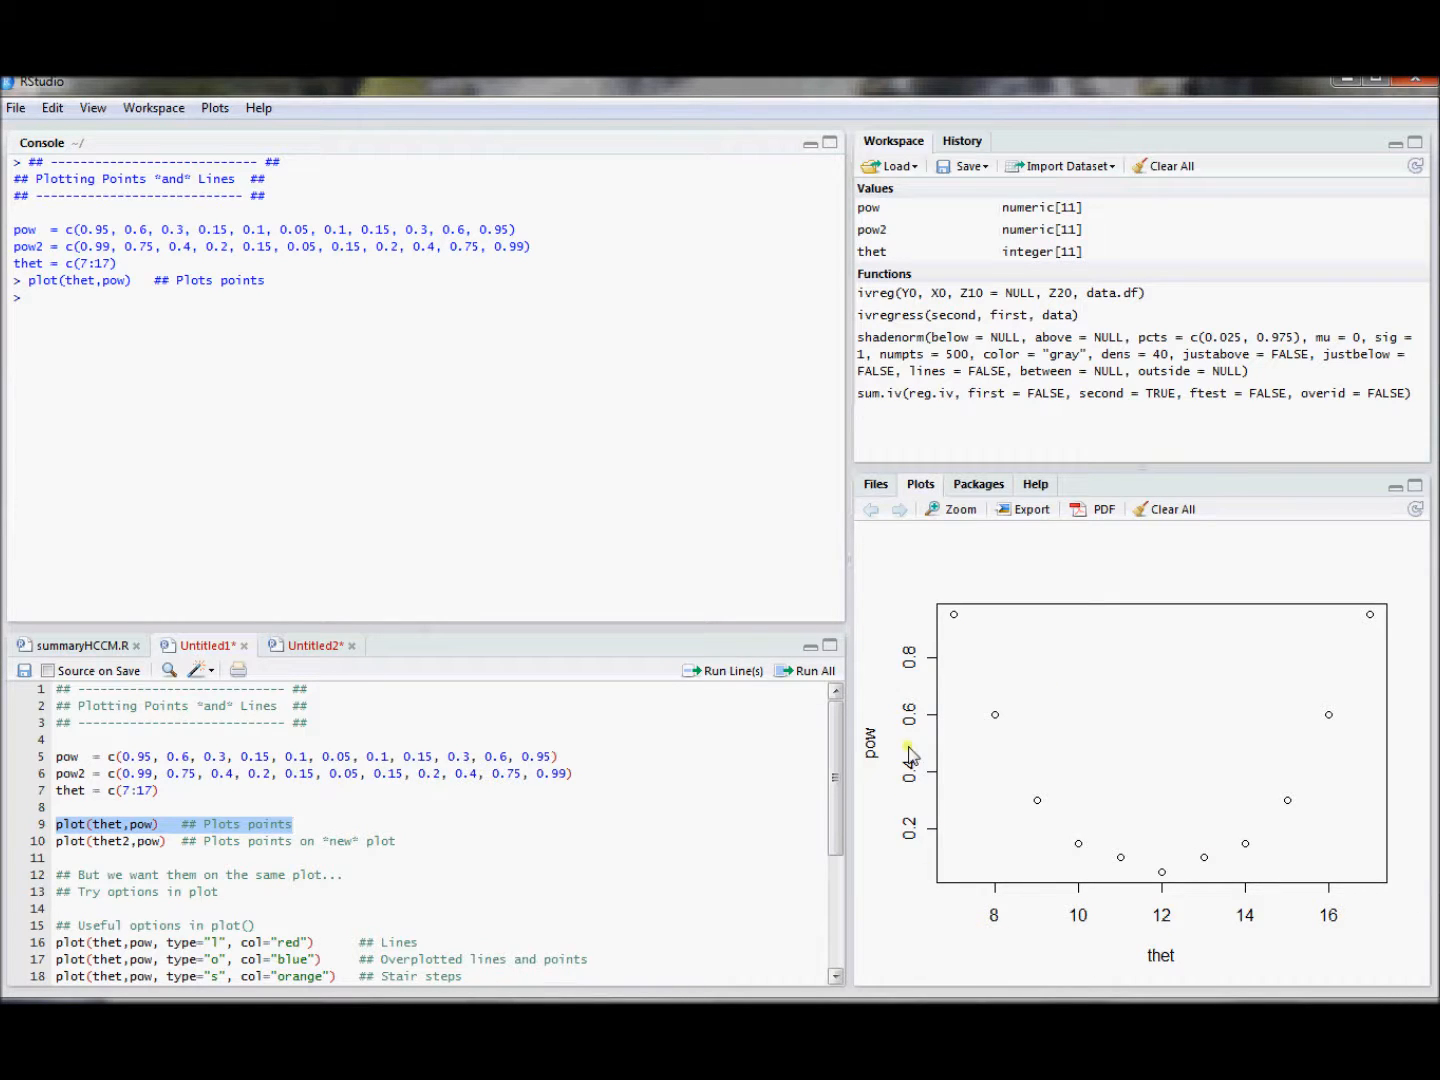
pyautogui.moveTo(1008, 728)
pyautogui.write('2')
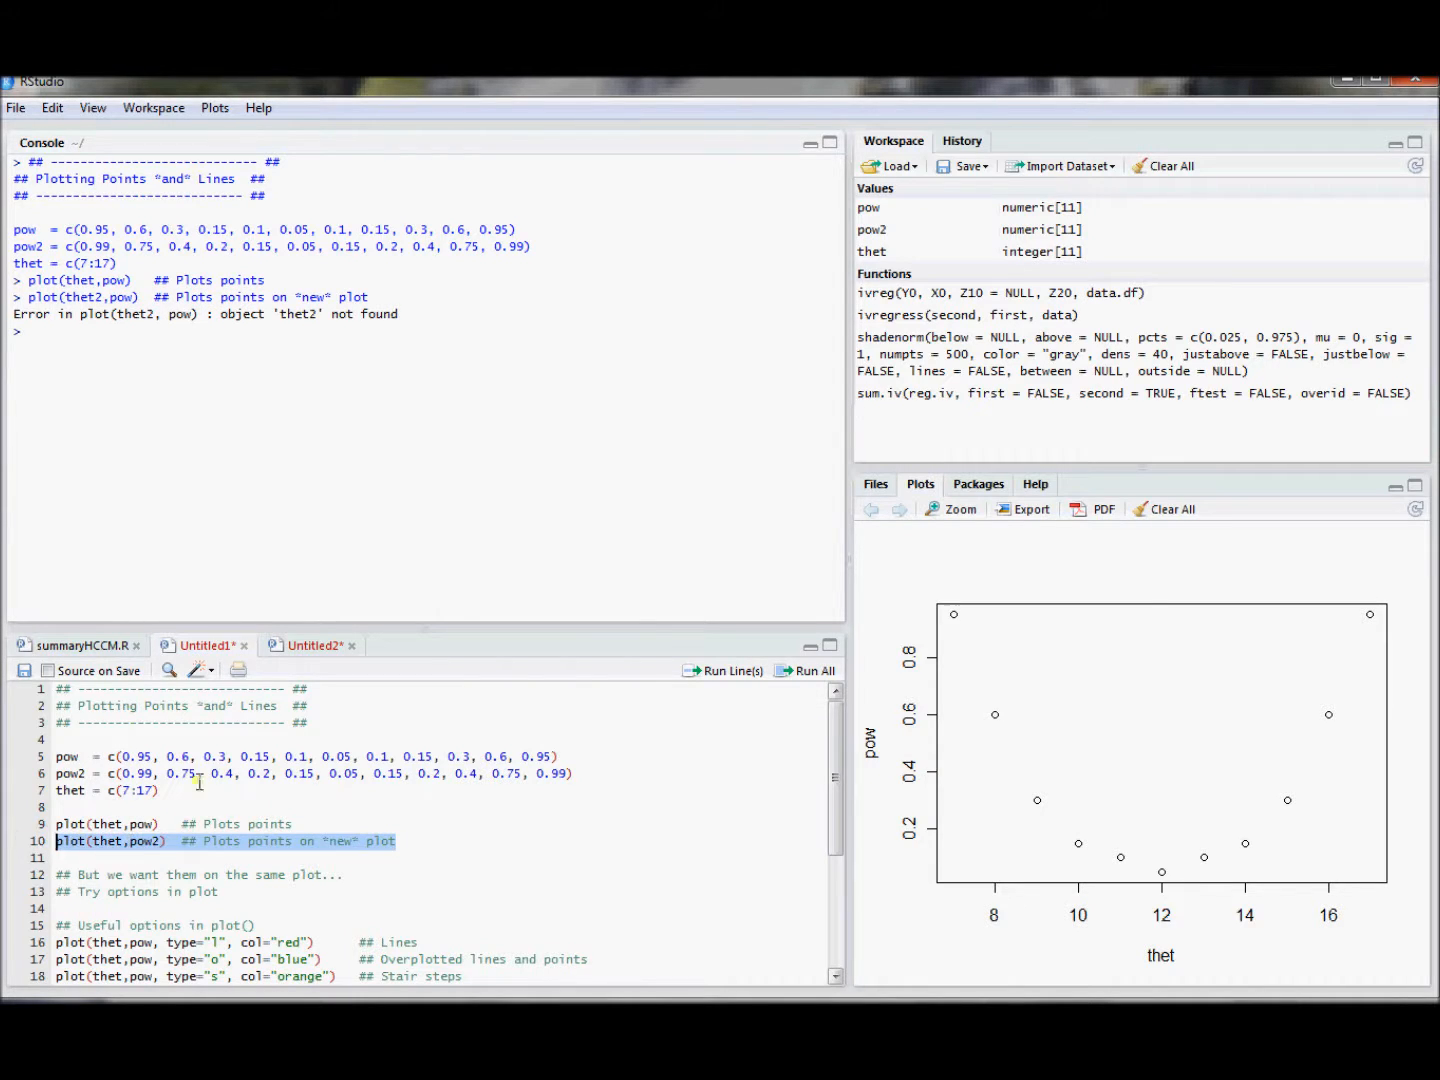
# Step: Run plot(thet,pow2) and flip between the pow and pow2 plots in the Plots pane
pyautogui.click(730, 670)
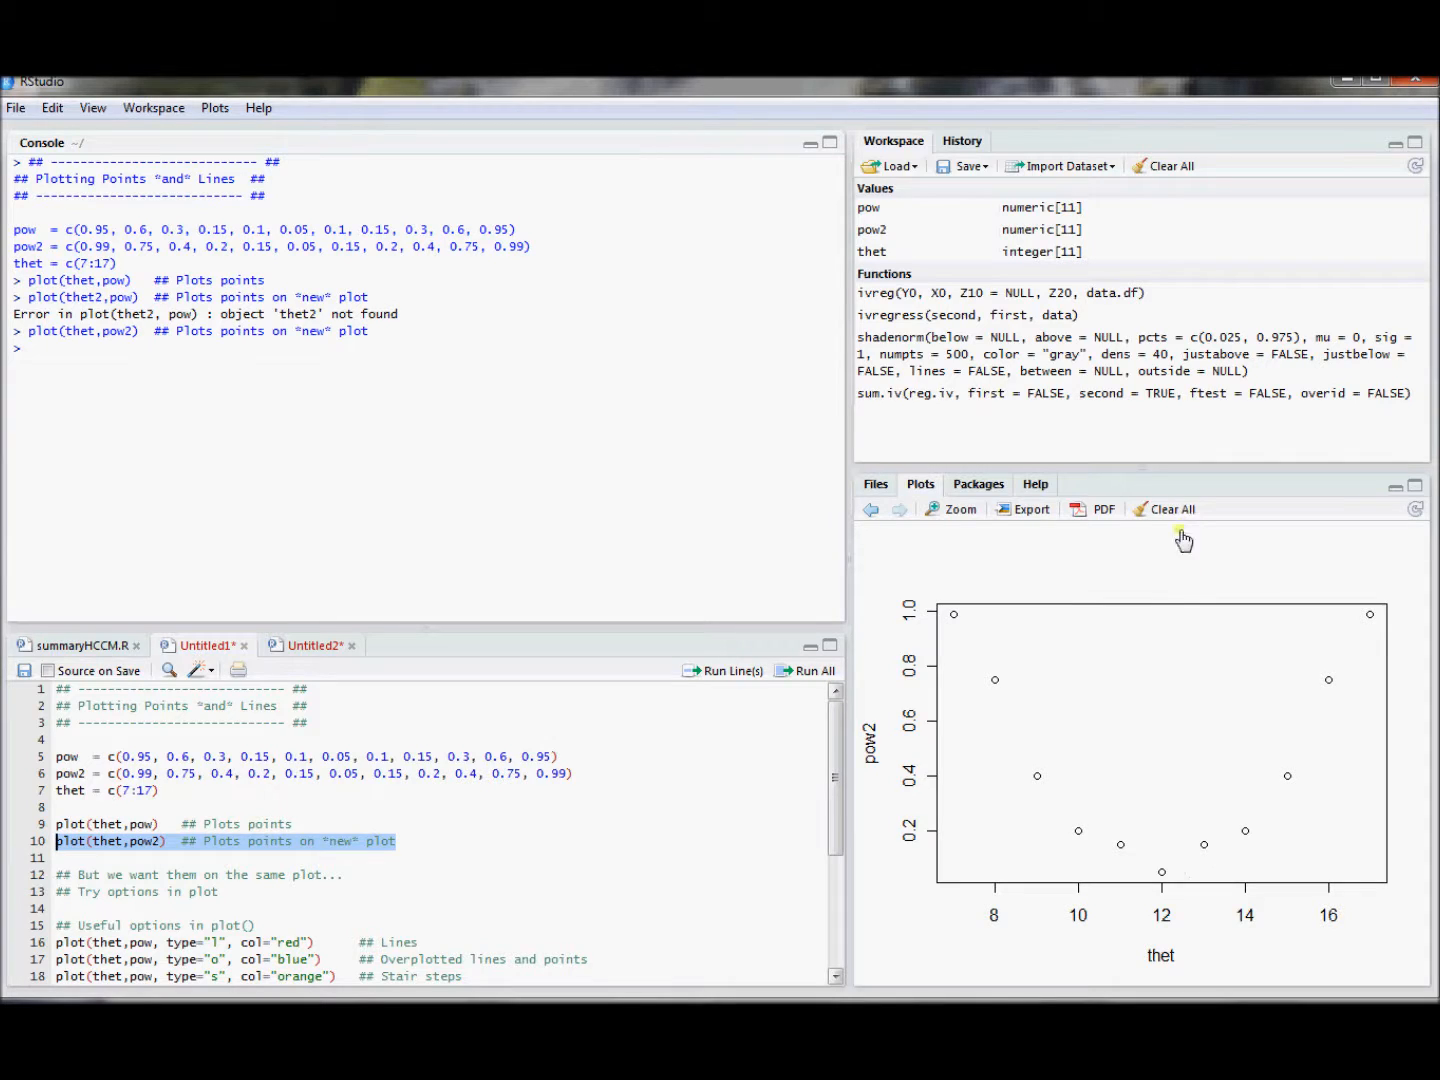
pyautogui.moveTo(872, 516)
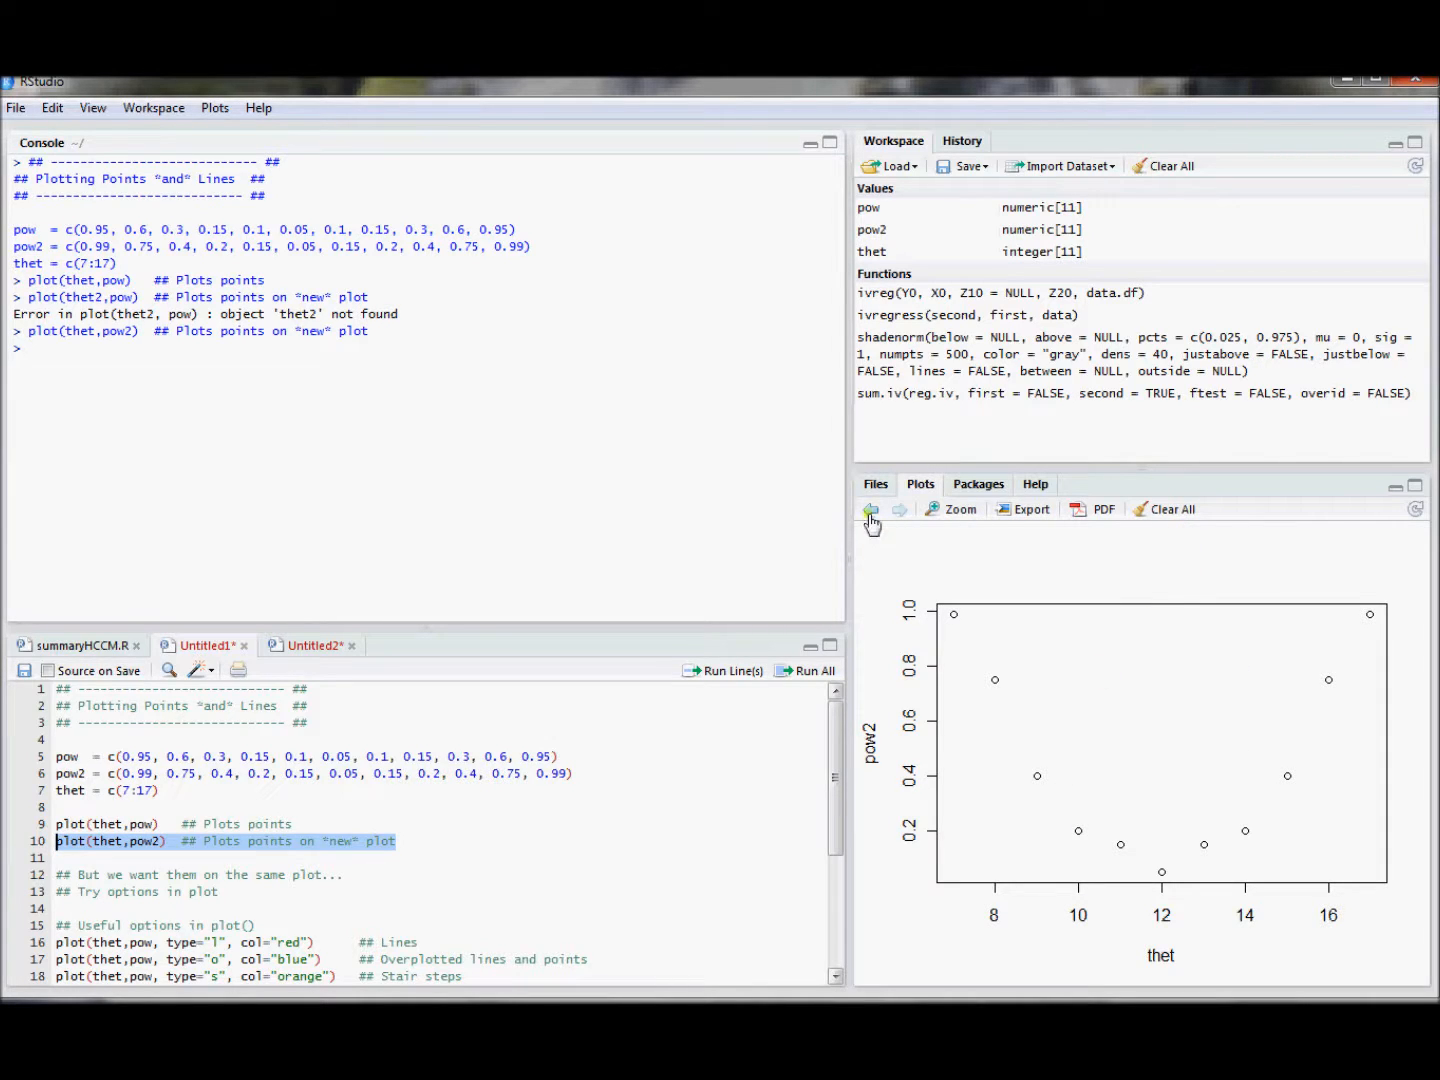
pyautogui.click(870, 508)
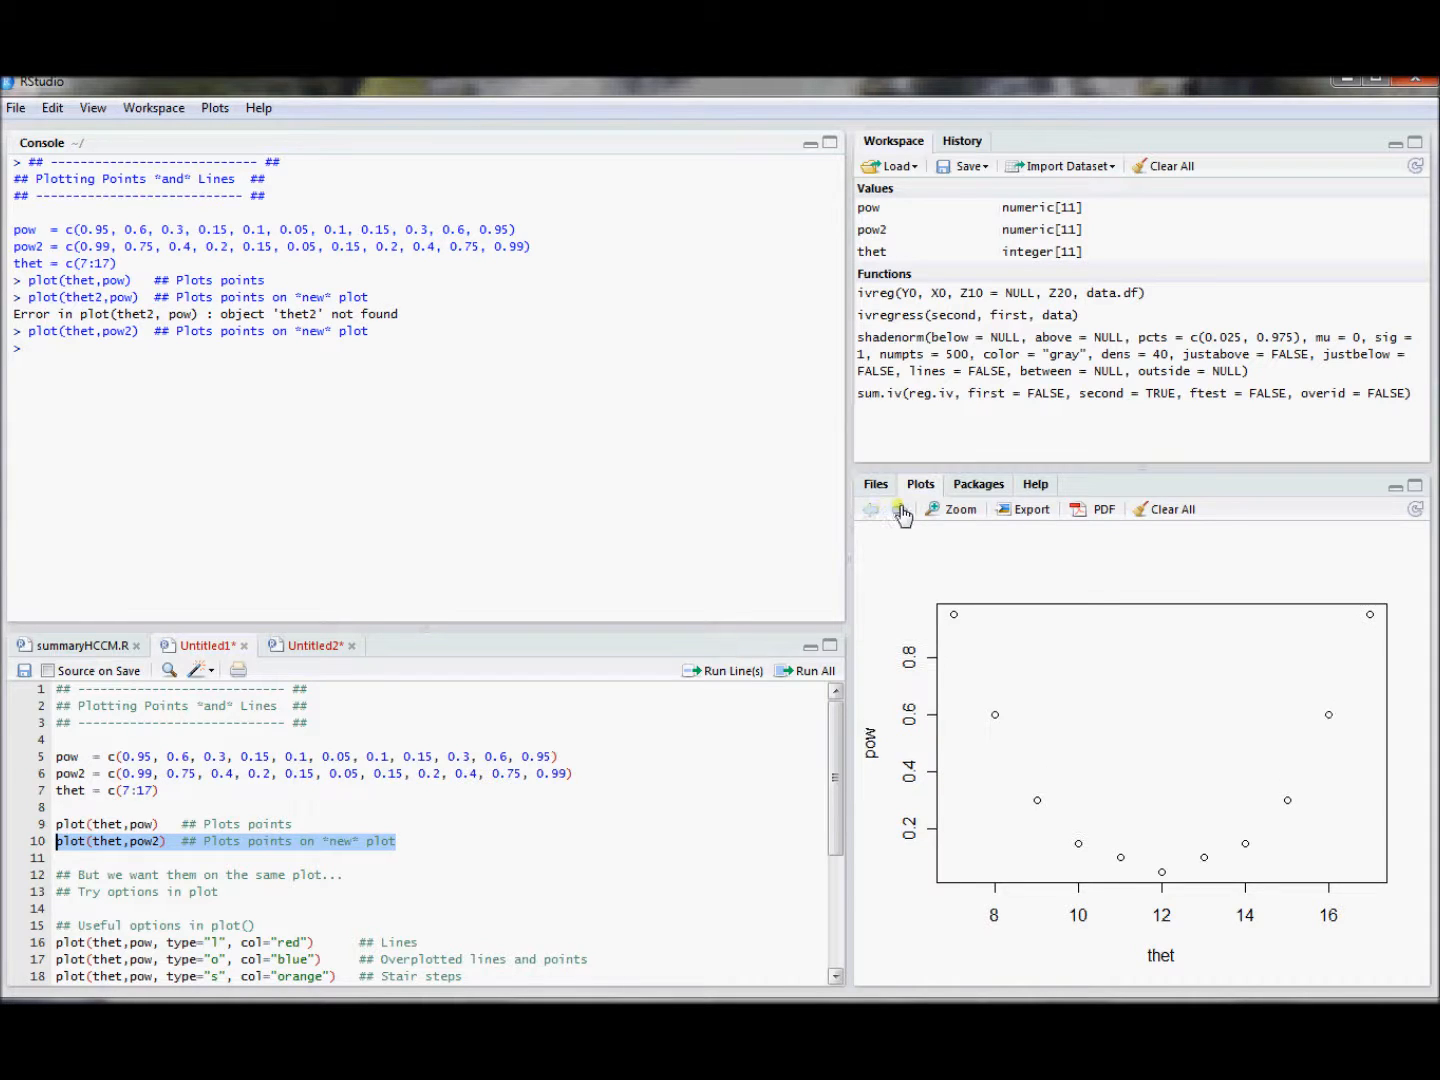
pyautogui.click(900, 508)
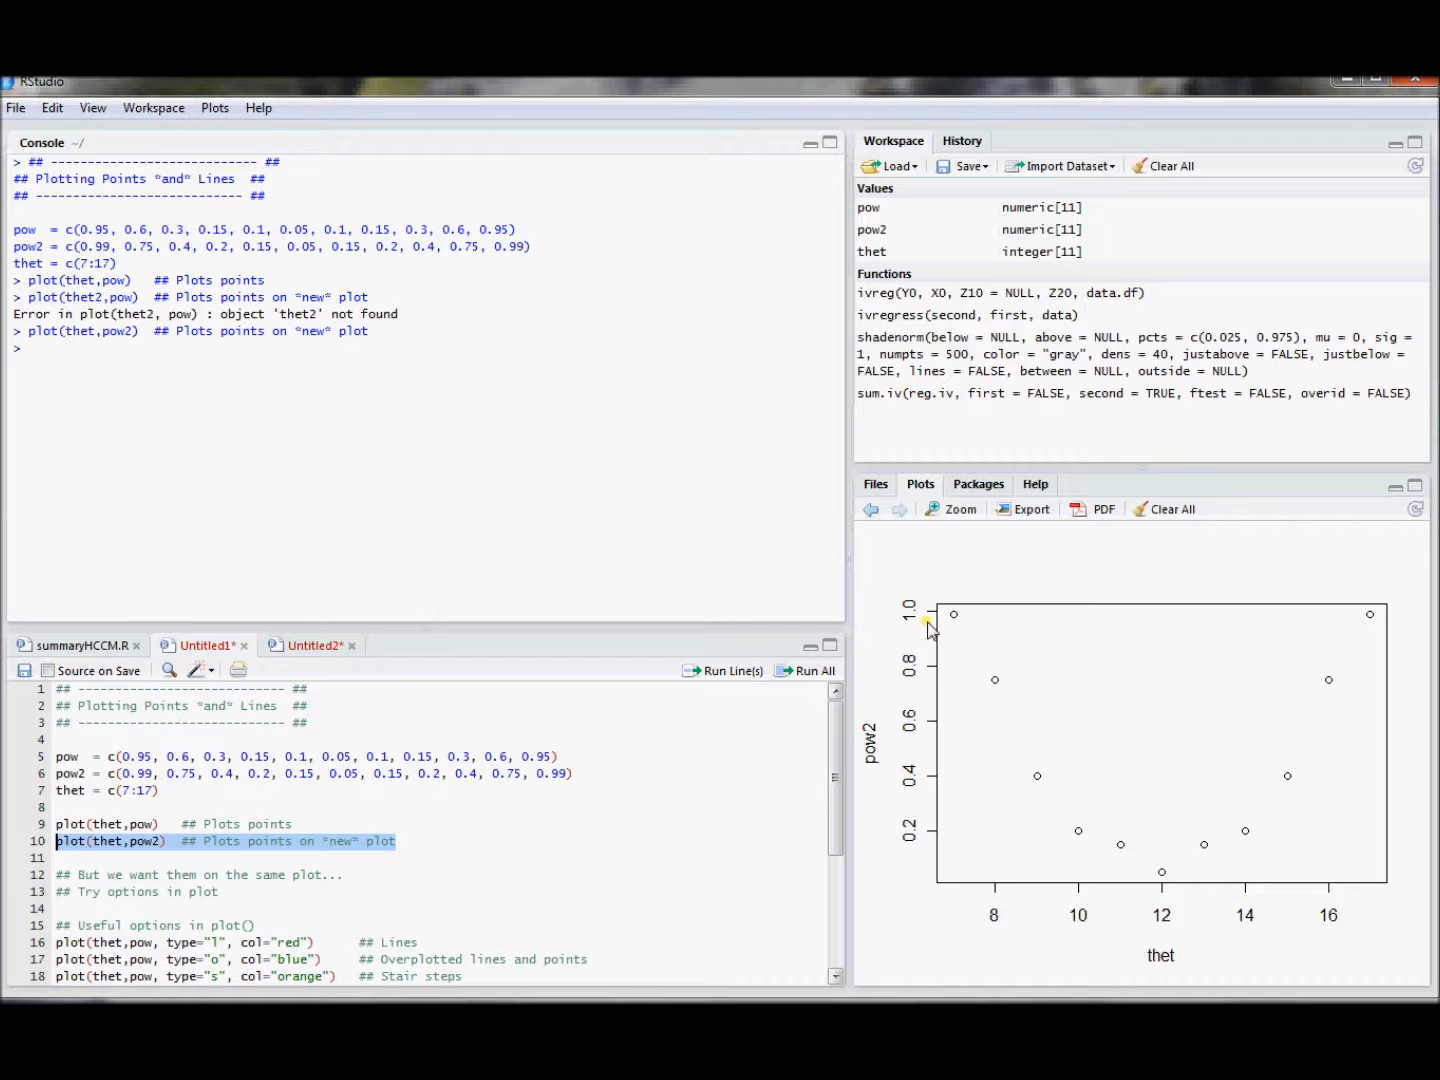
# Step: Run plot(thet,pow, type="l", col="red") to draw pow as a red line
pyautogui.scroll(-3)
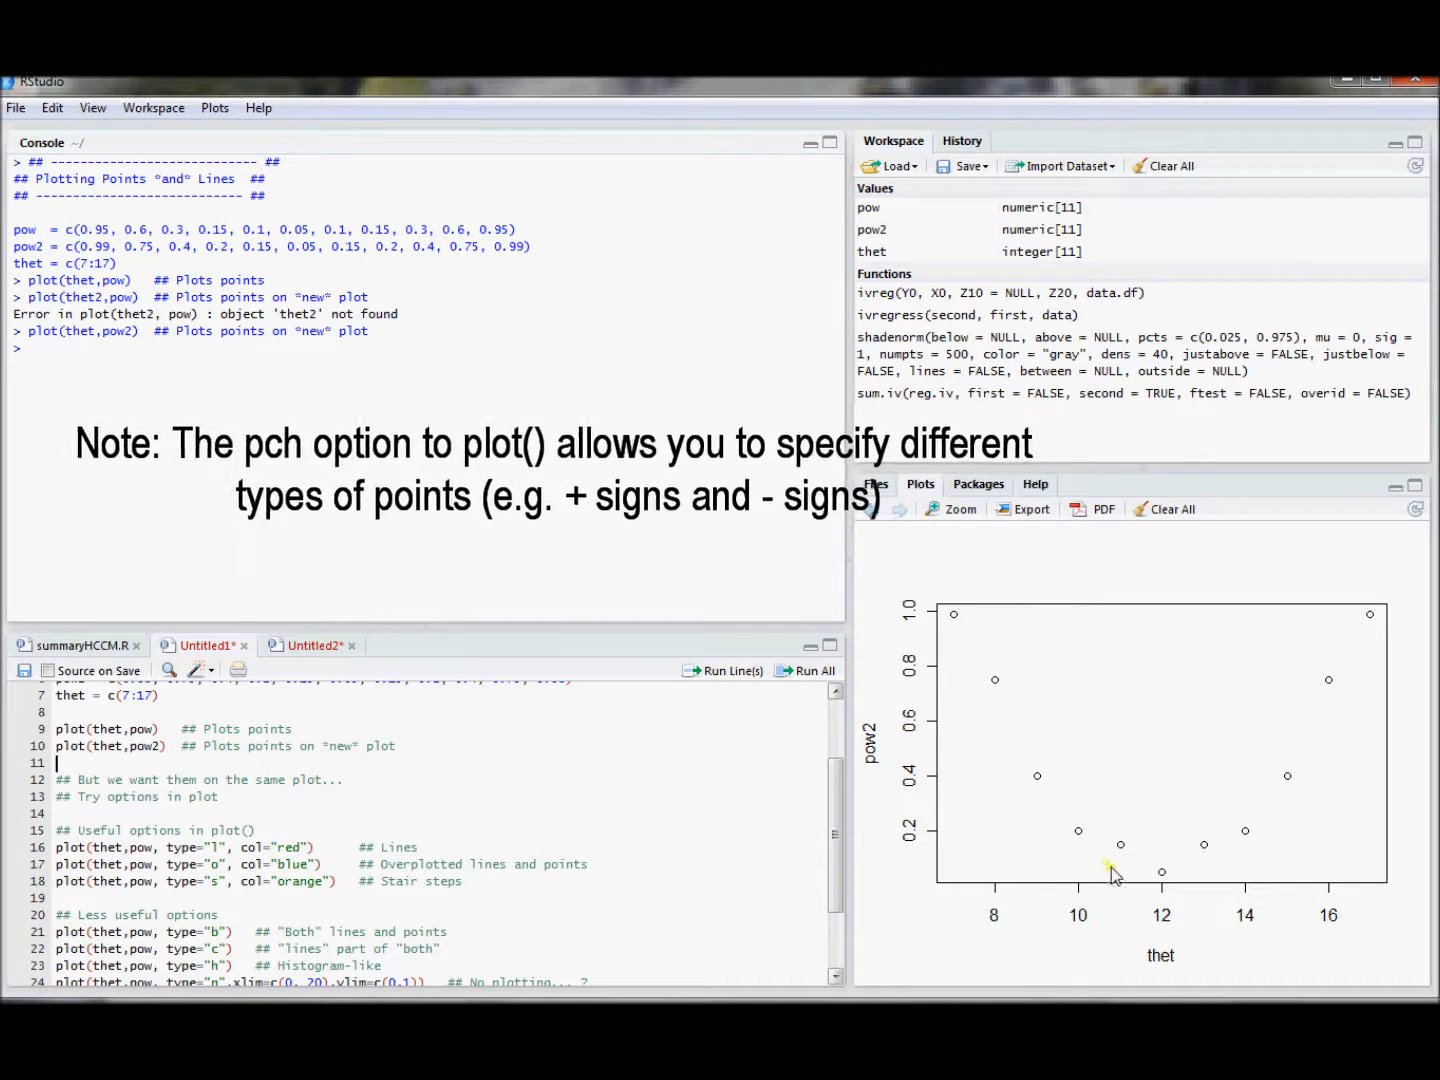
pyautogui.moveTo(1014, 722)
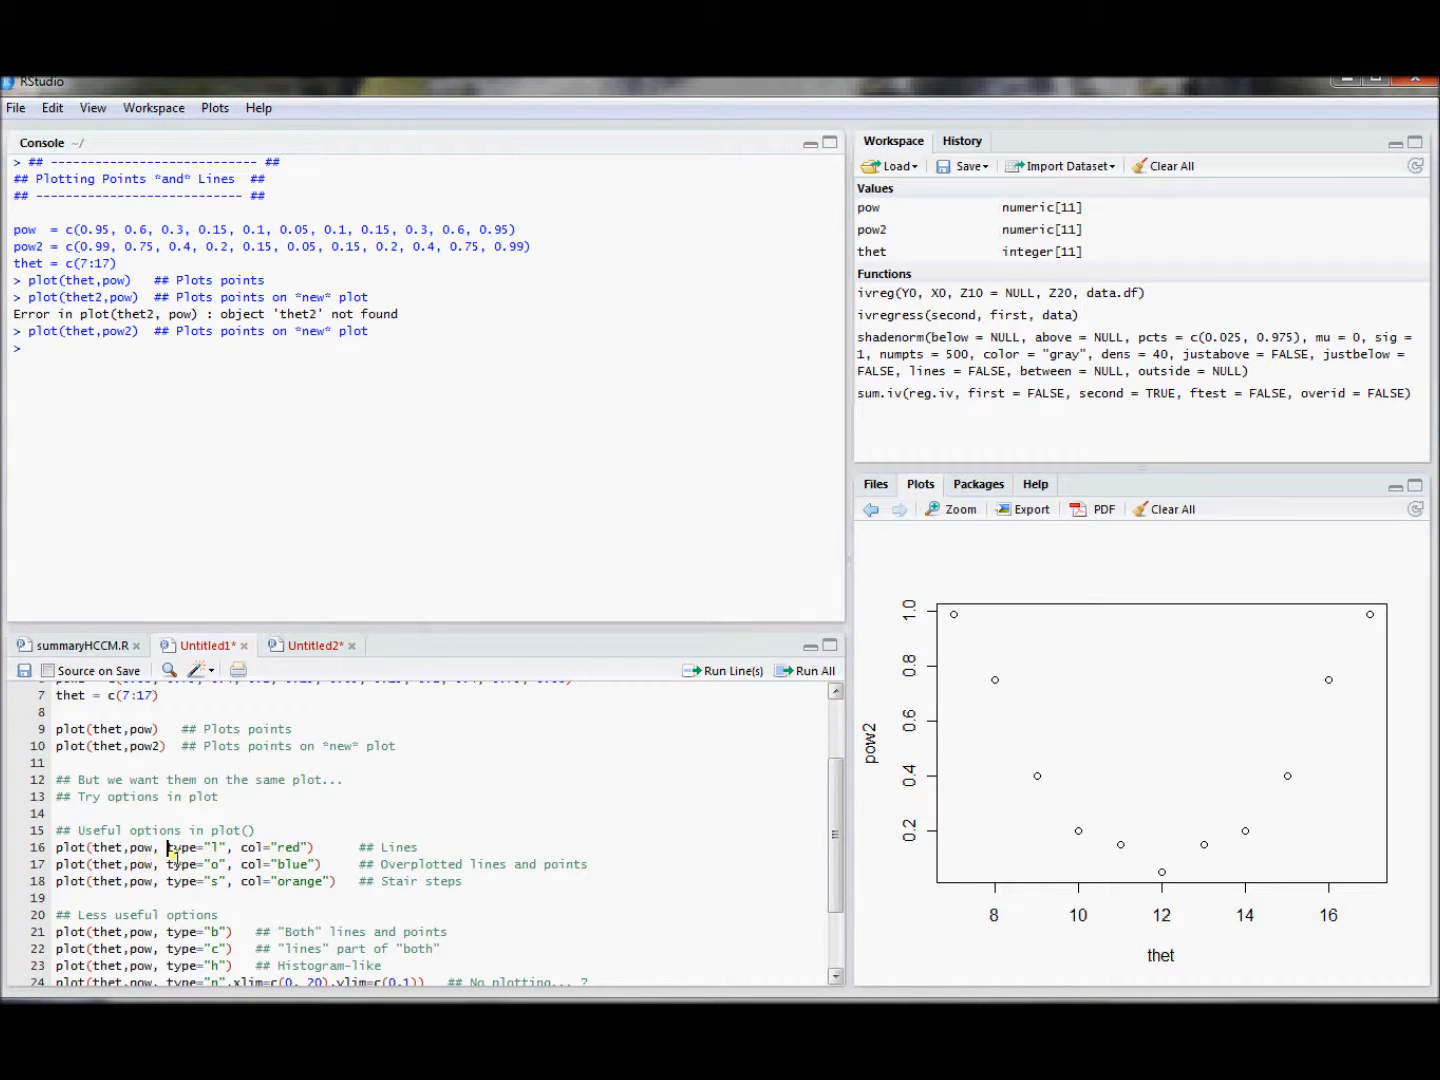
pyautogui.doubleClick(184, 848)
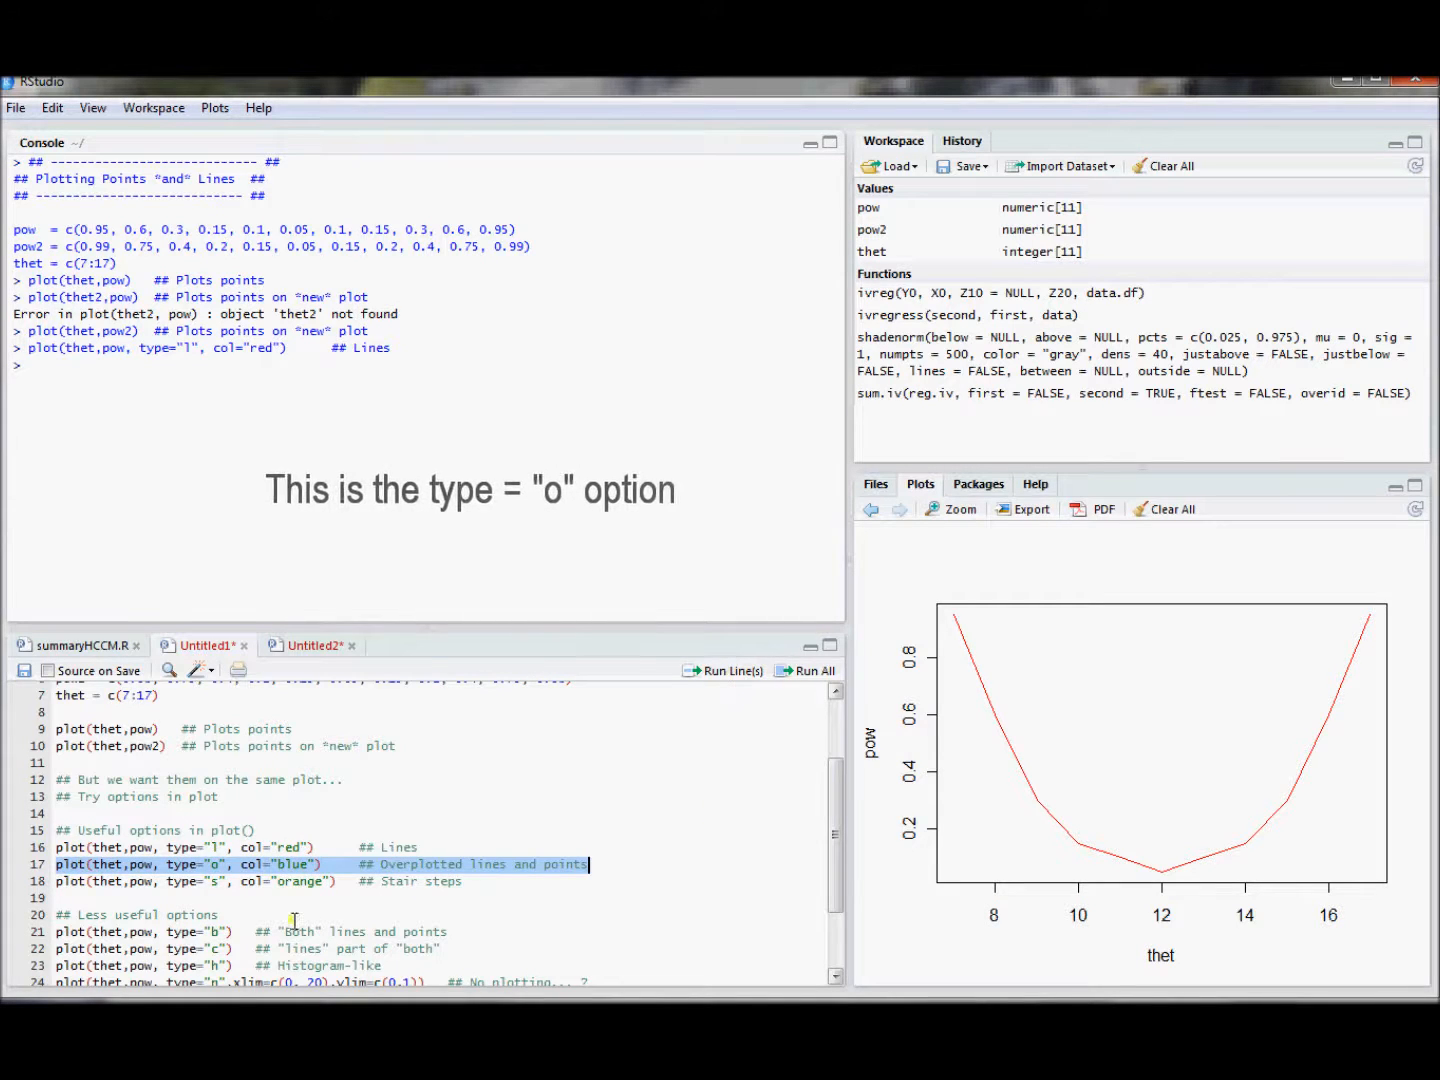
# Step: Run the type "o" blue, type "s" orange stair-step, and type "b" black plot commands in turn
pyautogui.click(728, 672)
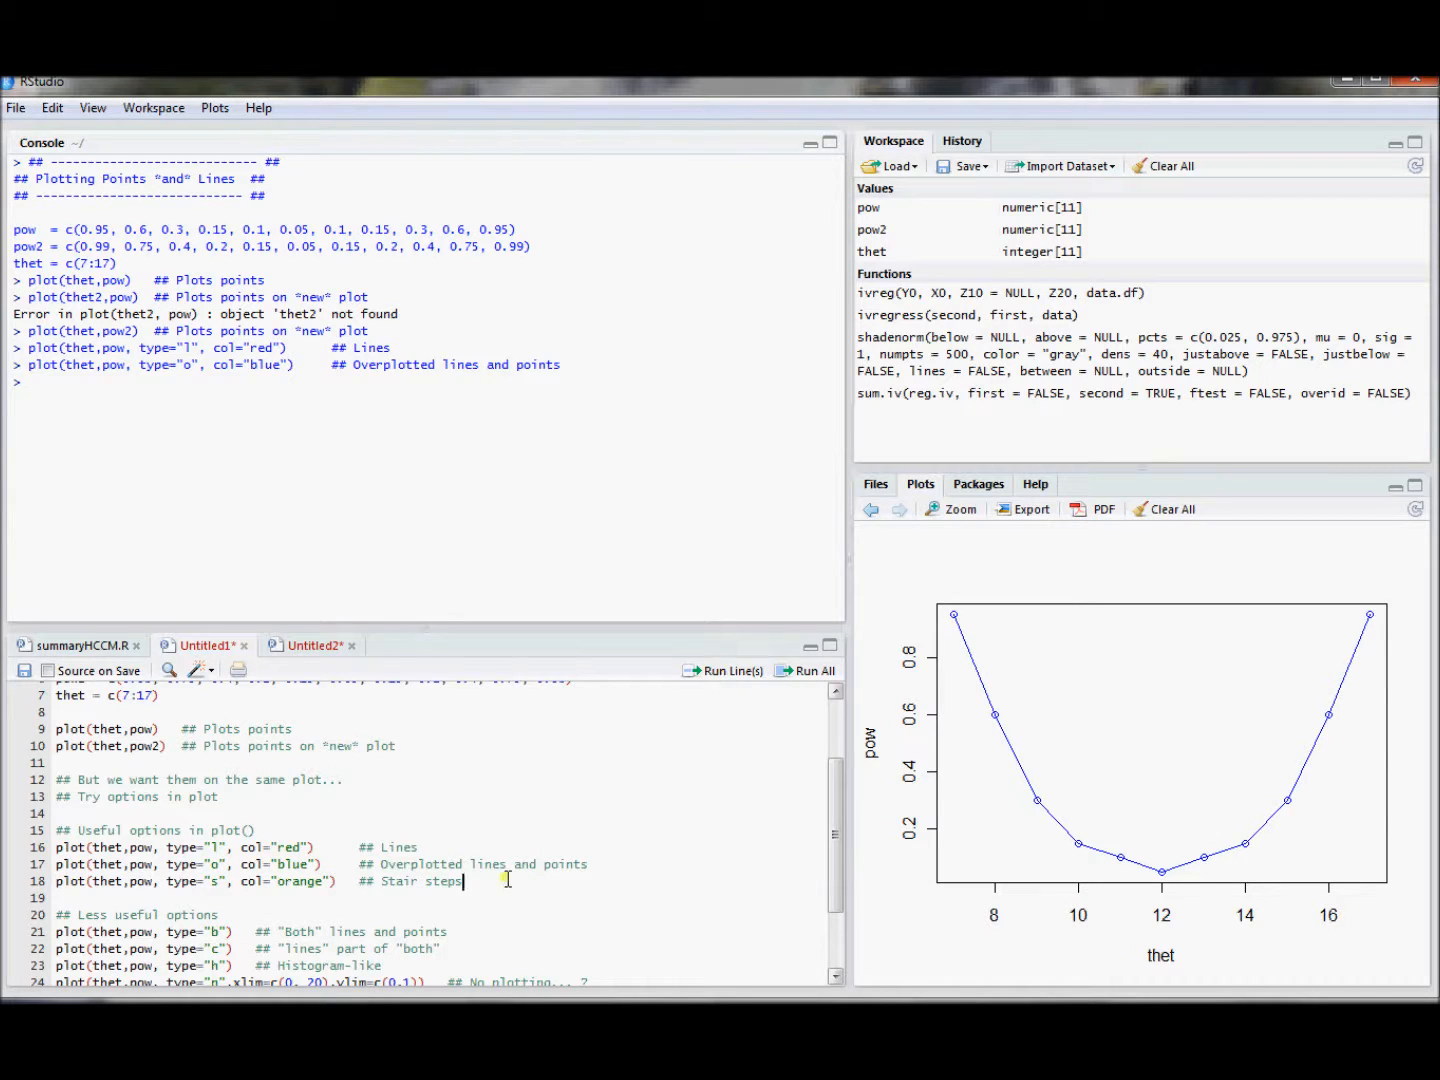
pyautogui.tripleClick(250, 880)
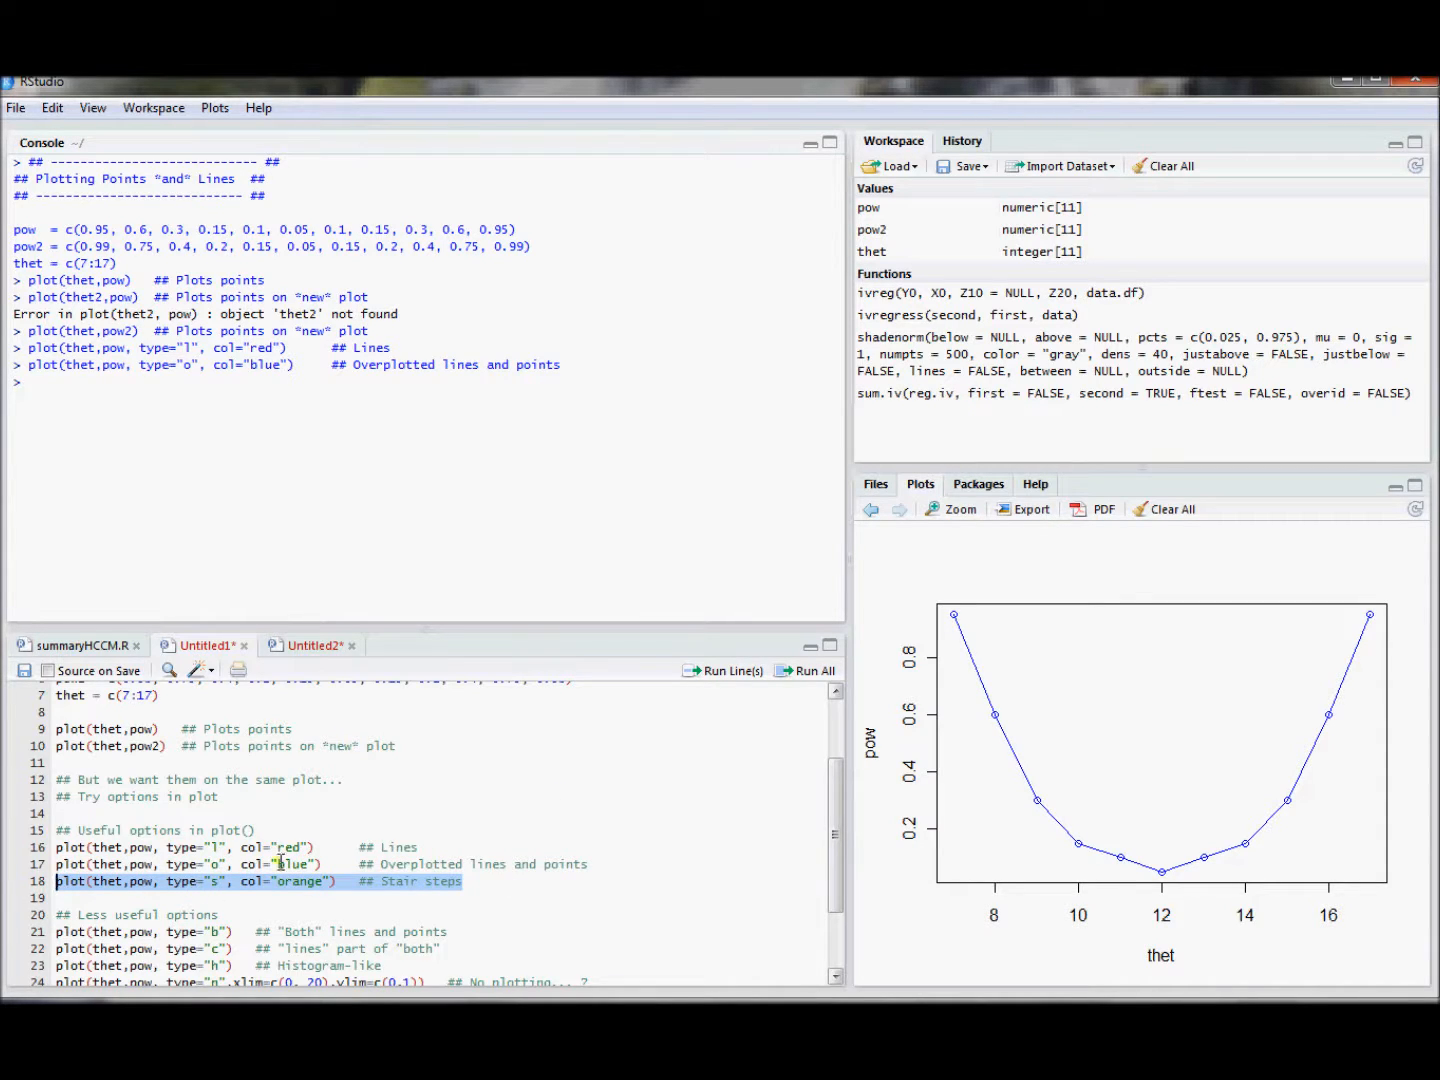
pyautogui.click(730, 672)
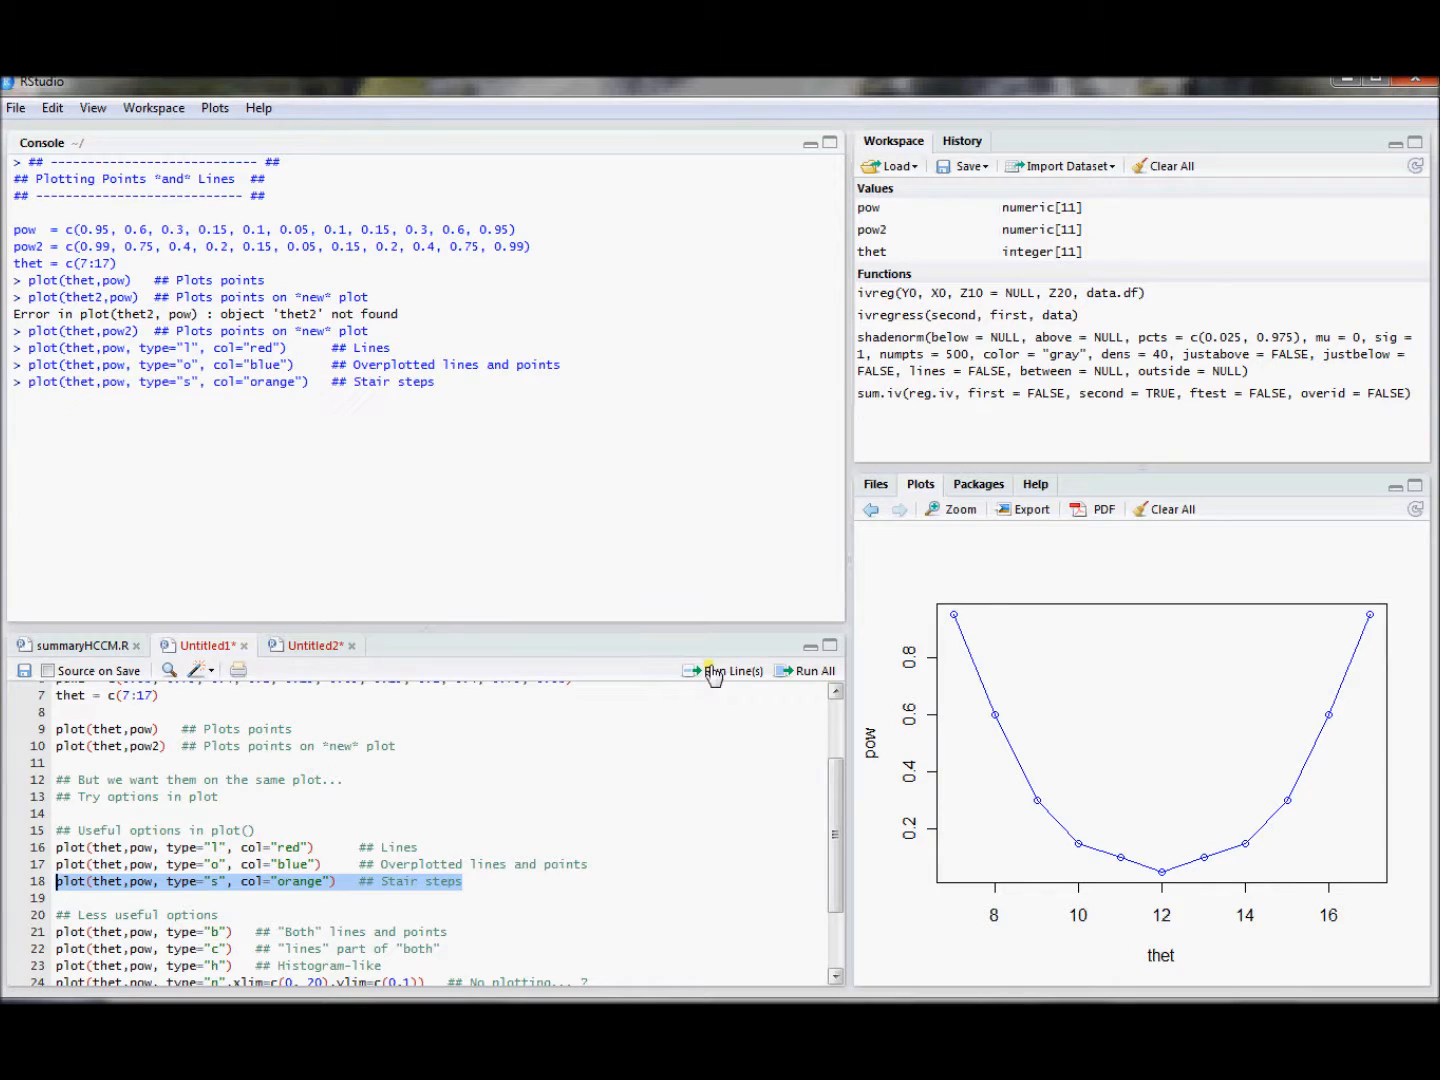
pyautogui.click(732, 672)
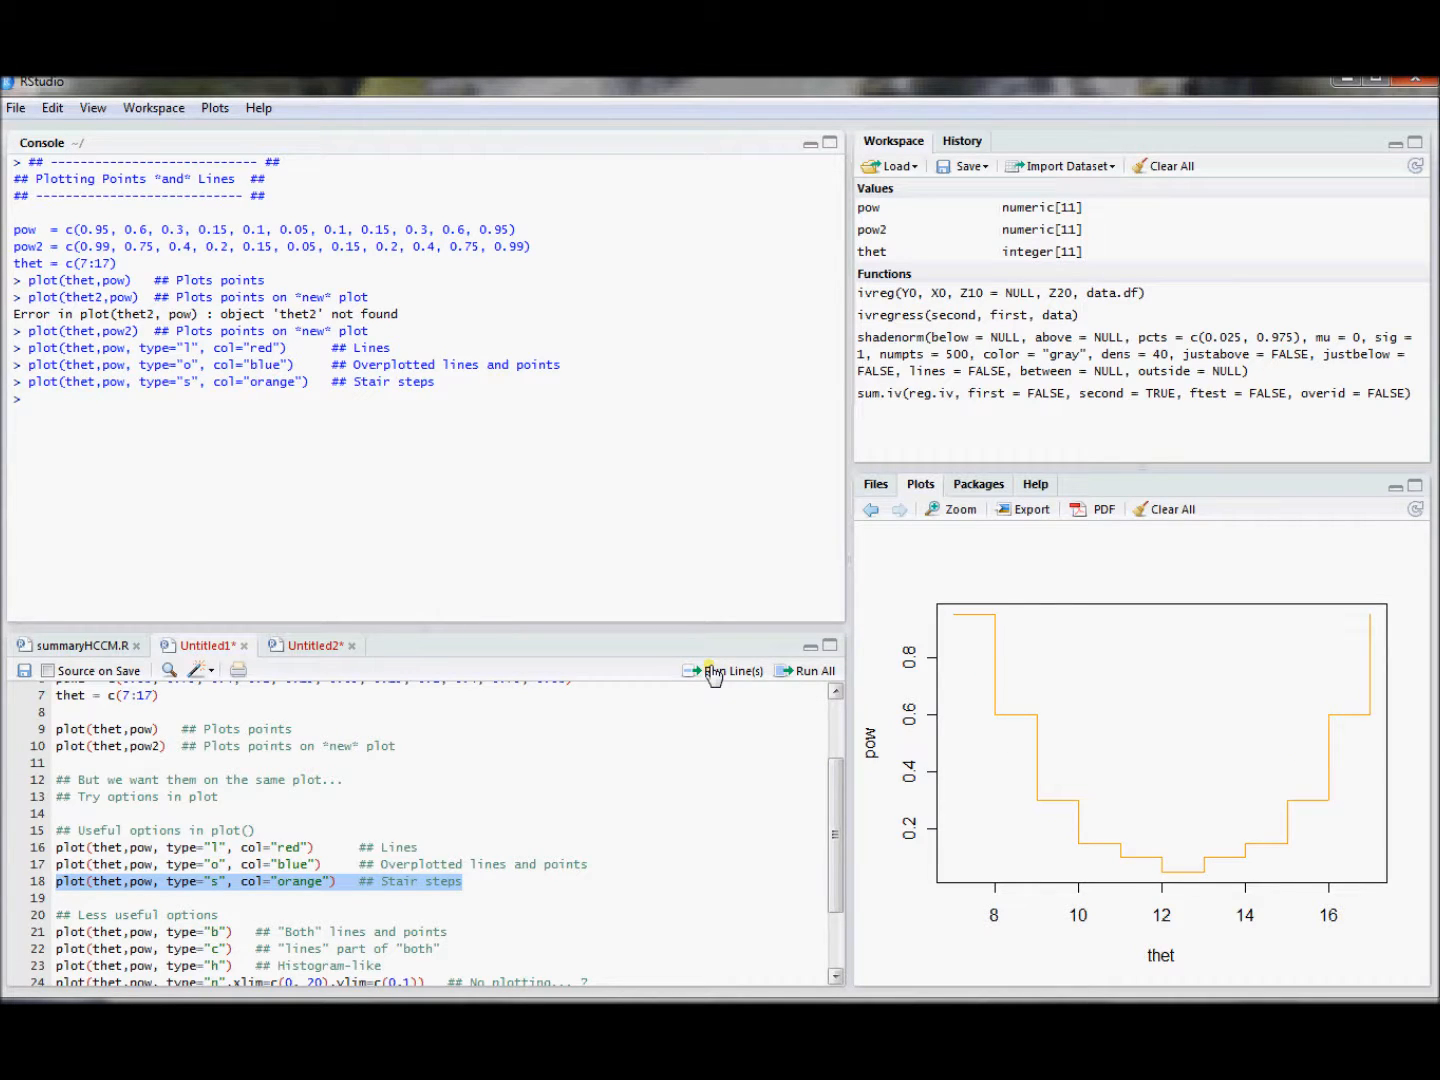
pyautogui.click(732, 670)
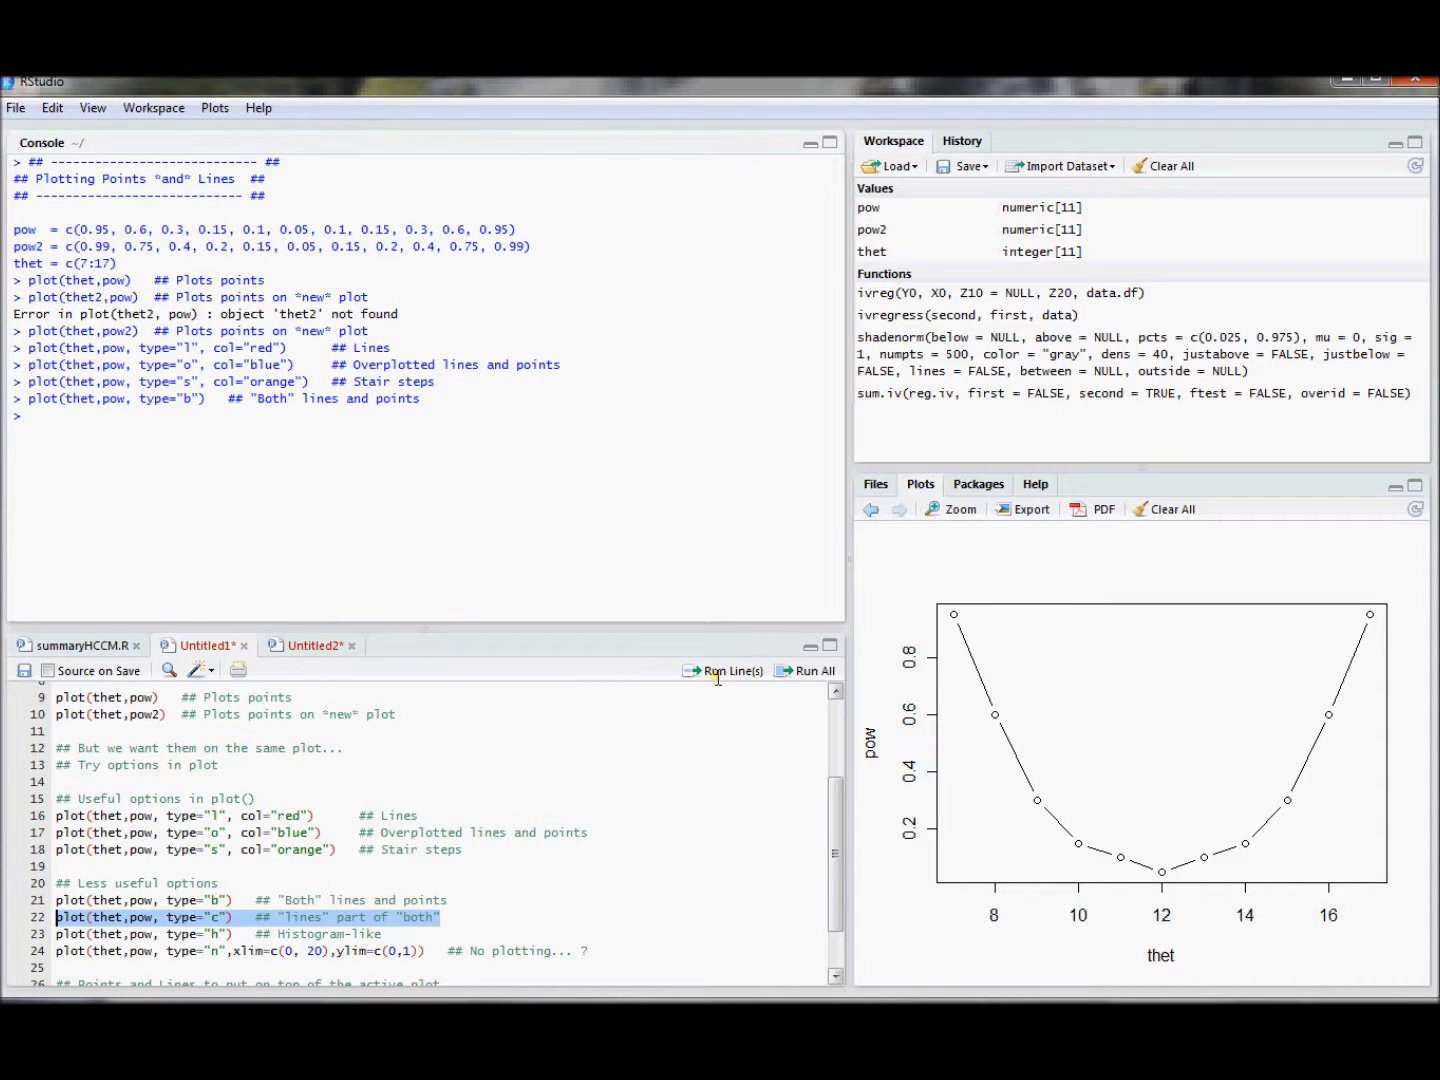
# Step: Run the type "c" gapped-lines and type "h" vertical-bars plot commands
pyautogui.click(732, 670)
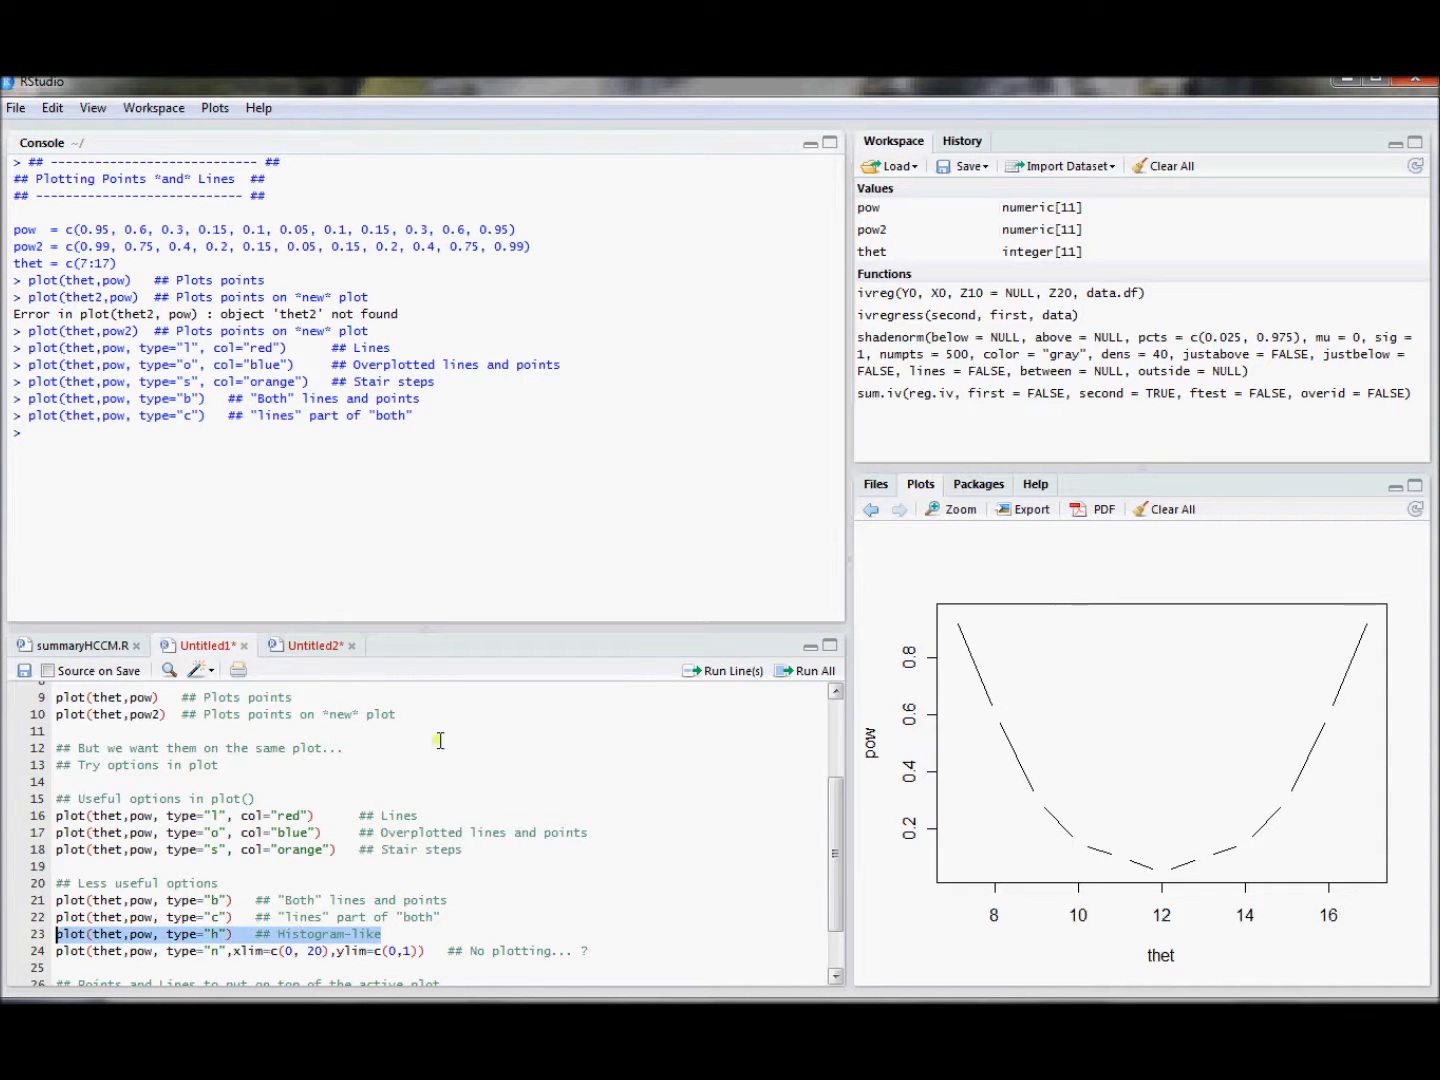
pyautogui.click(718, 670)
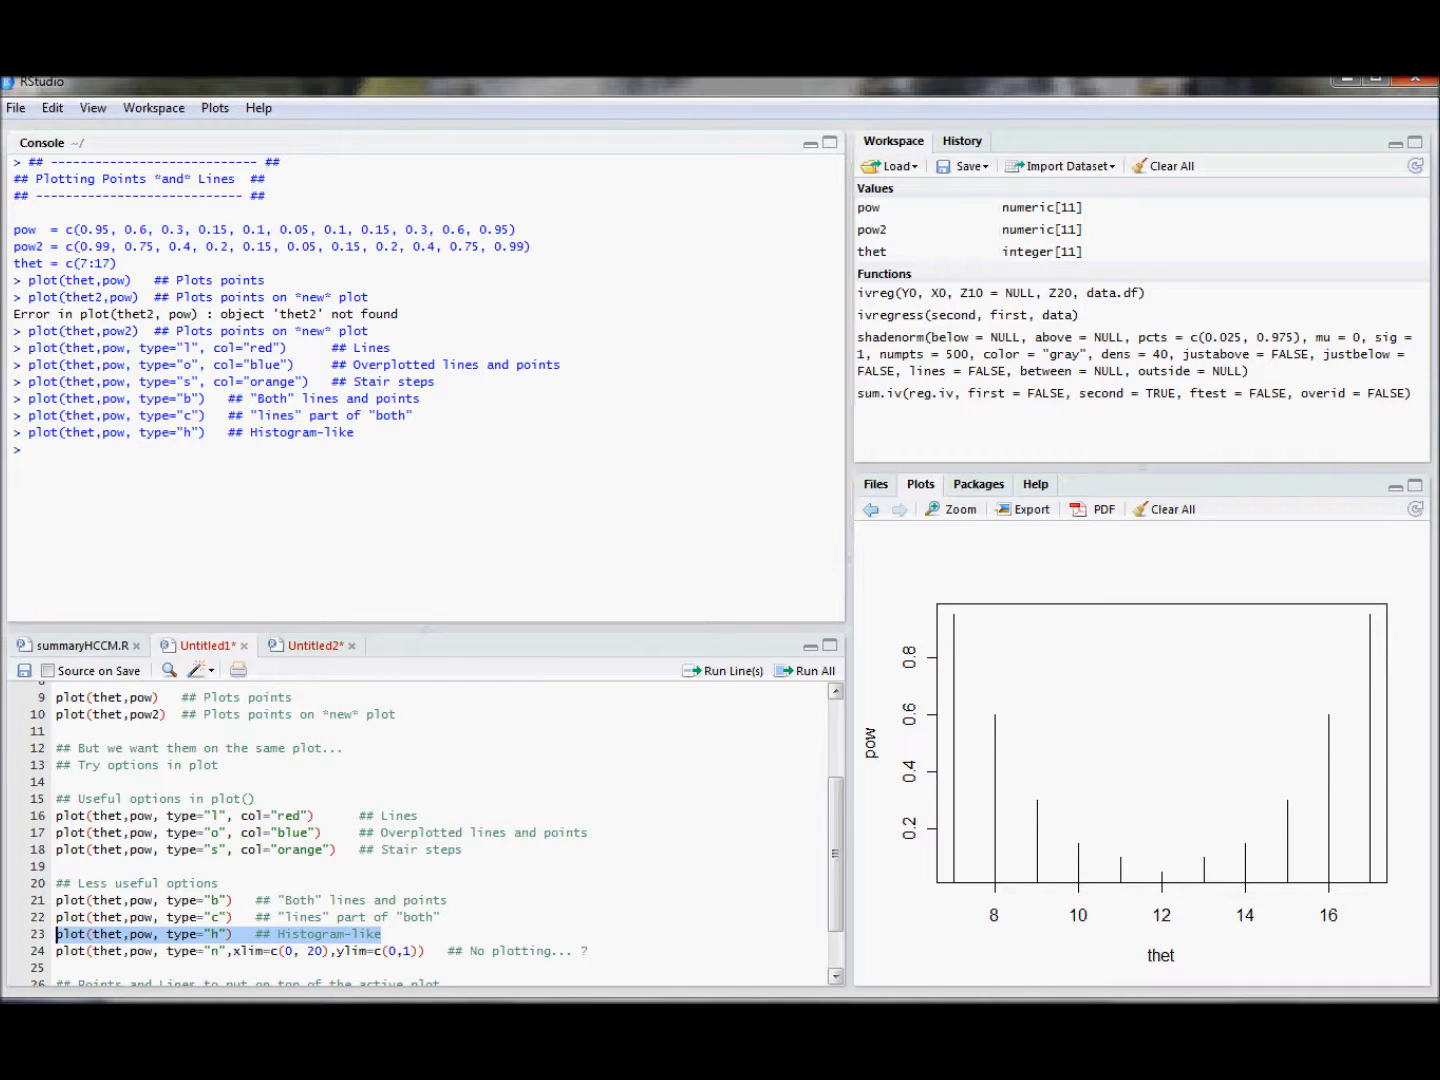
# Step: Add xlim=c(0,20), ylim=c(0,1) to the histogram command, run it, then run the empty type "n" plot
pyautogui.scroll(-3)
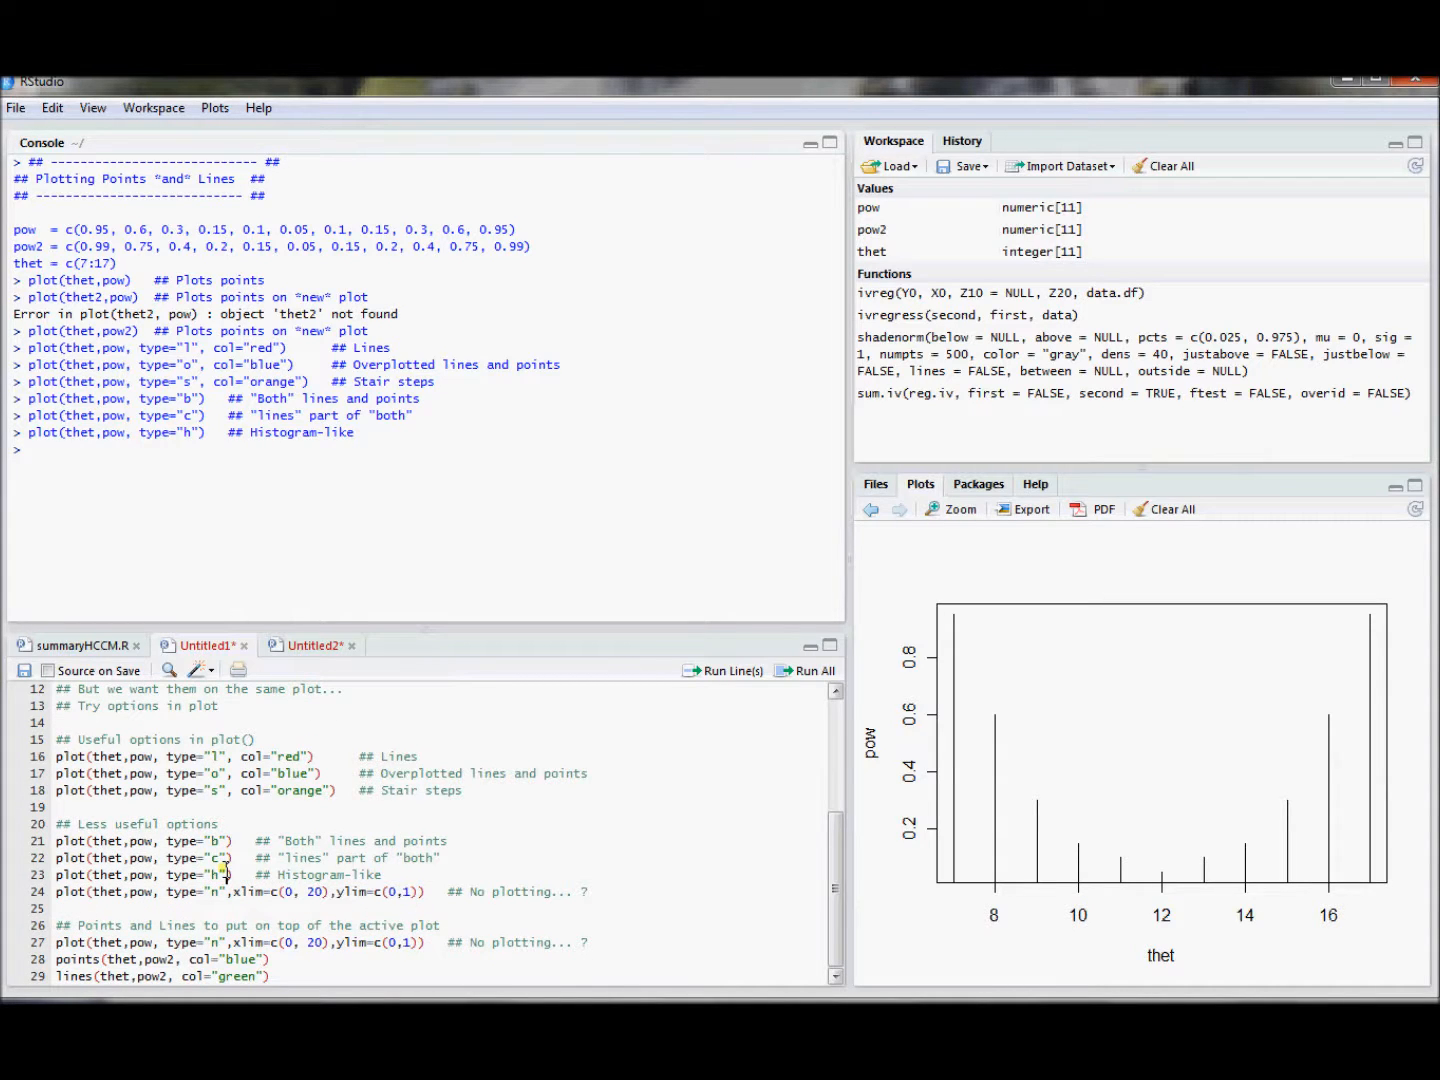
pyautogui.write(', xlim=c(0, 20),ylim=c(0,1)')
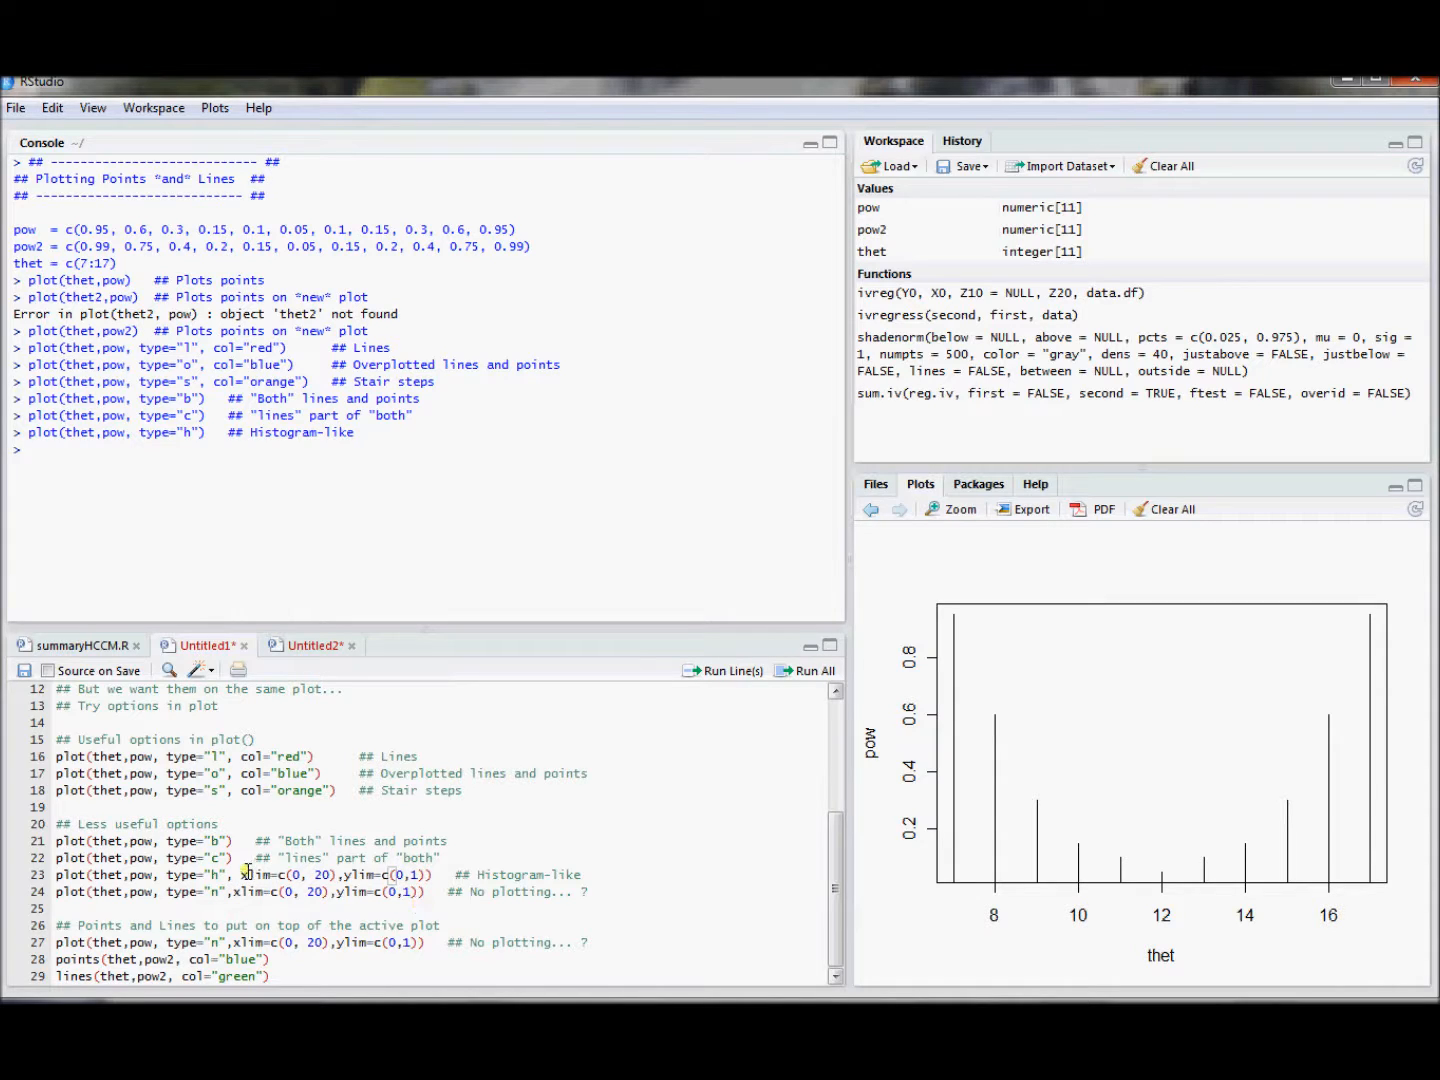
pyautogui.doubleClick(256, 874)
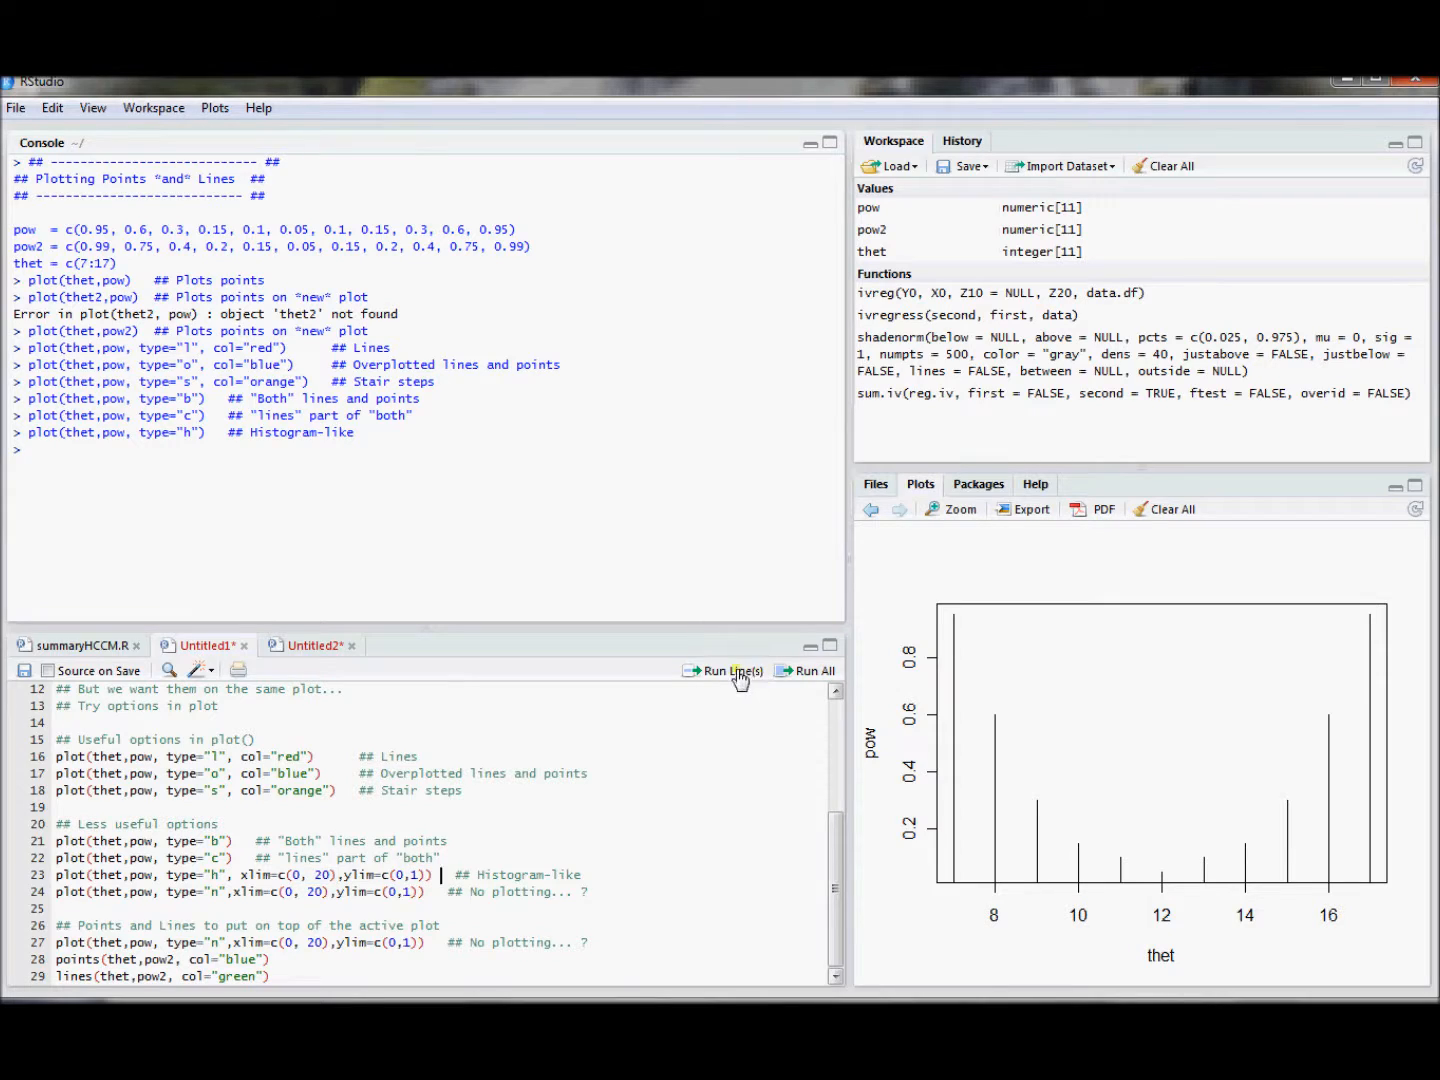
pyautogui.click(738, 670)
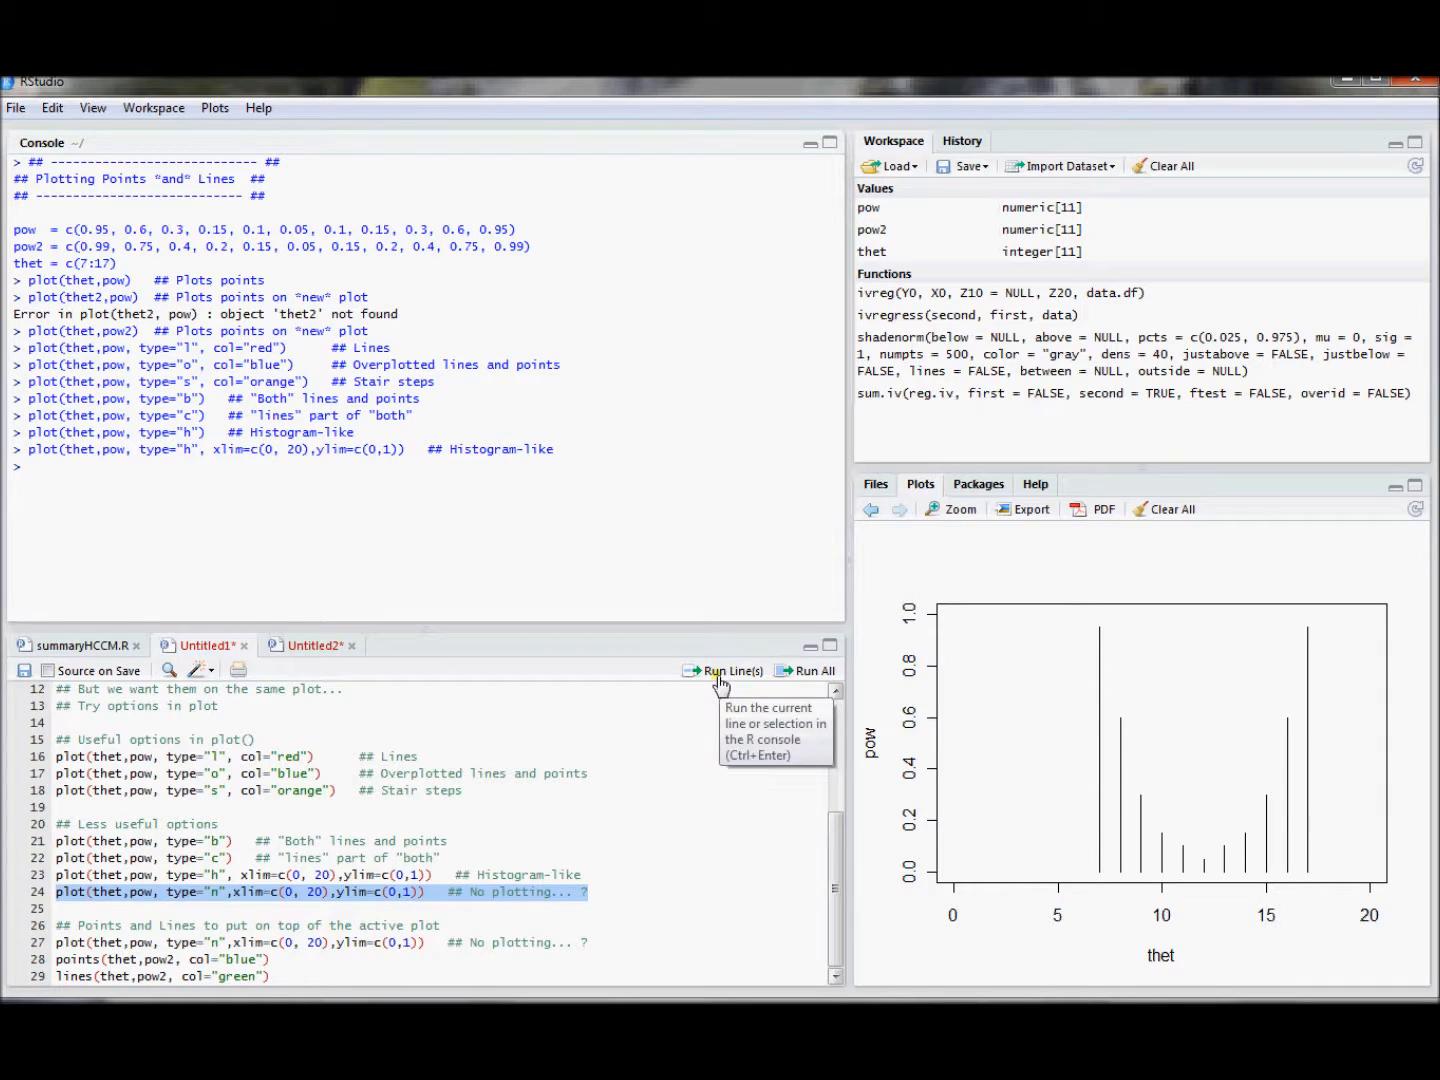
pyautogui.moveTo(664, 708)
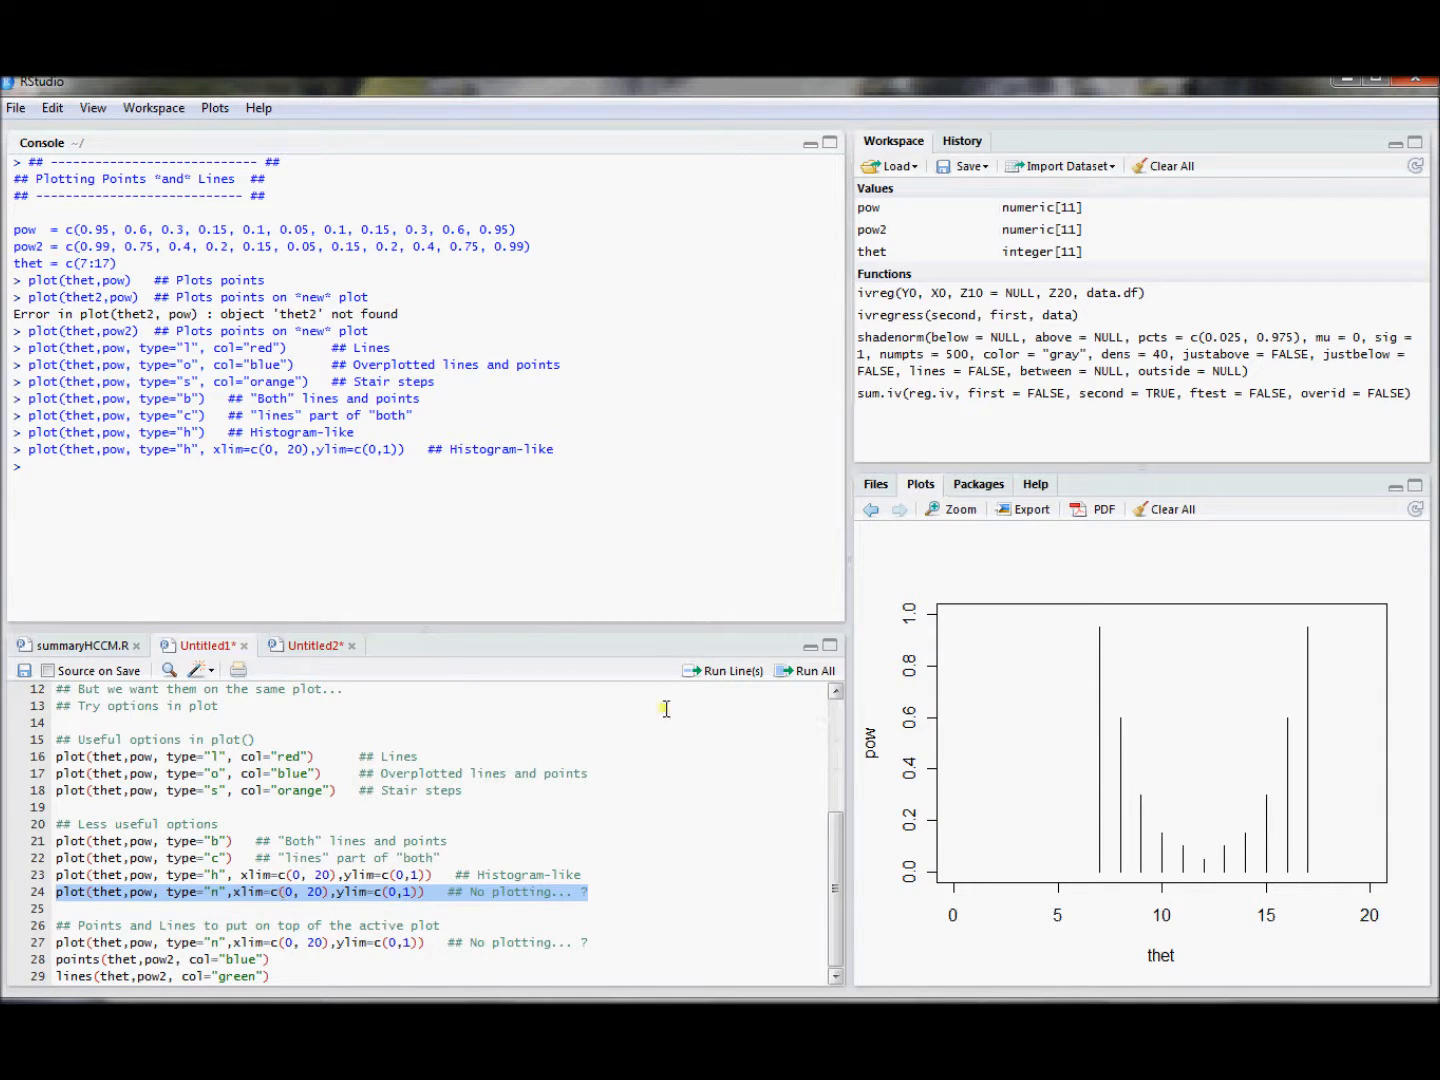
pyautogui.click(730, 672)
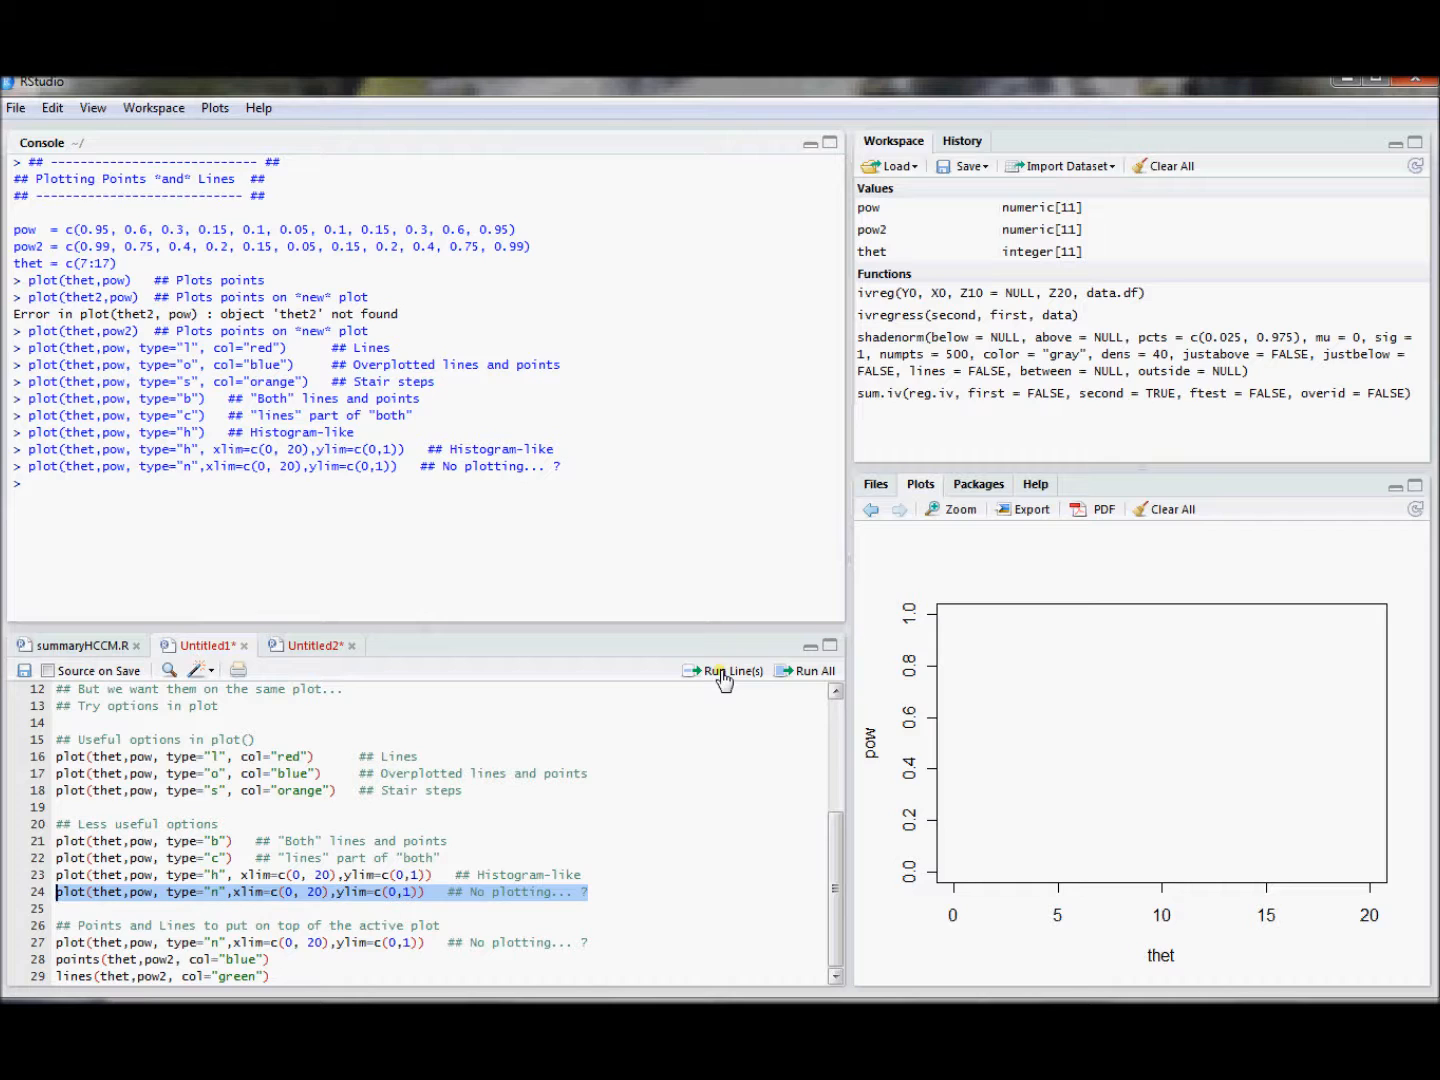
# Step: Redraw the blank axes and overlay points(thet,pow2,col="blue") on them
pyautogui.click(732, 672)
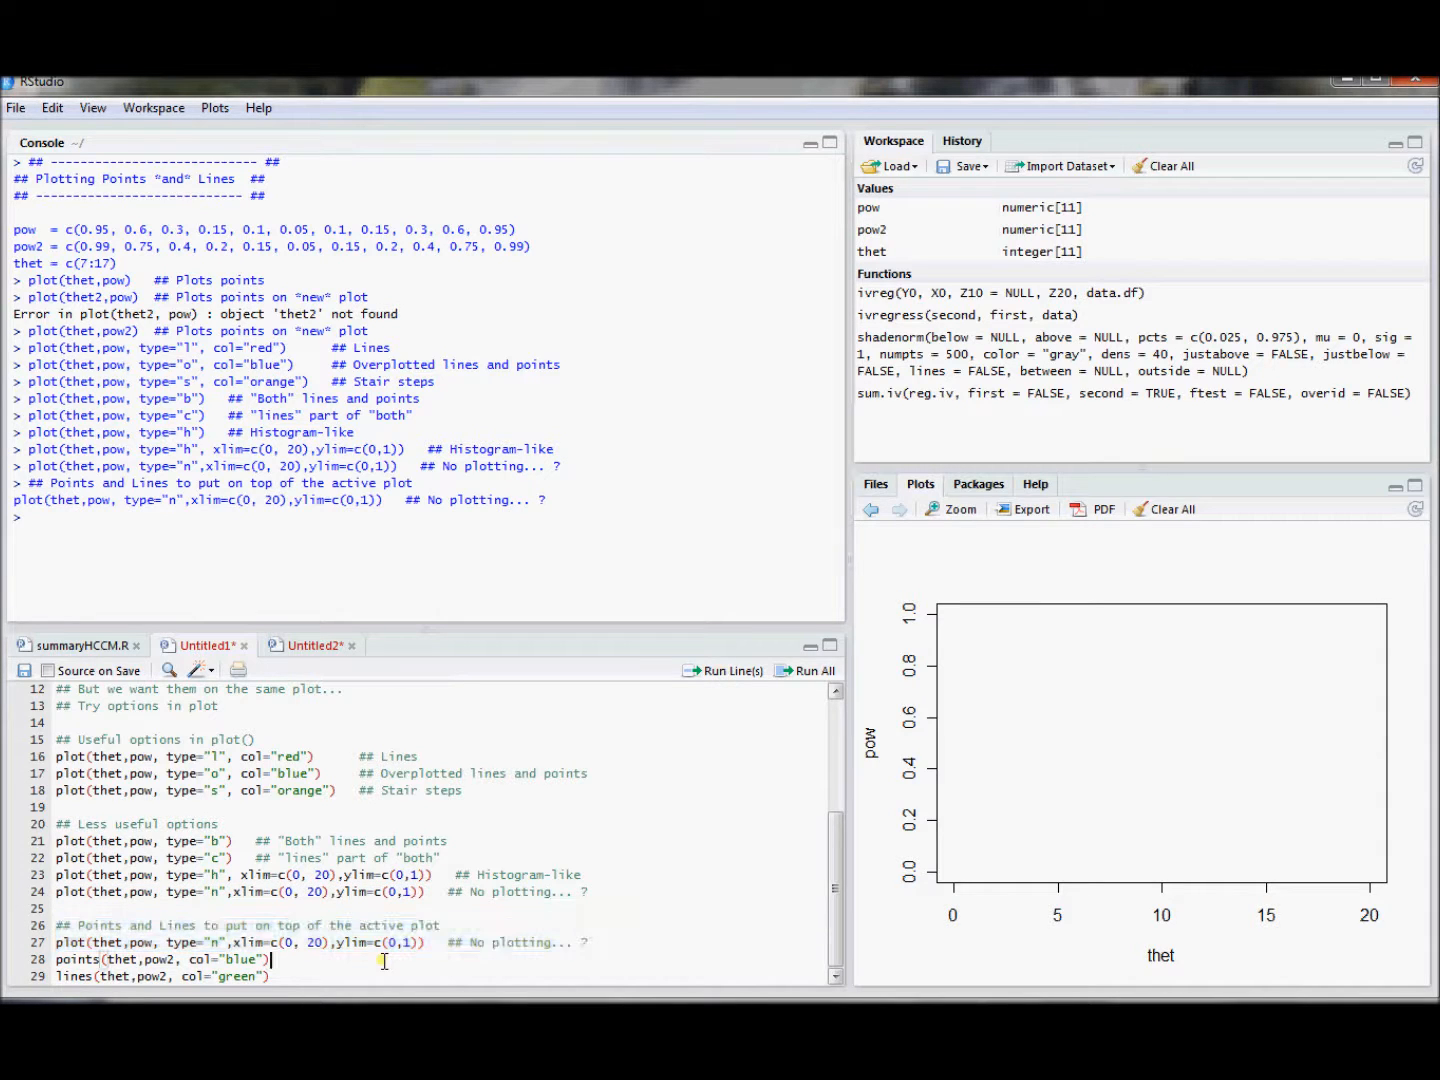
pyautogui.moveTo(692, 660)
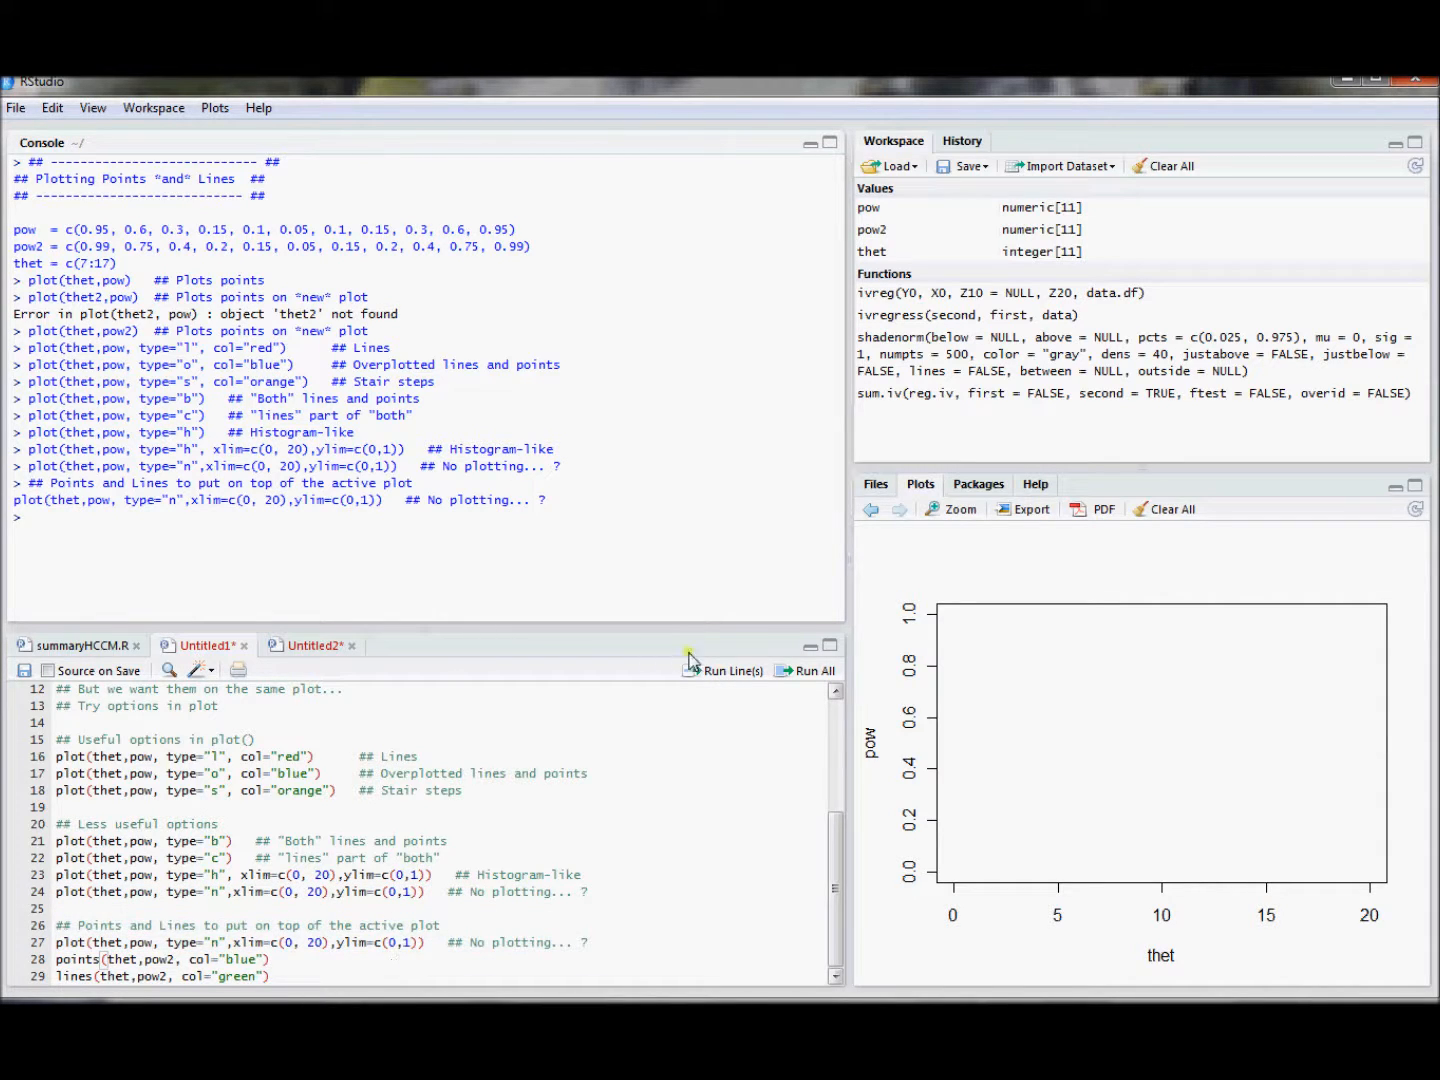
pyautogui.click(732, 670)
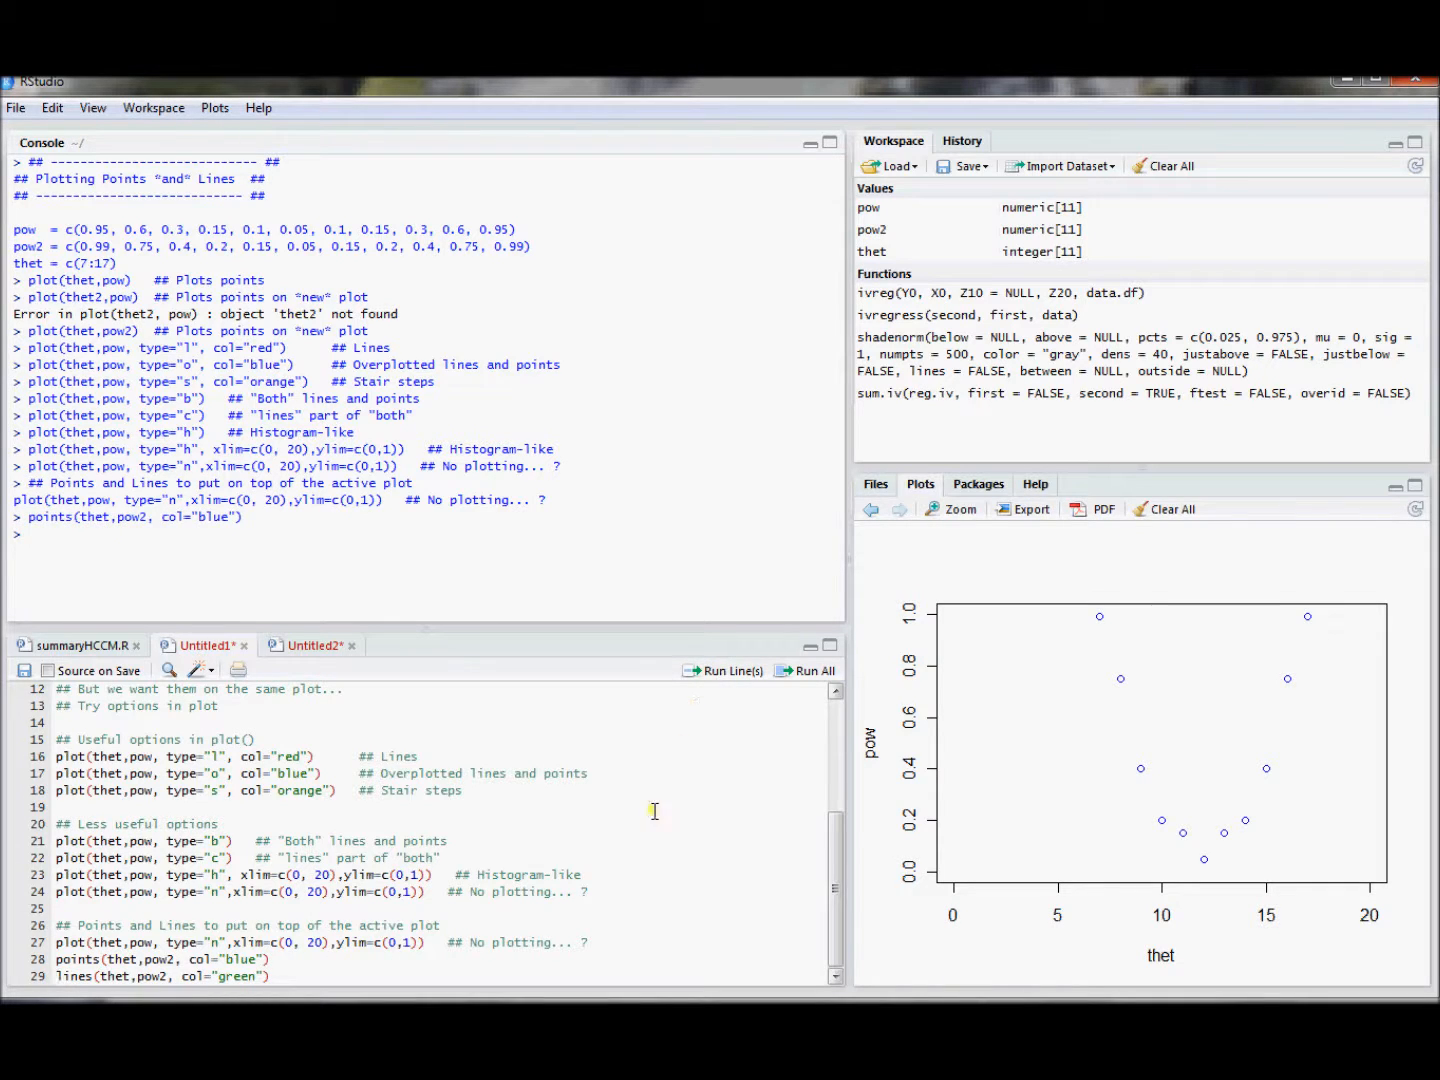
pyautogui.doubleClick(124, 960)
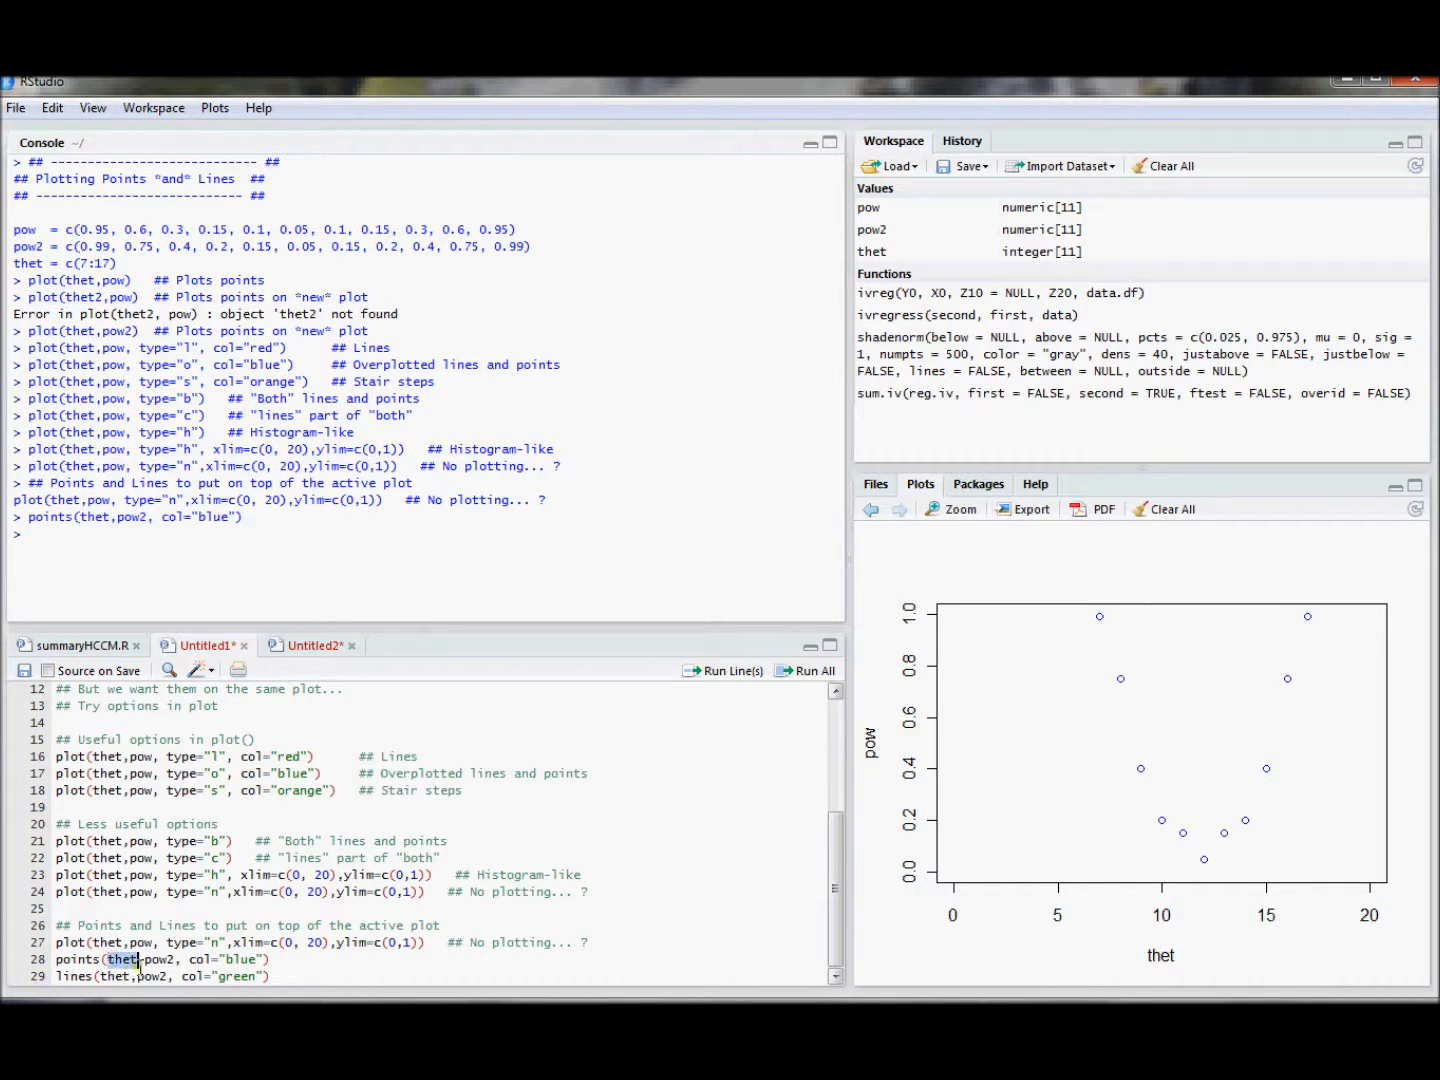
pyautogui.doubleClick(158, 960)
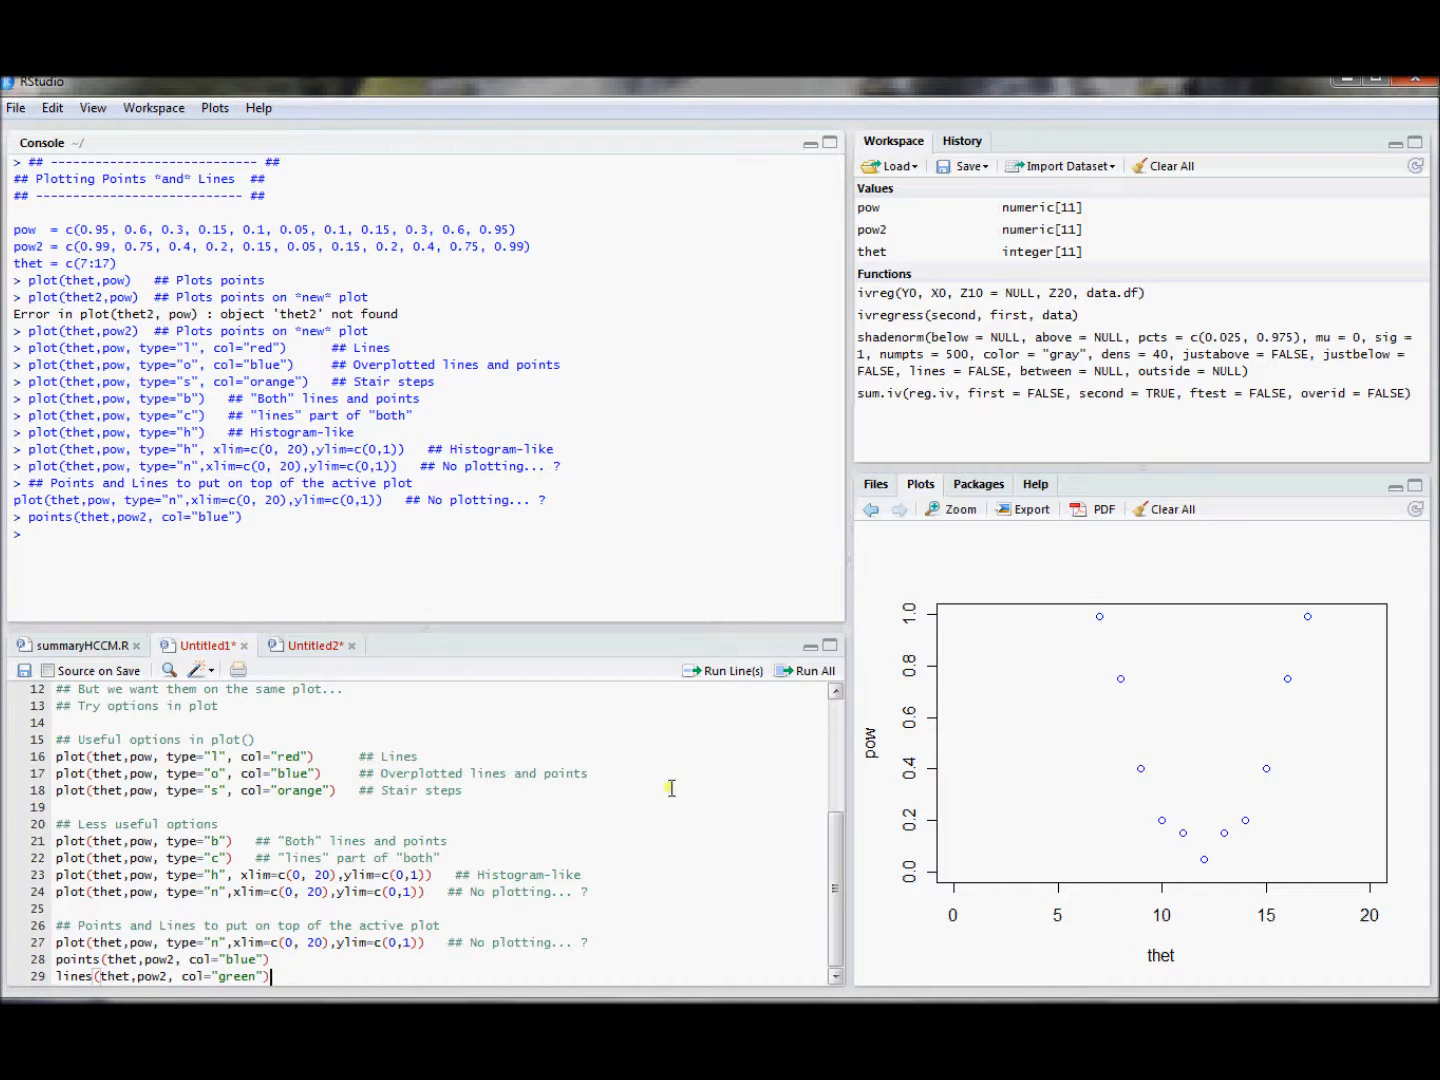
pyautogui.moveTo(706, 750)
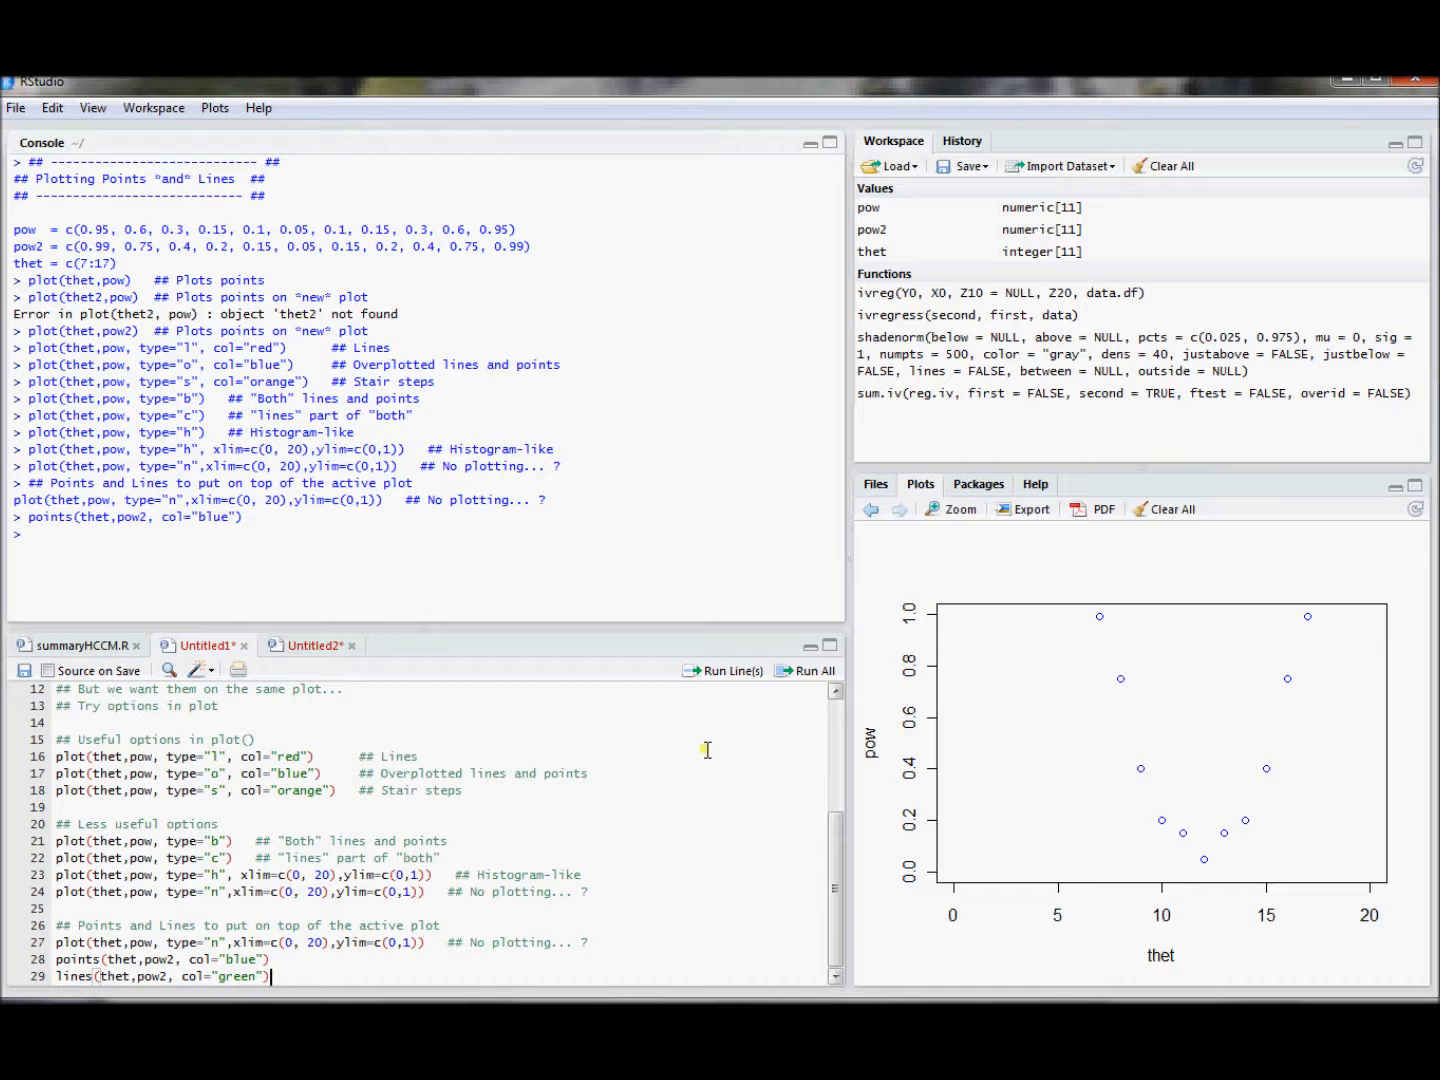
pyautogui.moveTo(720, 696)
pyautogui.write('lines(thet,pow, col="red", type="o")')
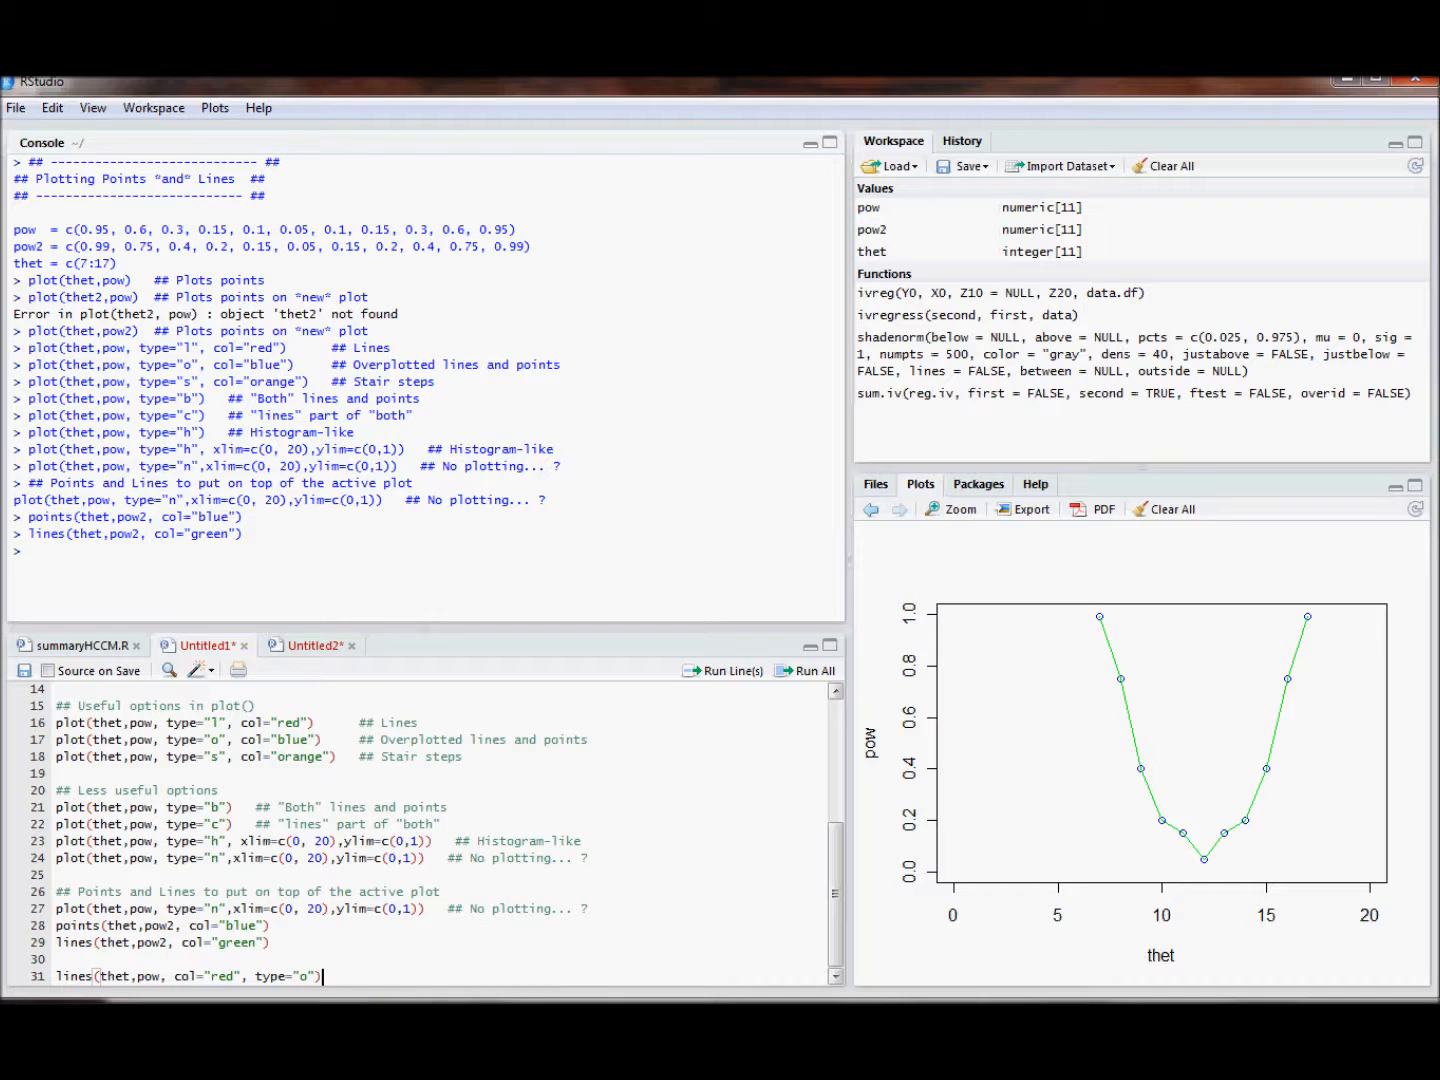
# Step: Run lines(thet,pow,col="red", type="o") to add the red pow curve
pyautogui.click(730, 672)
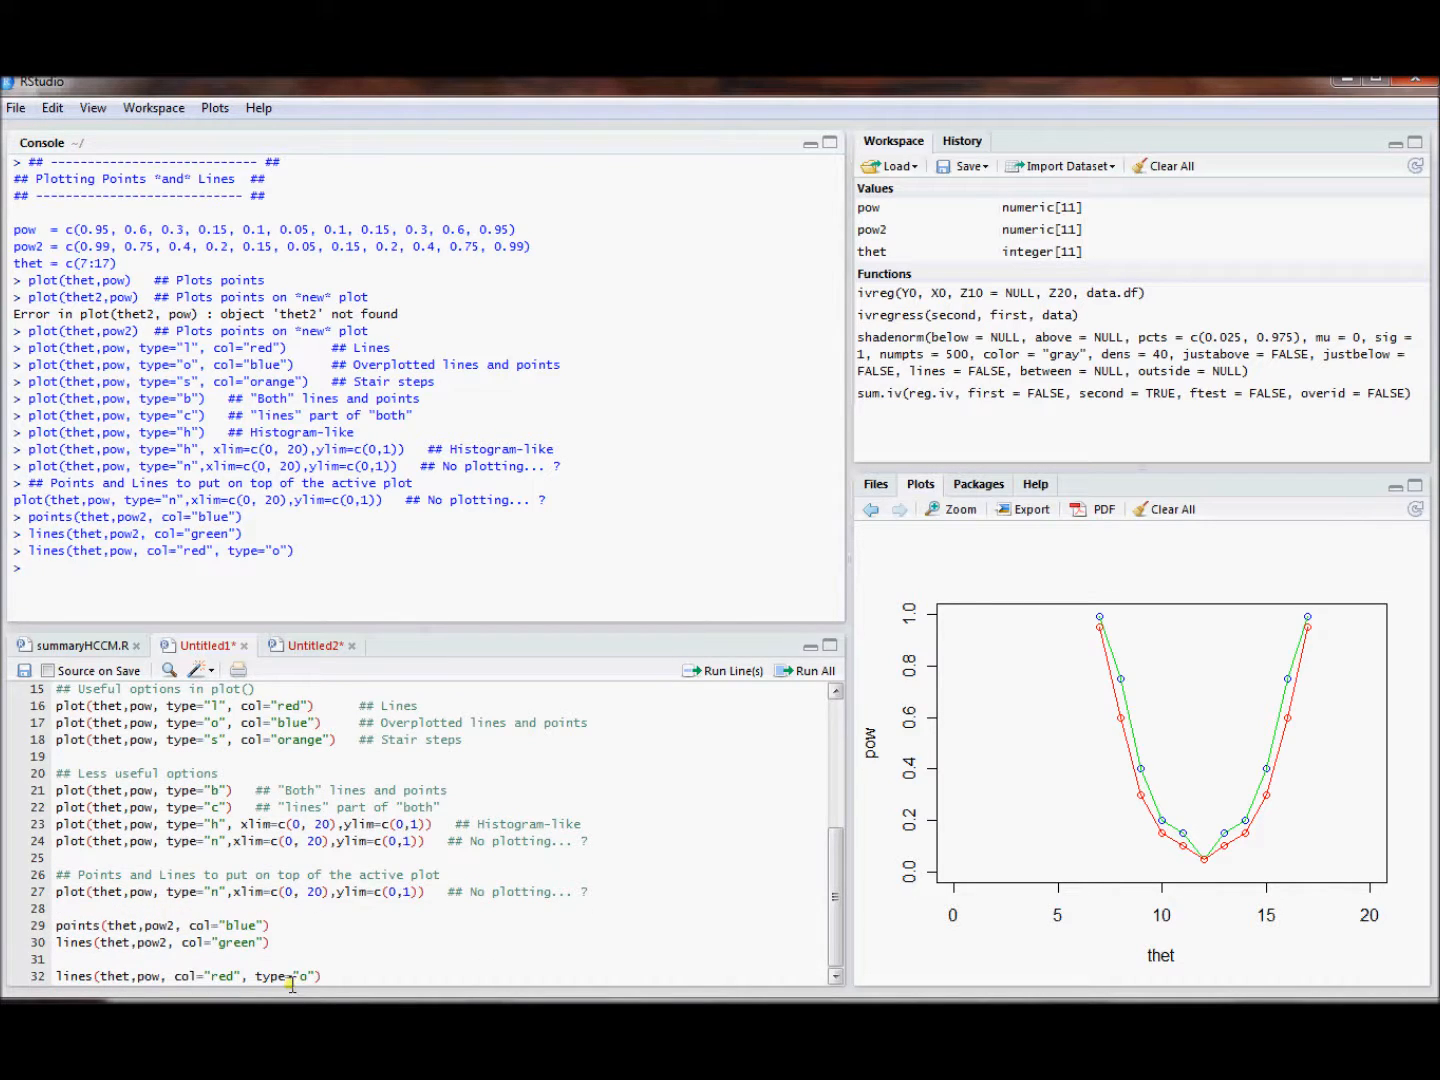
pyautogui.moveTo(1128, 768)
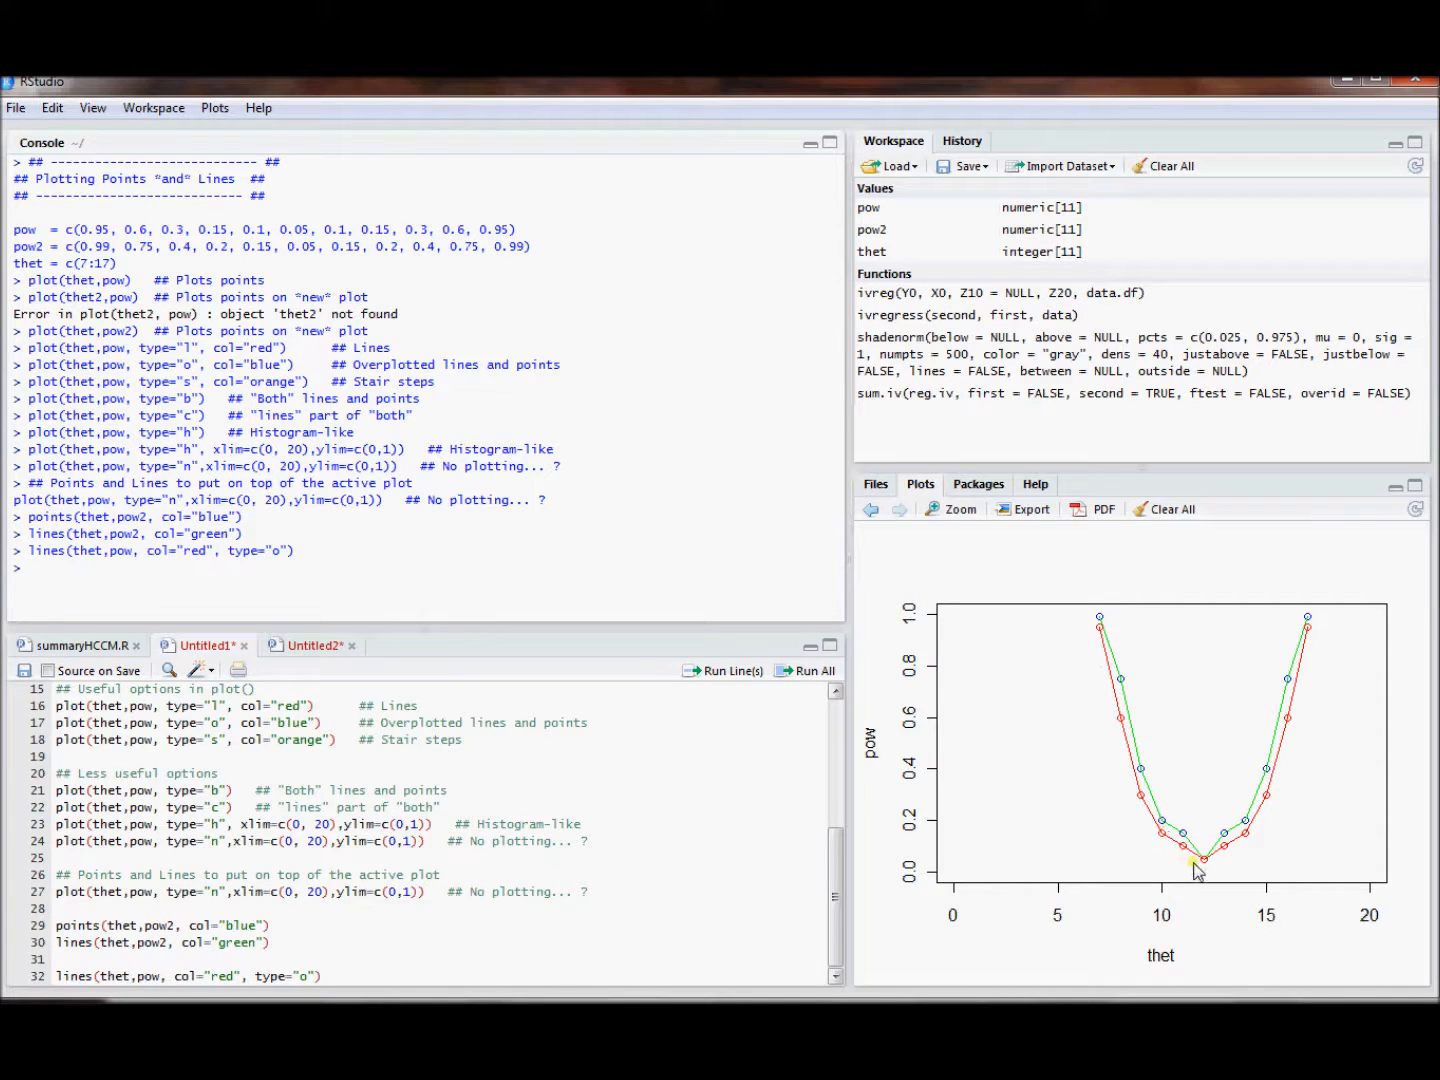
pyautogui.moveTo(1372, 824)
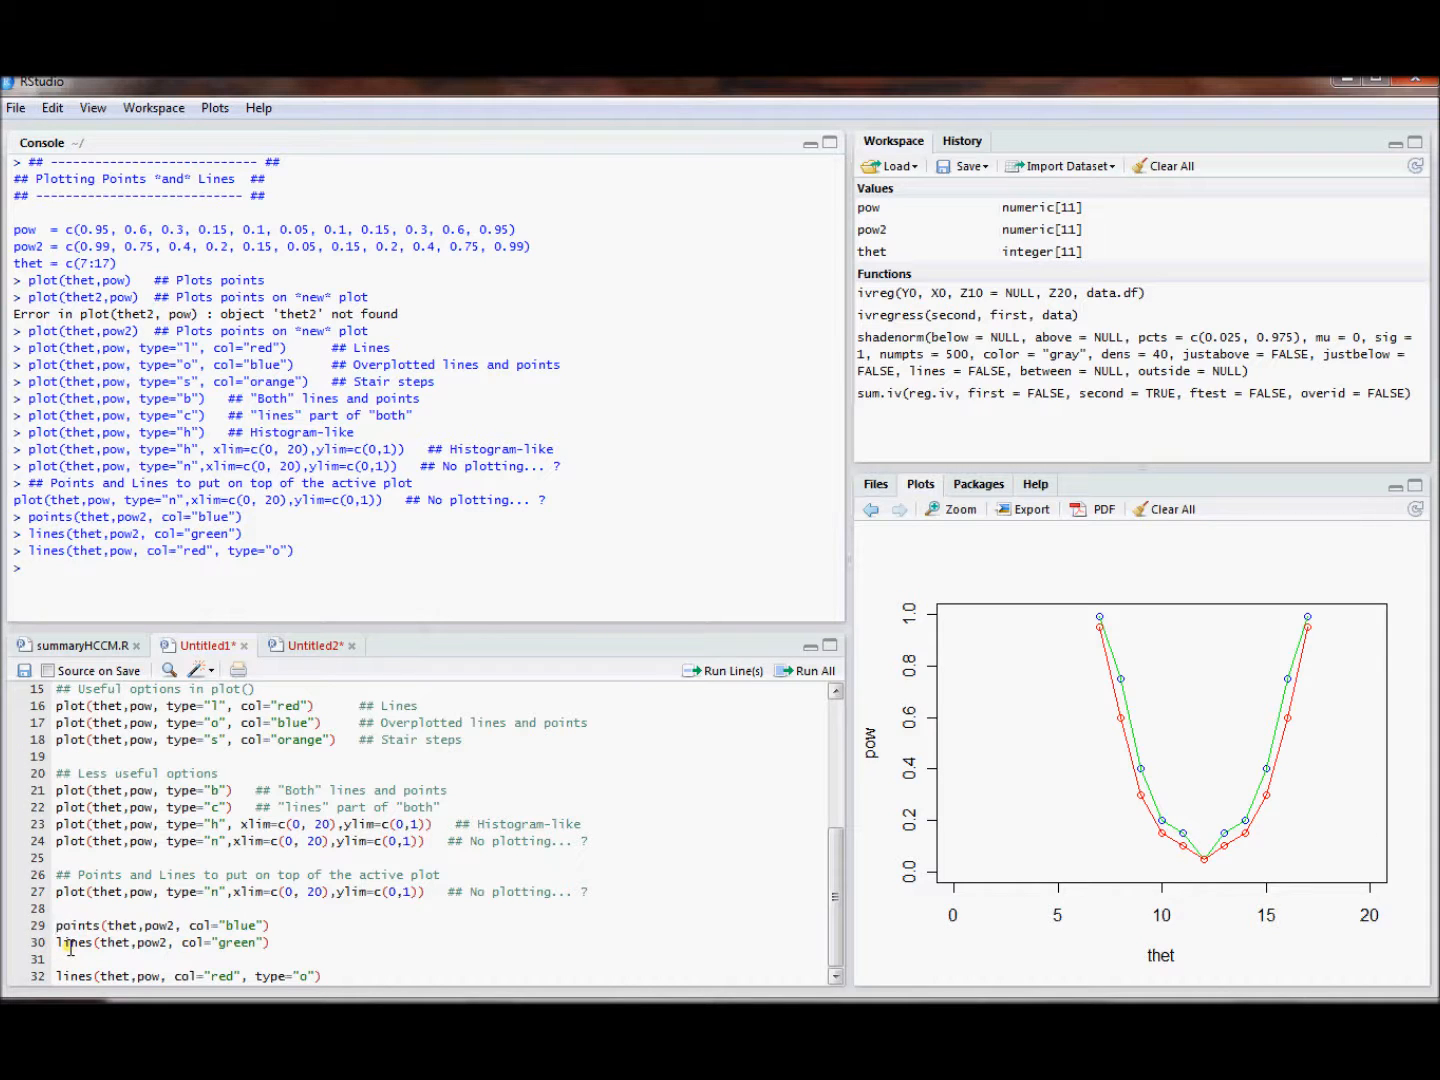
pyautogui.moveTo(224, 958)
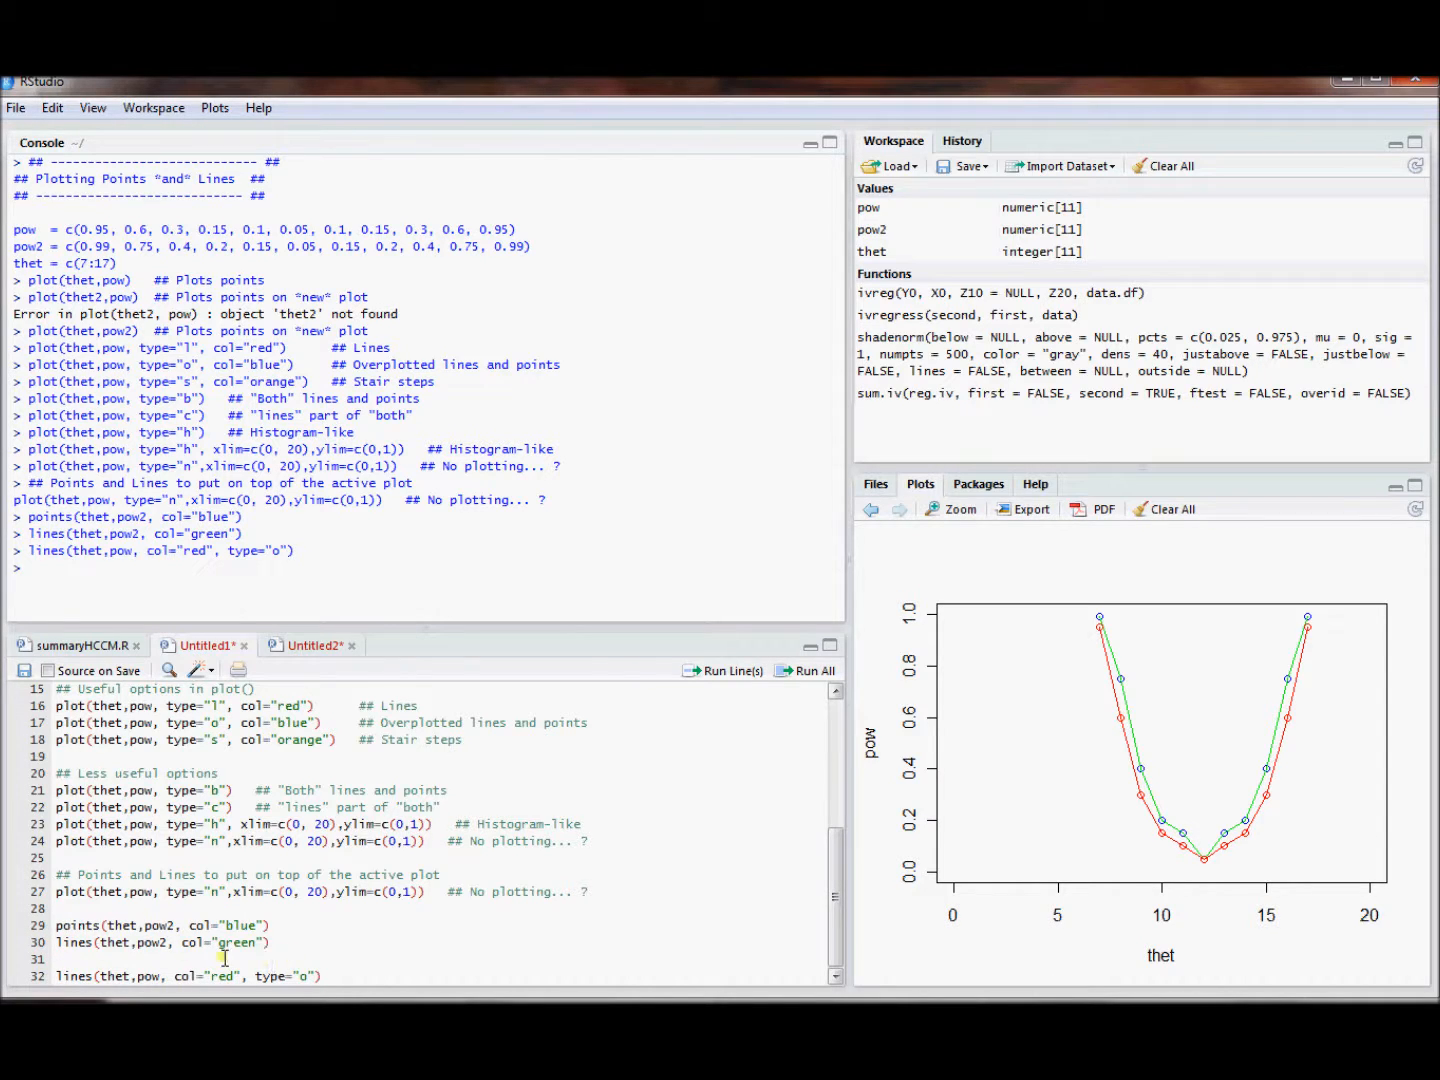
pyautogui.moveTo(710, 916)
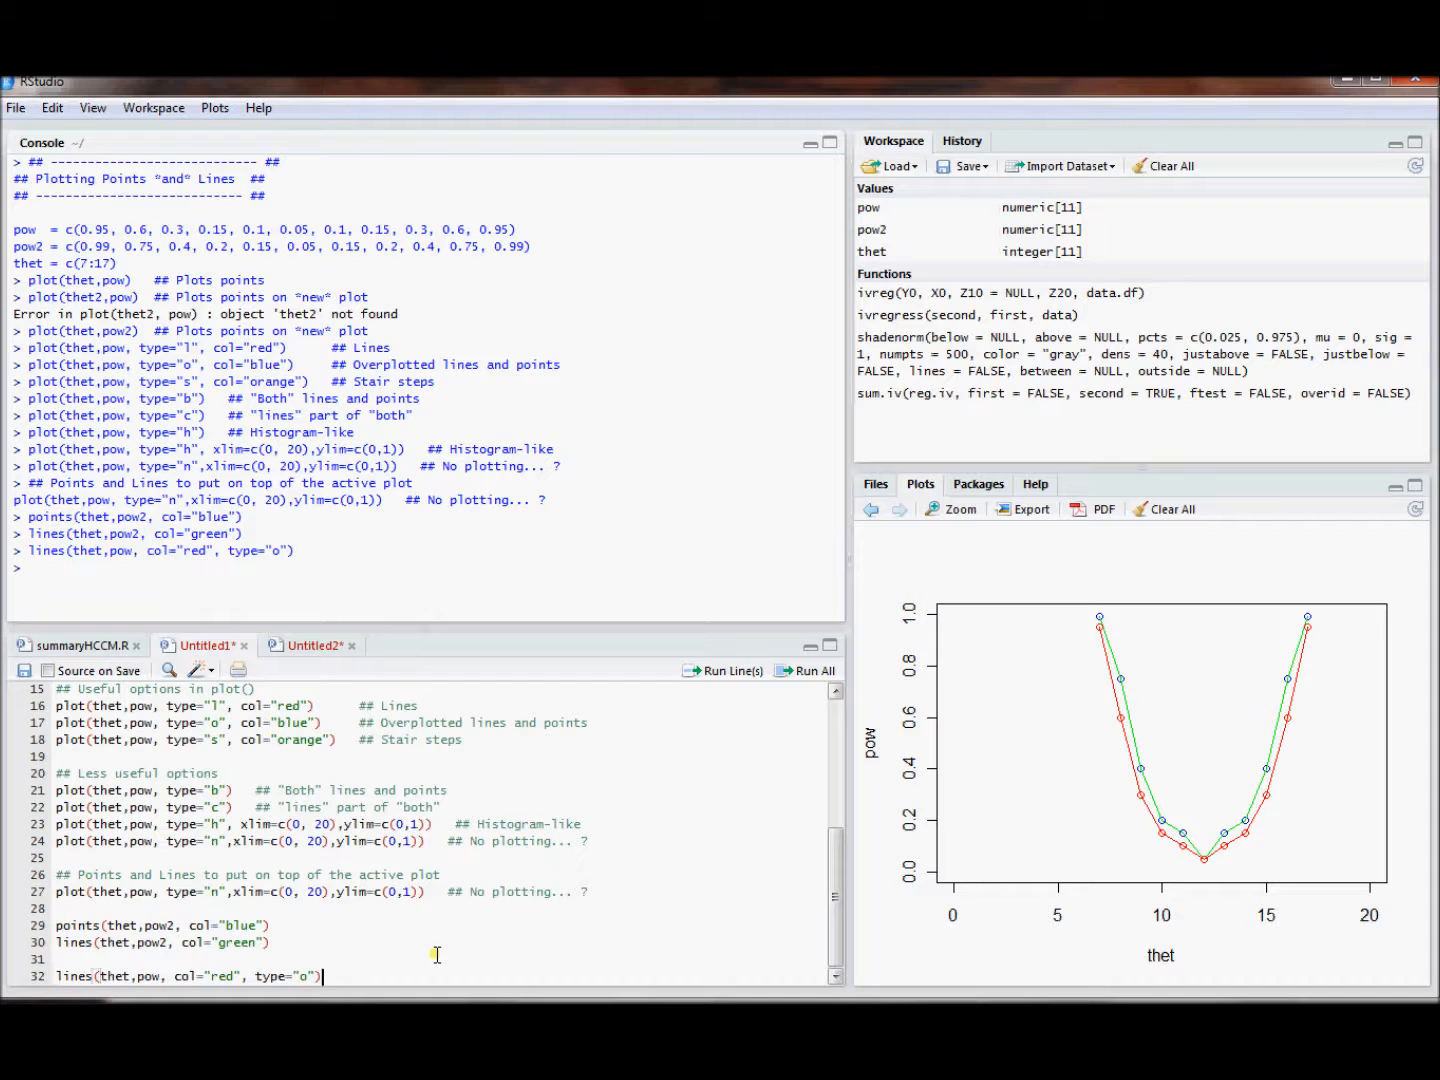
# Step: Add and run title("My Power Plot") to title the combined plot
pyautogui.write('title("')
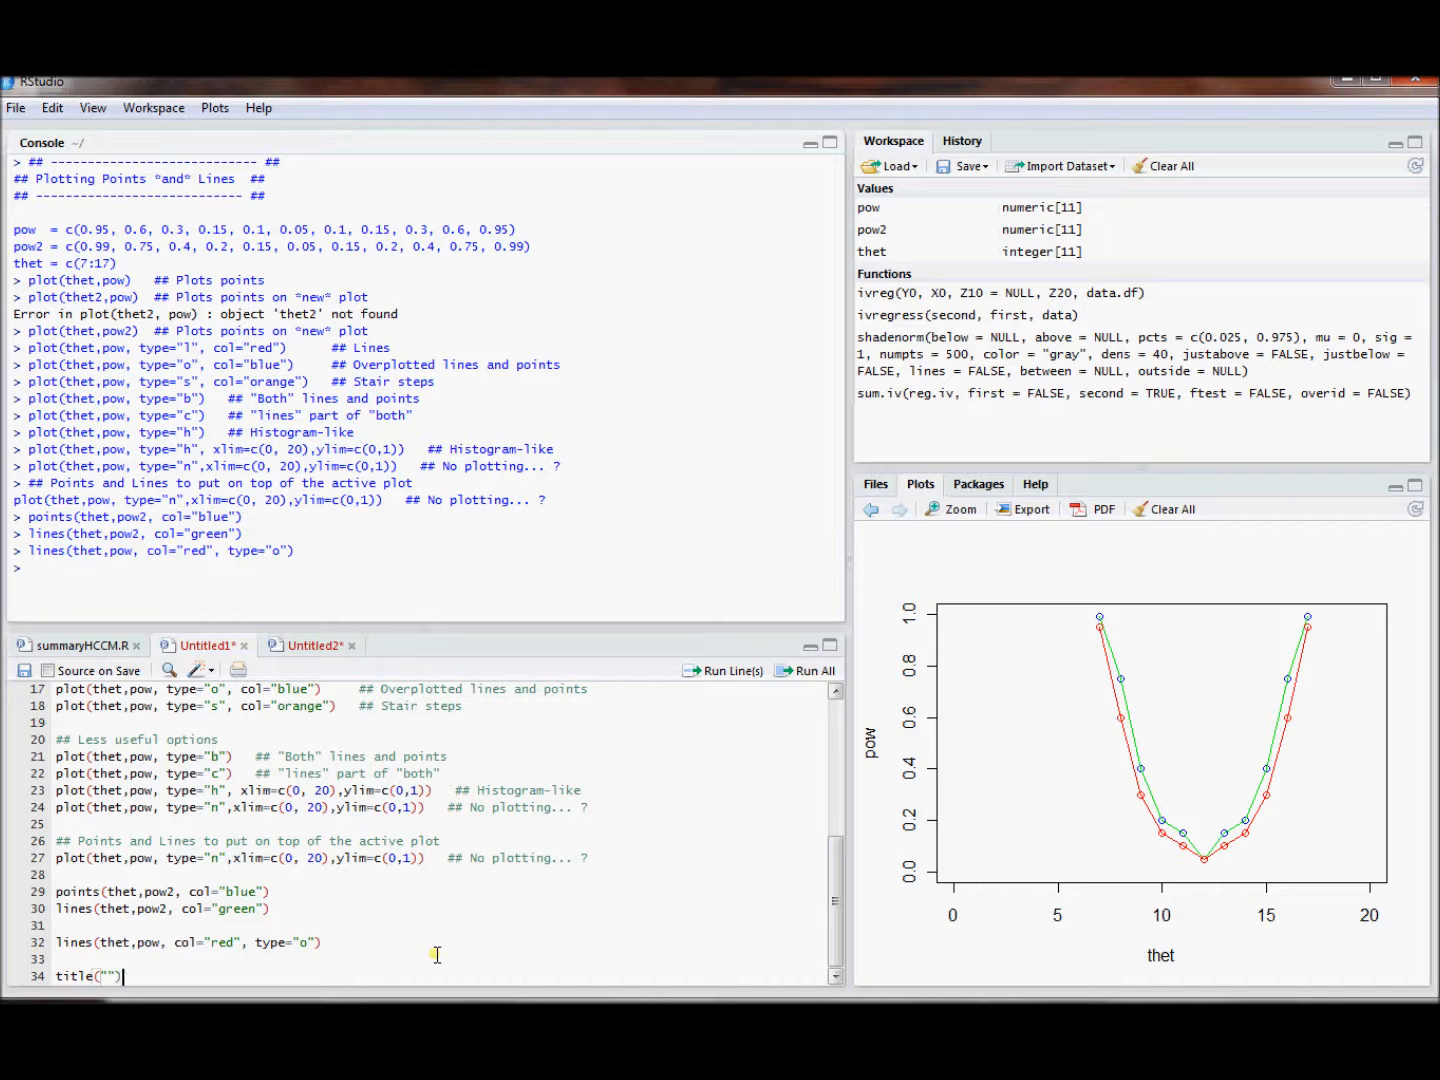
pyautogui.write('My Power Plot')
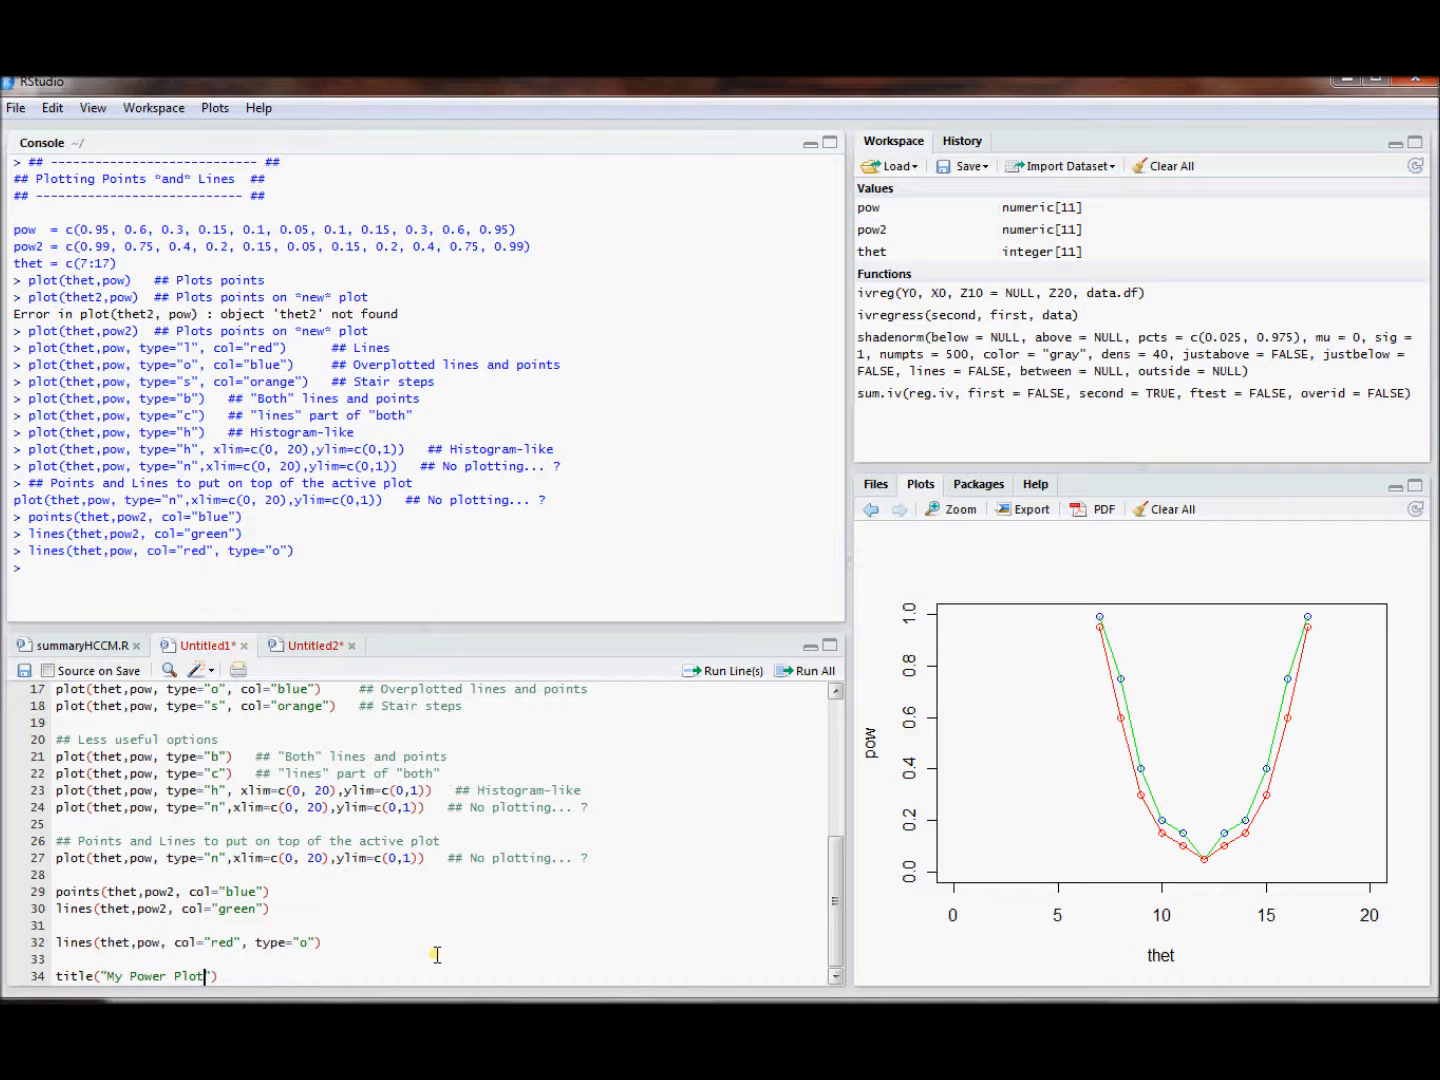
pyautogui.click(732, 670)
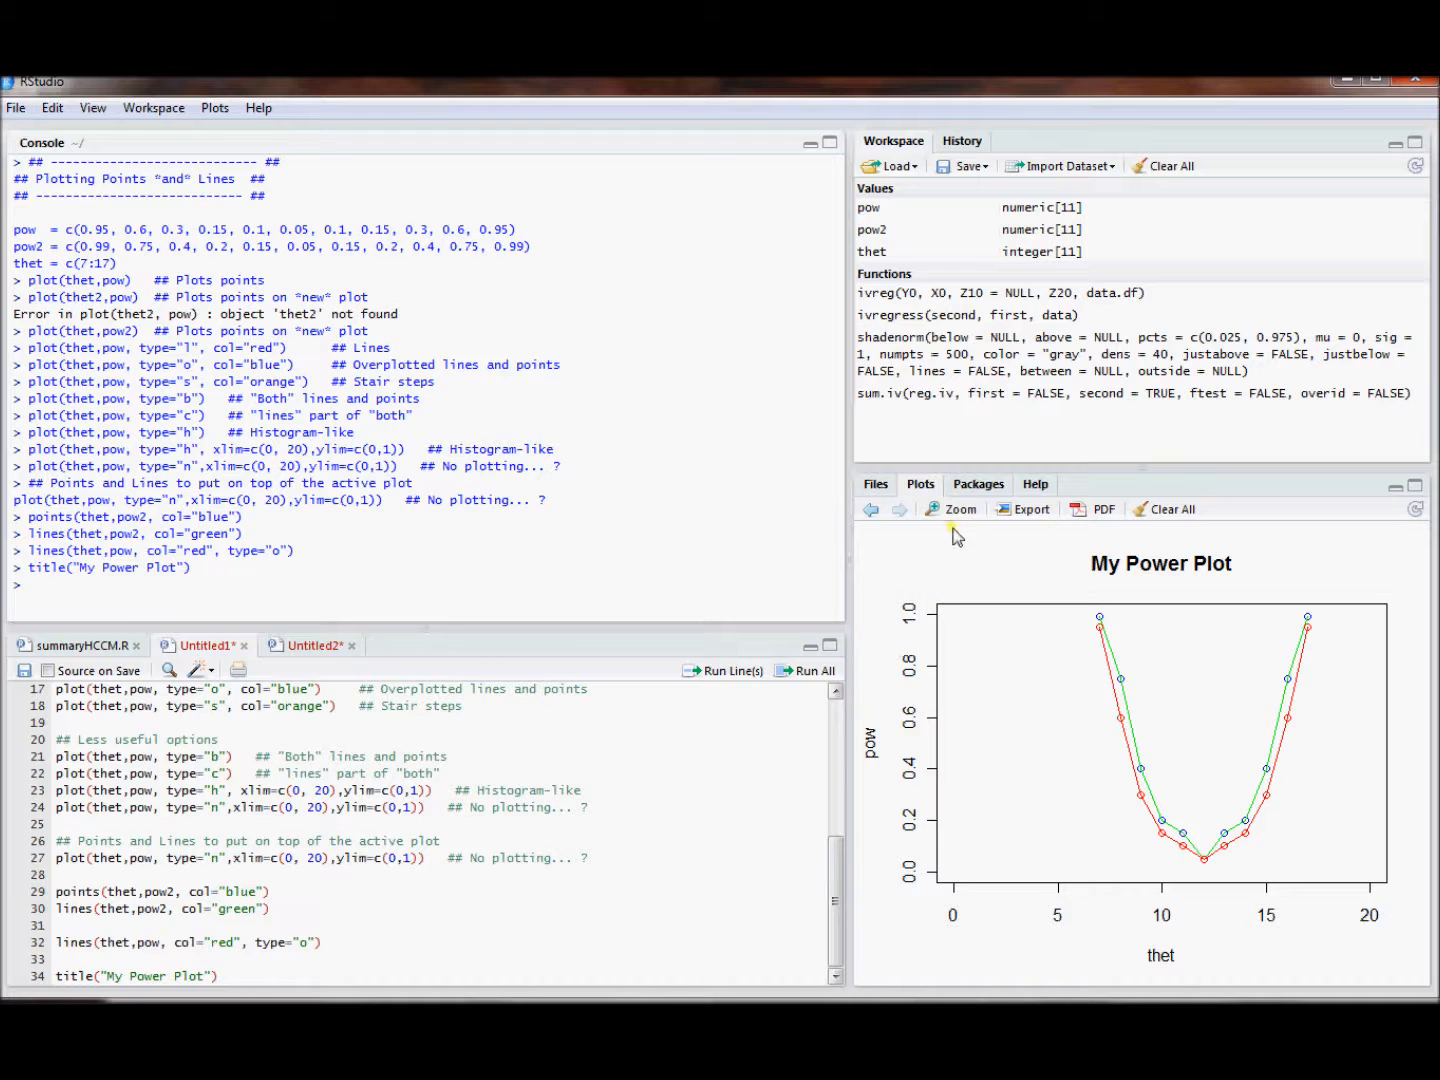
pyautogui.click(956, 508)
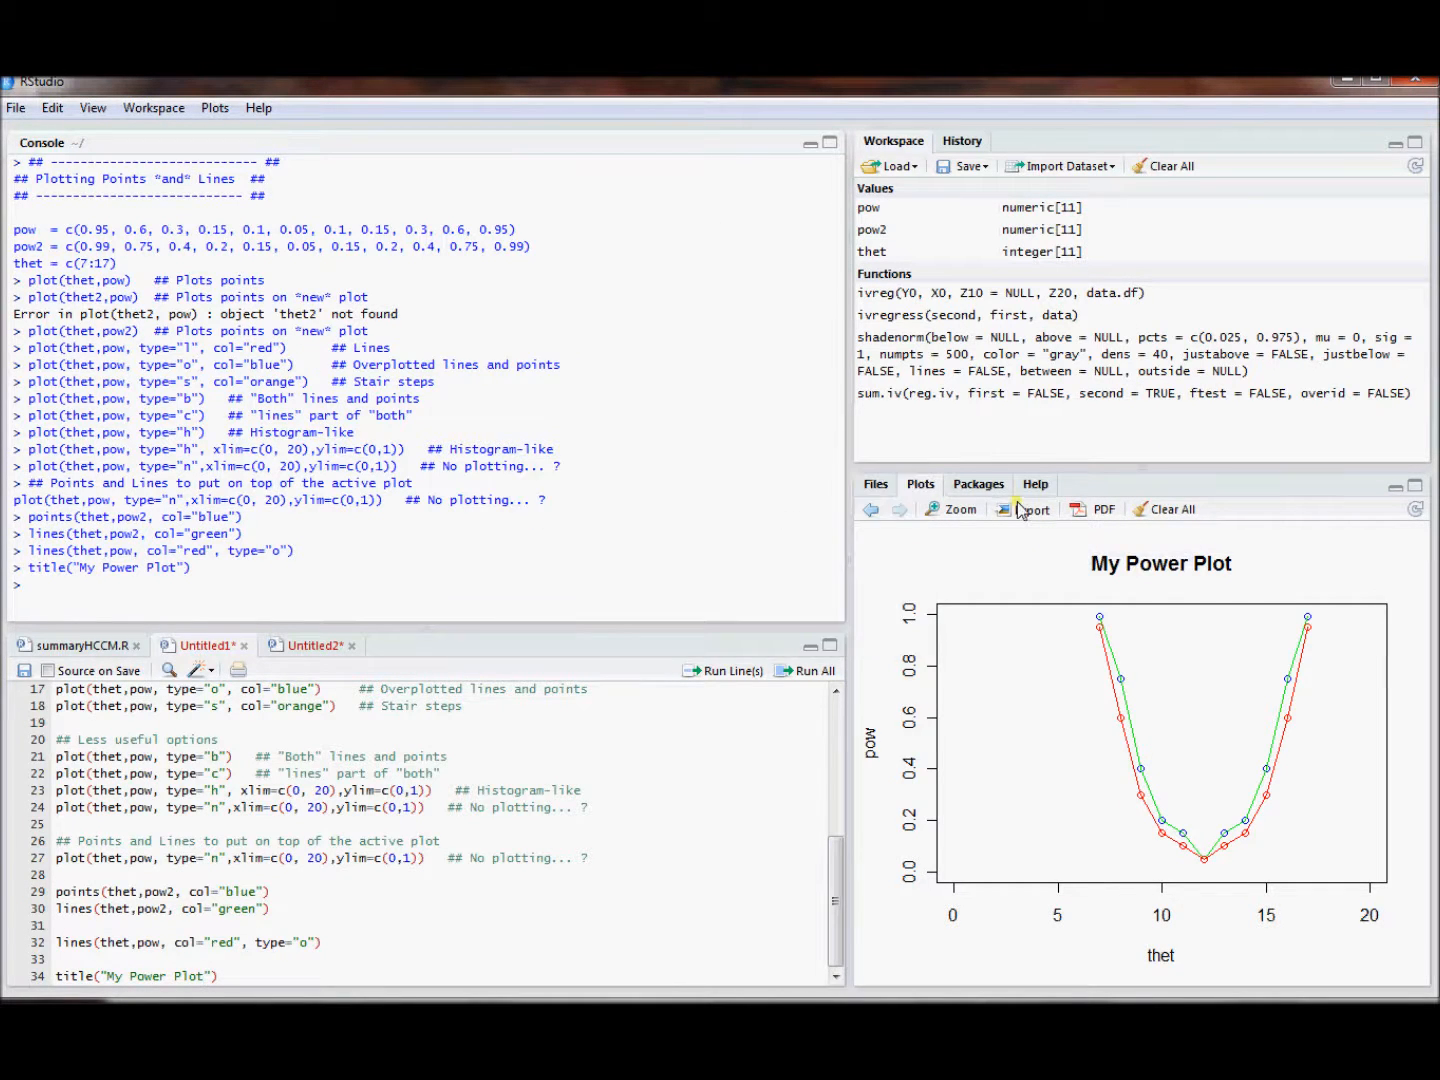
pyautogui.click(1032, 508)
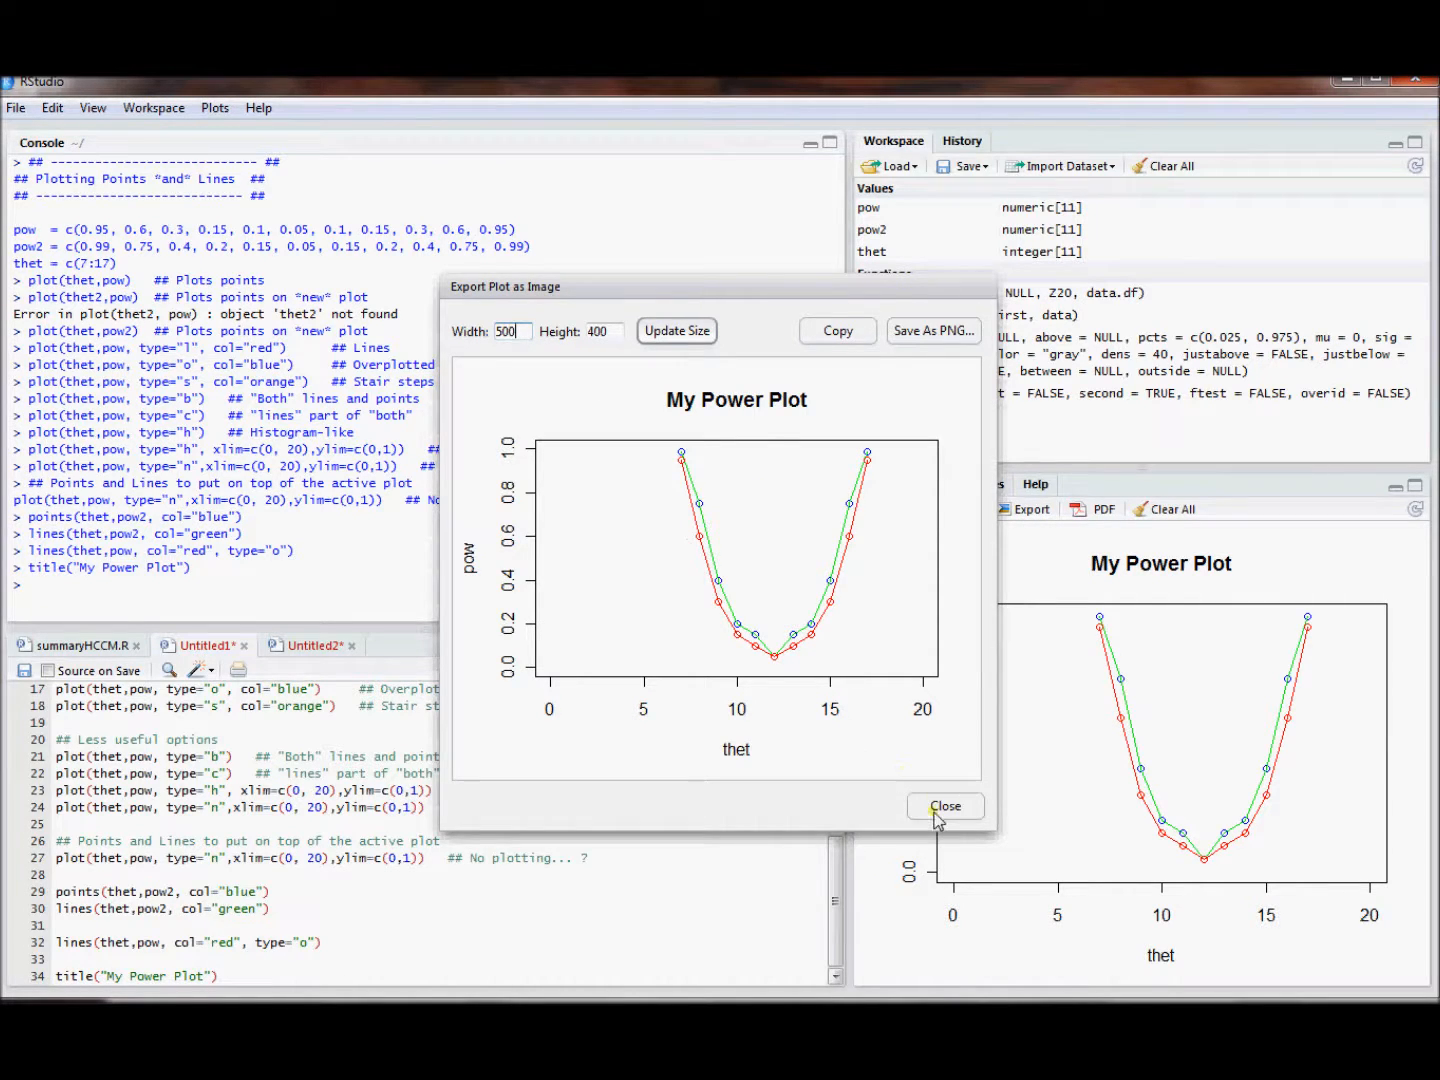
pyautogui.click(944, 806)
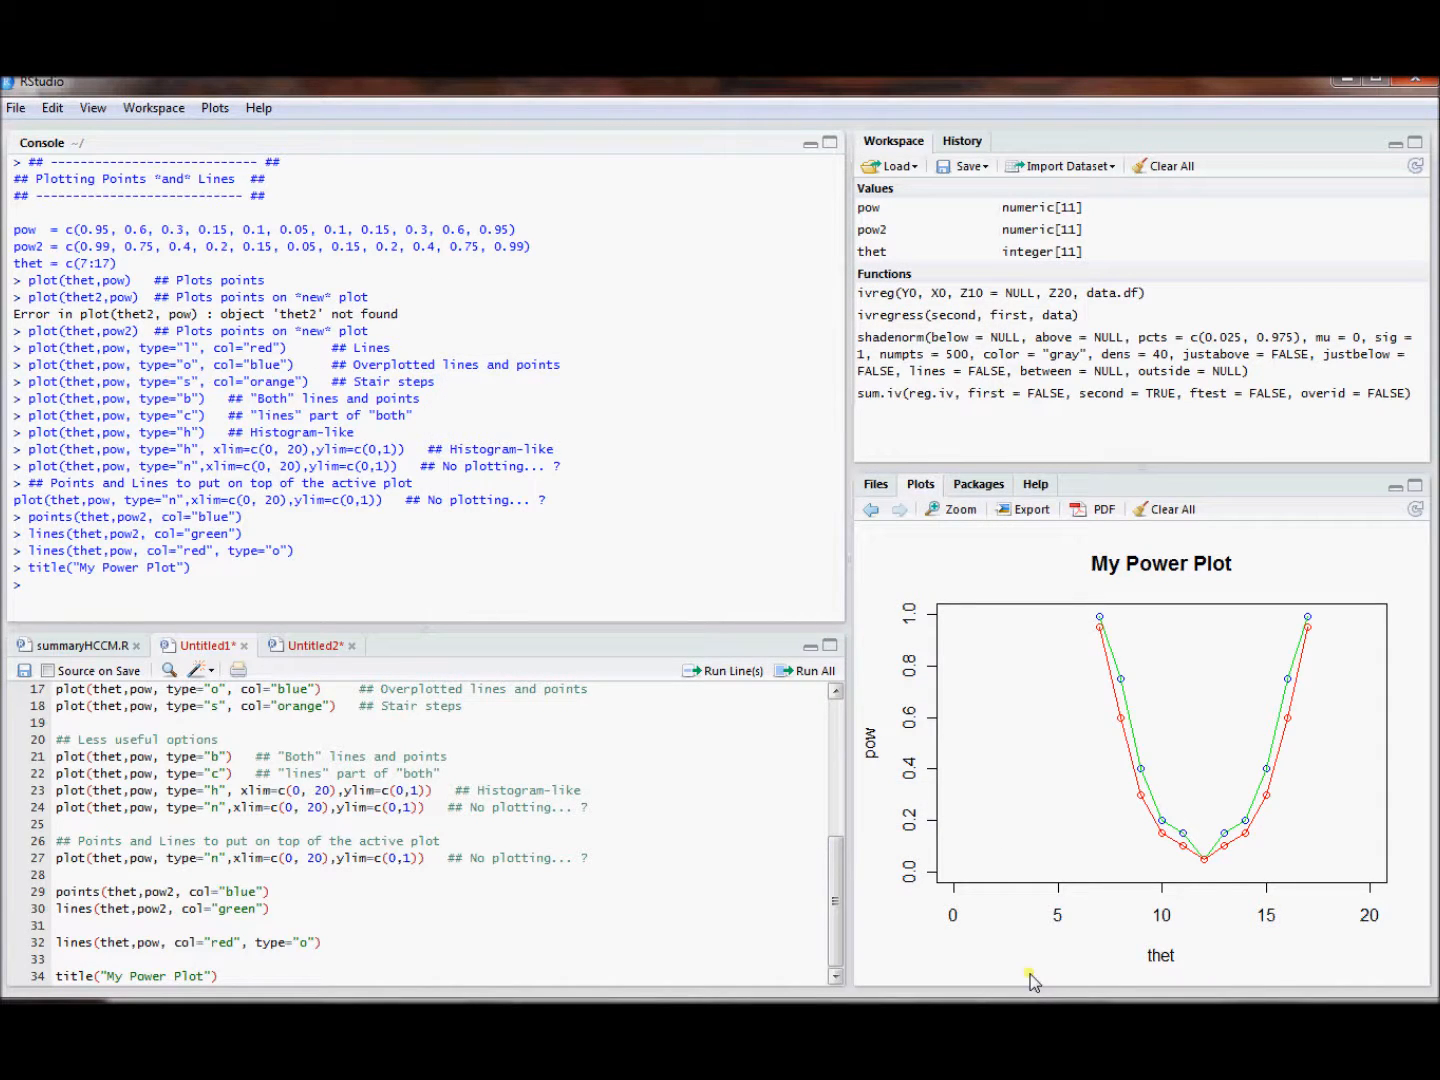
pyautogui.moveTo(928, 556)
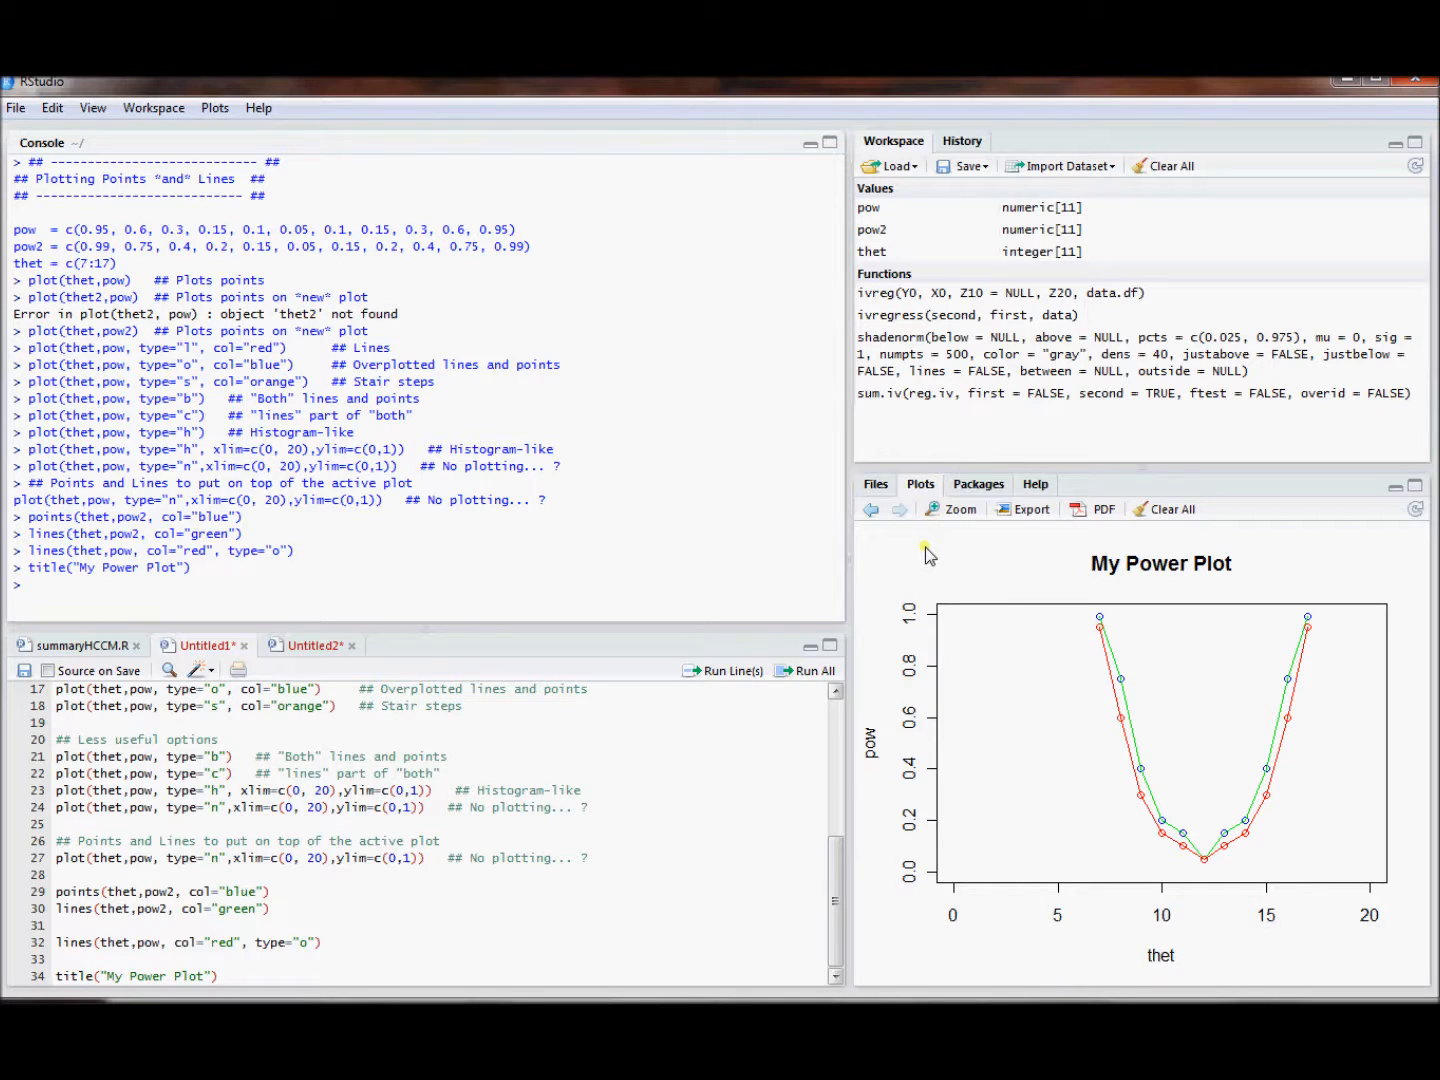
pyautogui.moveTo(952, 596)
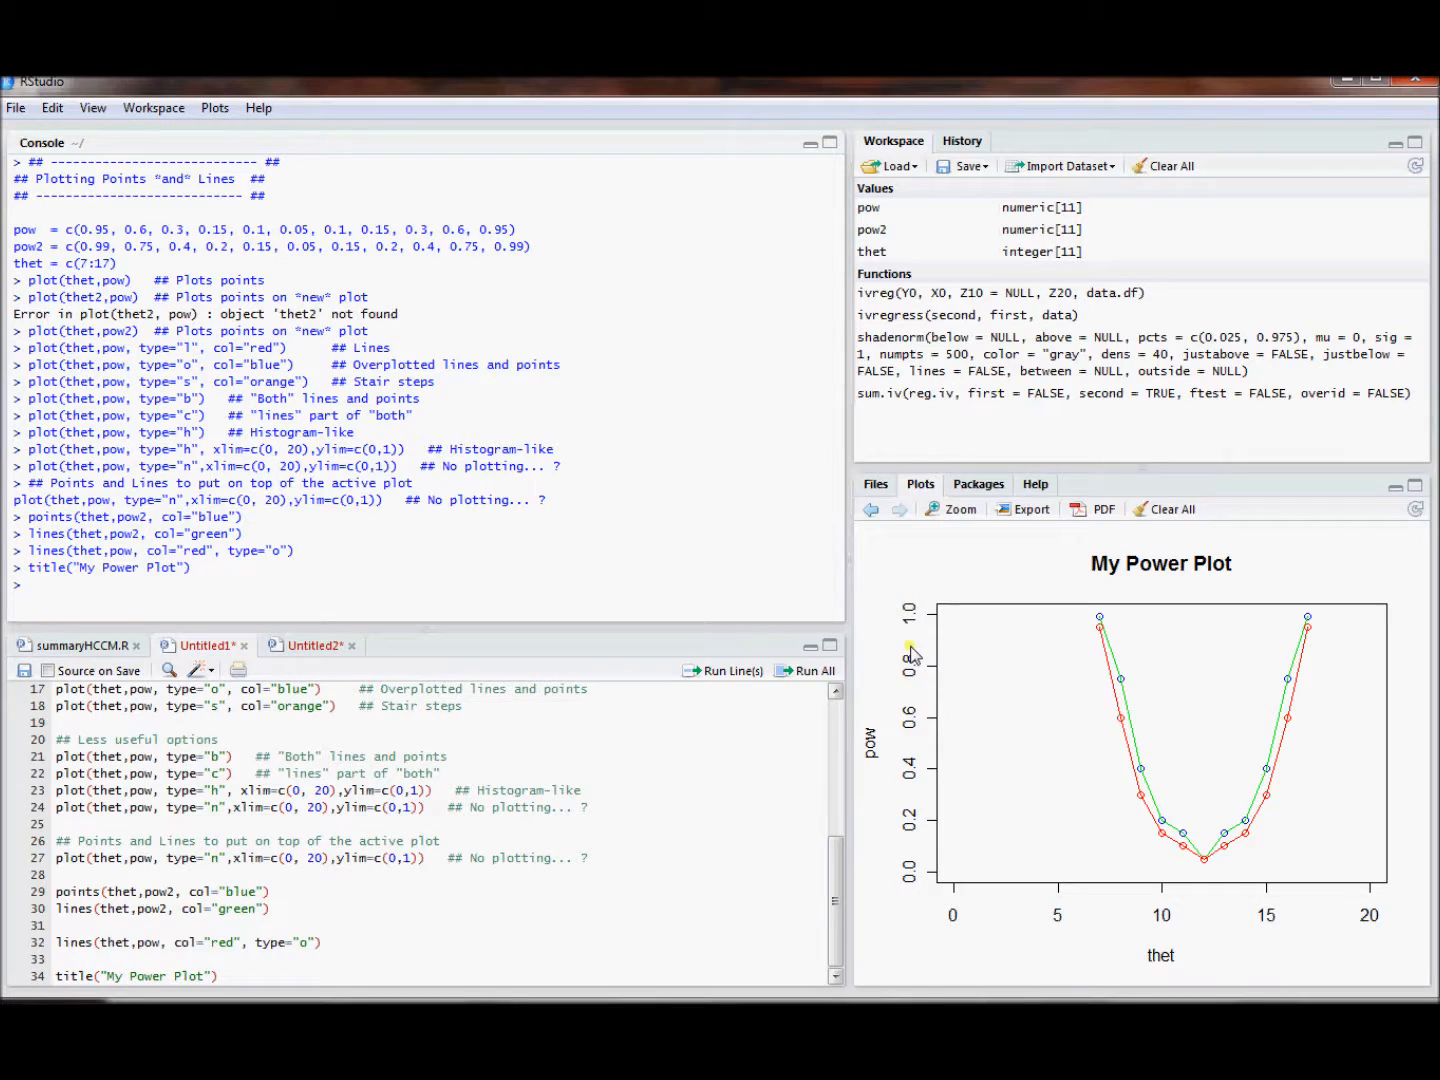
pyautogui.moveTo(908, 648)
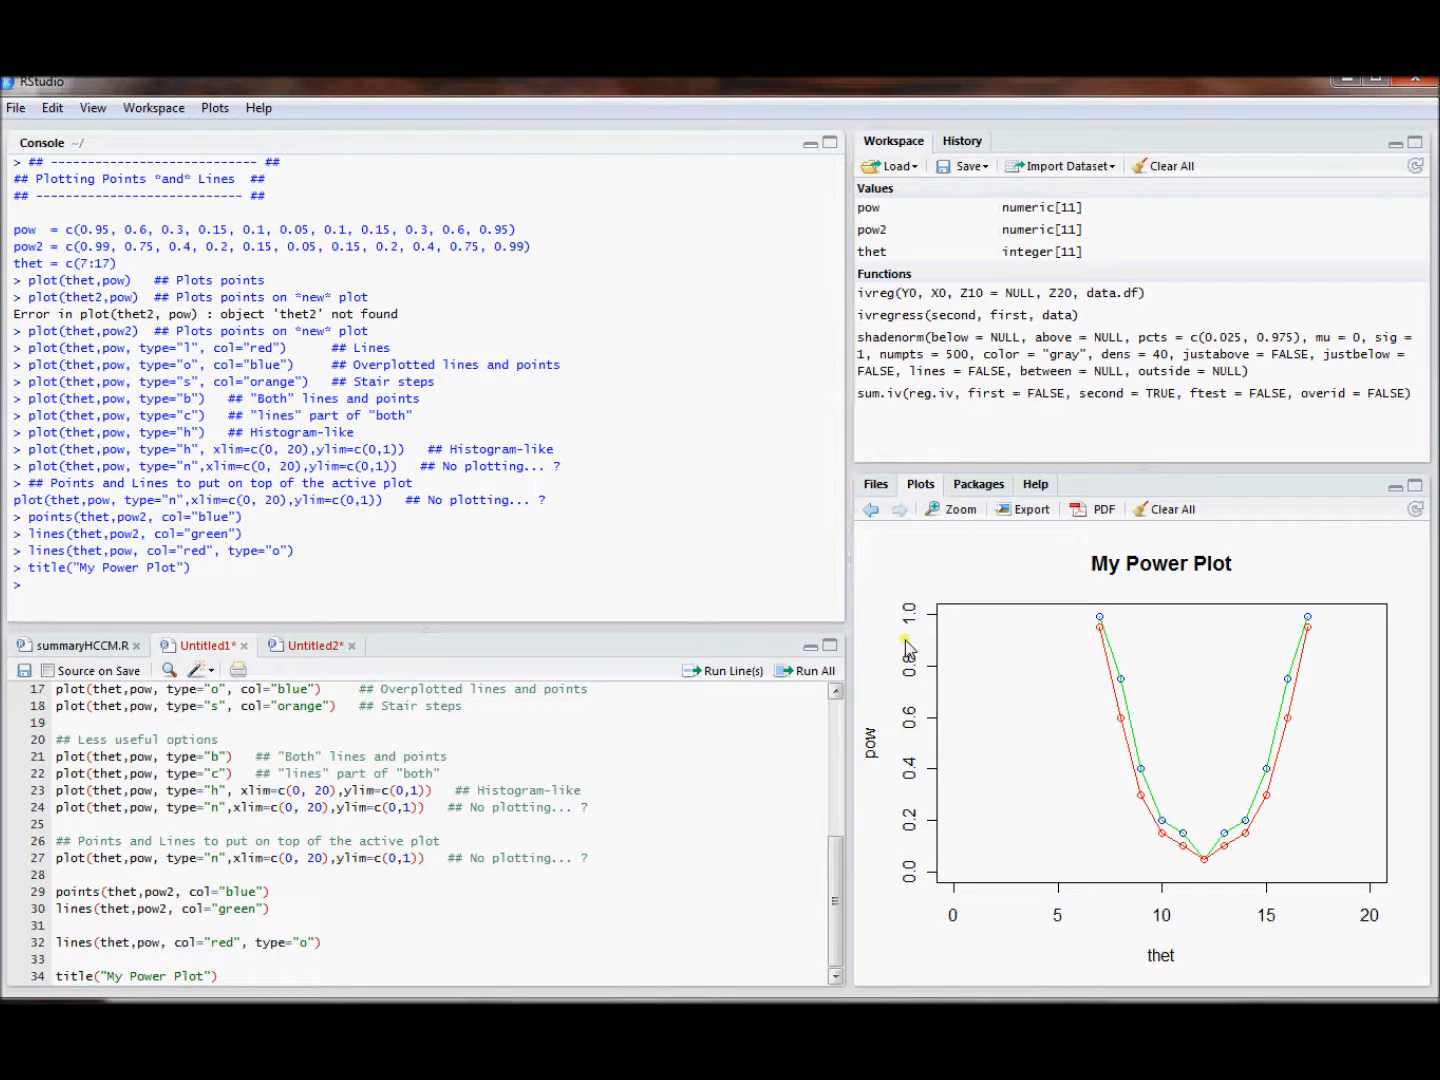